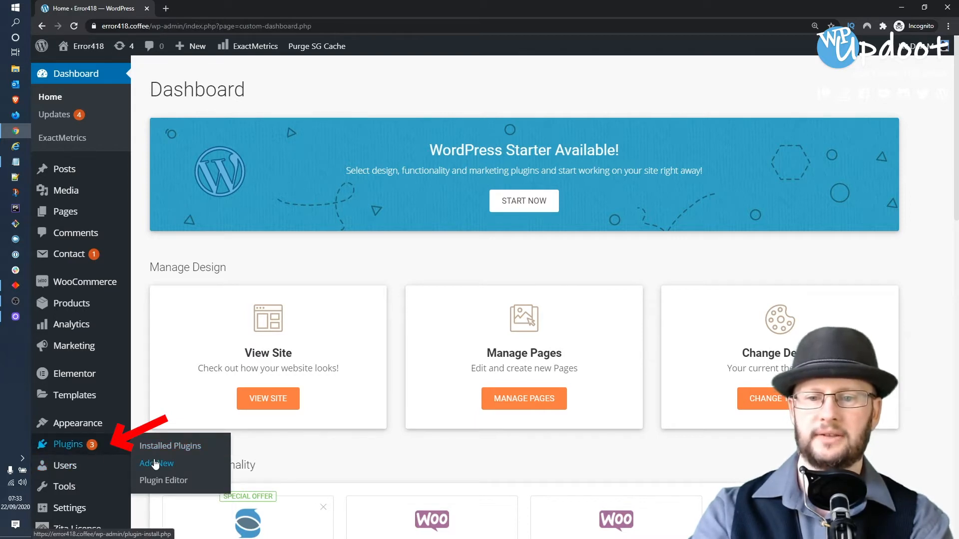
# - Review the Installed Plugins list, checking Duplicate Page, Elementor and WooCommerce are active
pyautogui.click(169, 445)
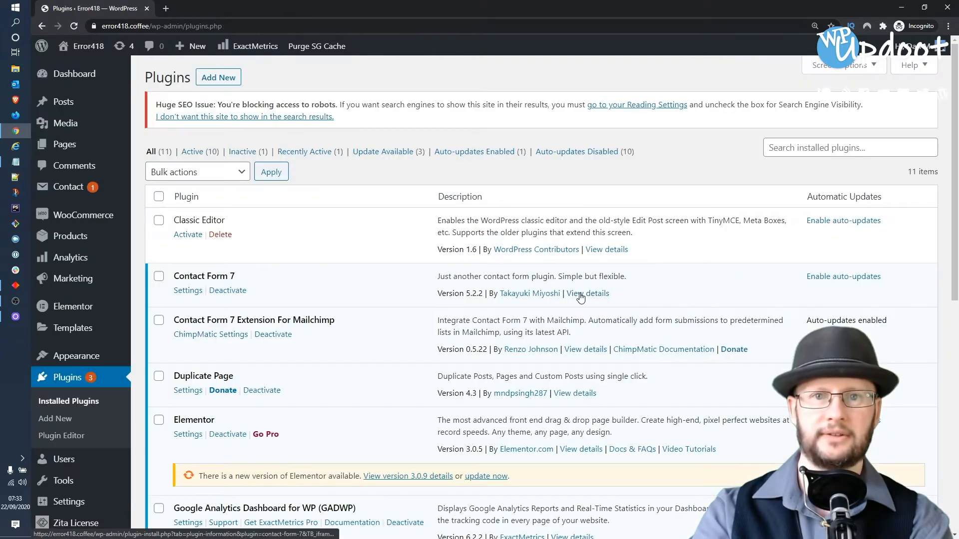
pyautogui.scroll(-3)
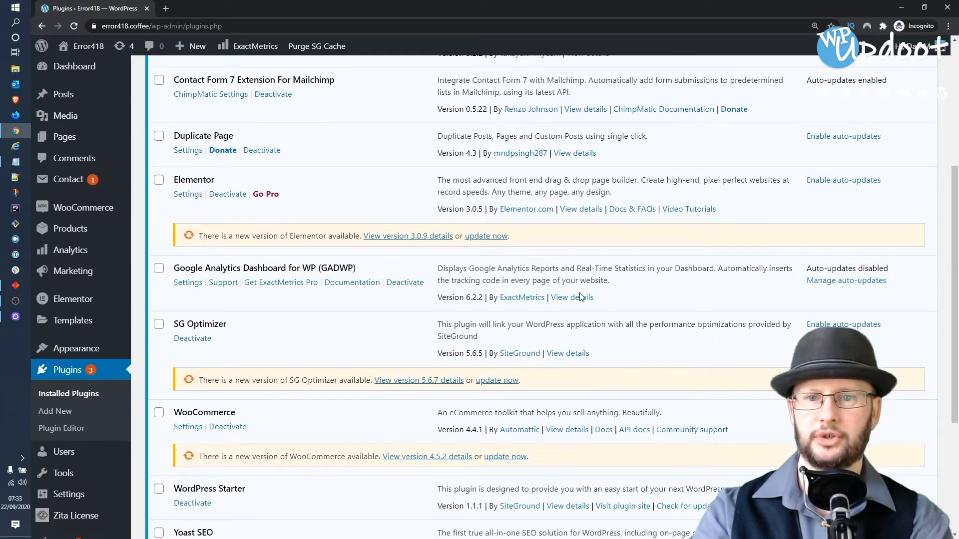
pyautogui.doubleClick(202, 135)
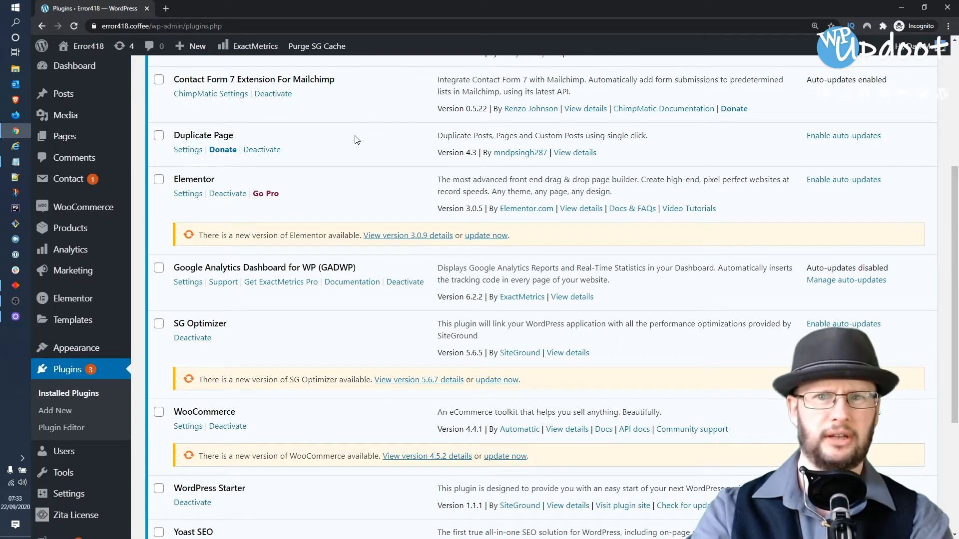
pyautogui.scroll(-3)
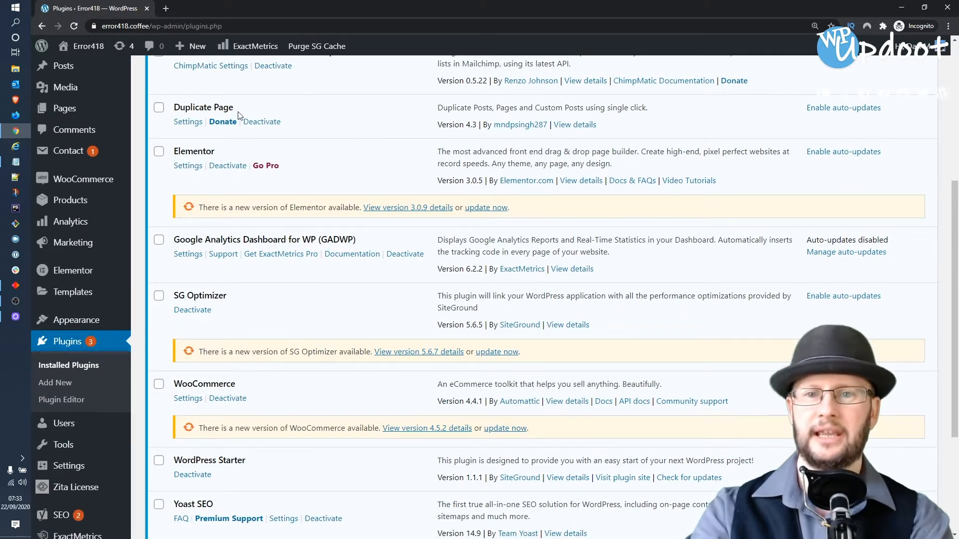
pyautogui.moveTo(55, 382)
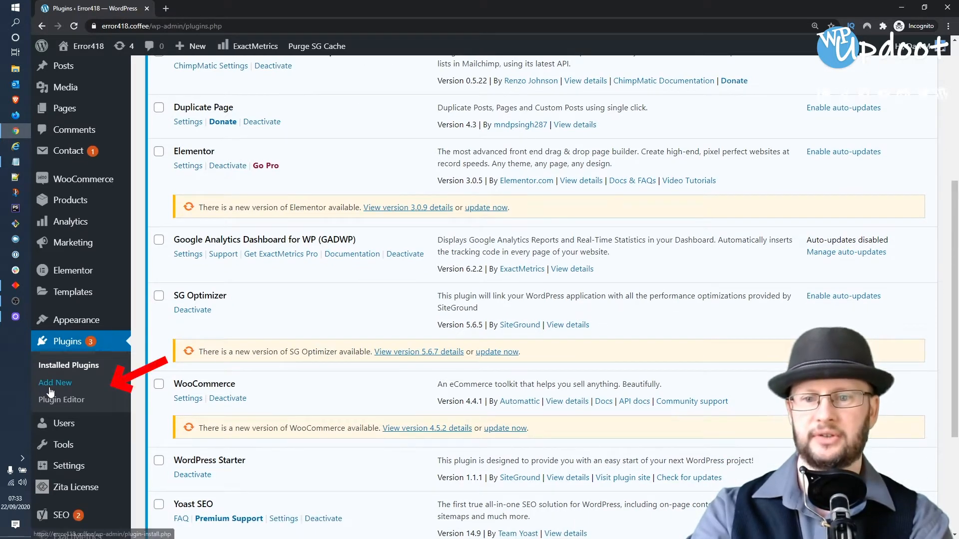
# - Search the Add Plugins directory for 'Duplicate Page' to confirm it is already active
pyautogui.click(55, 383)
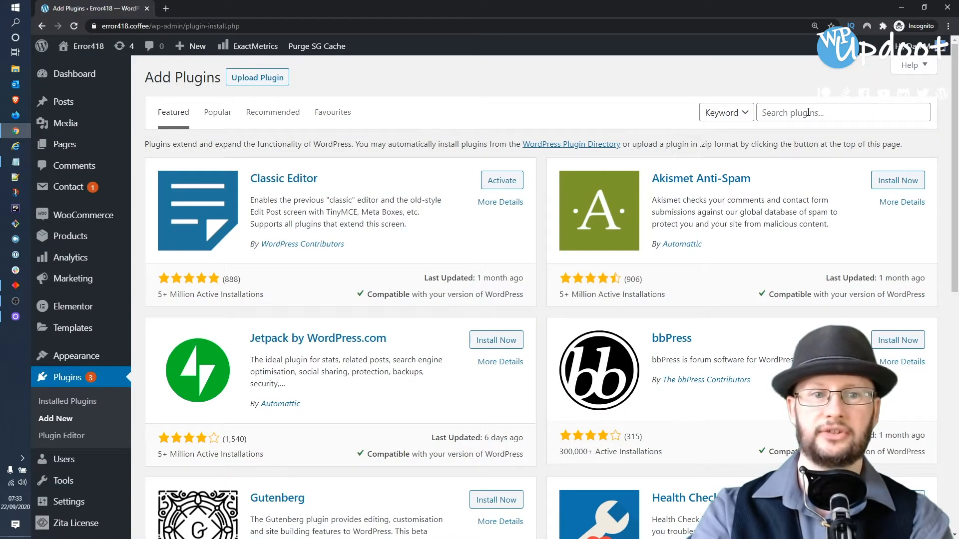
pyautogui.write('Duplicate Page')
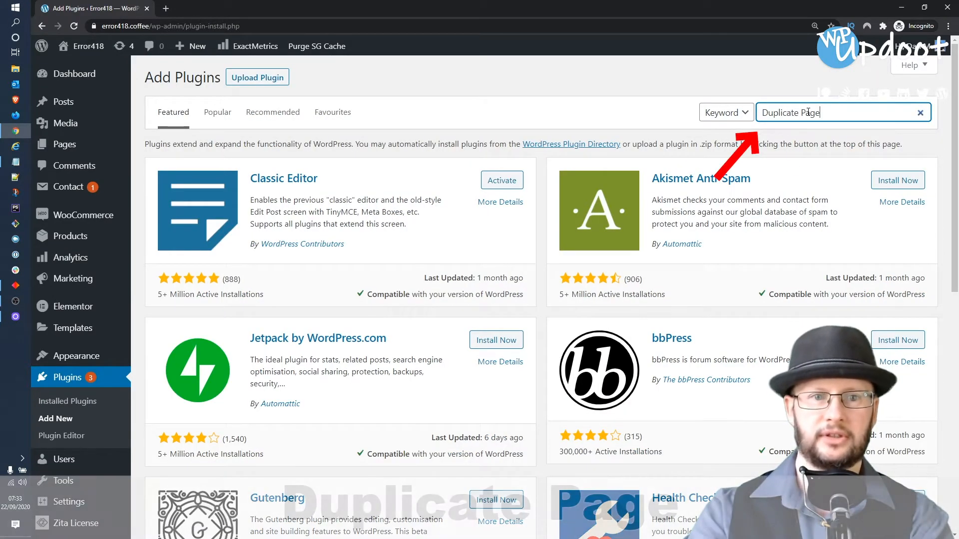
pyautogui.press('Enter')
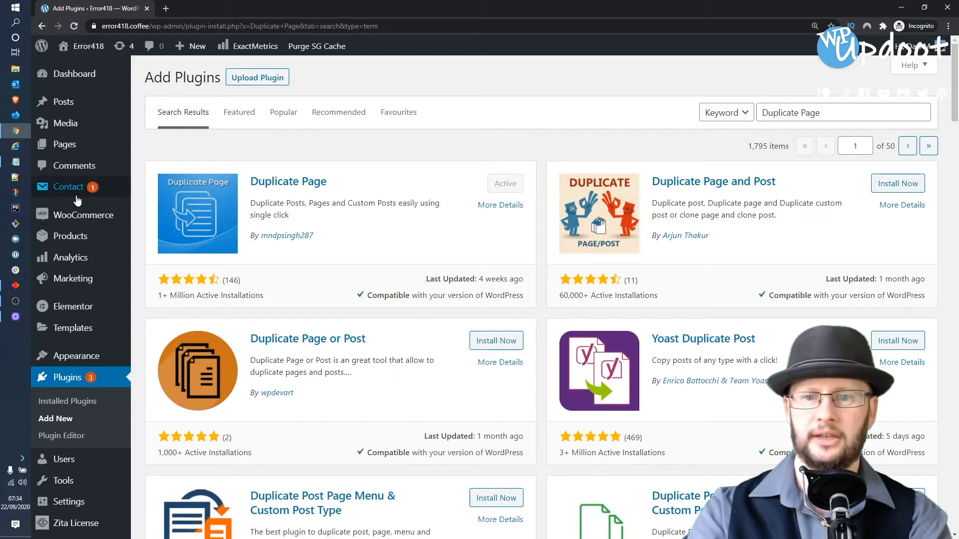
pyautogui.moveTo(83, 214)
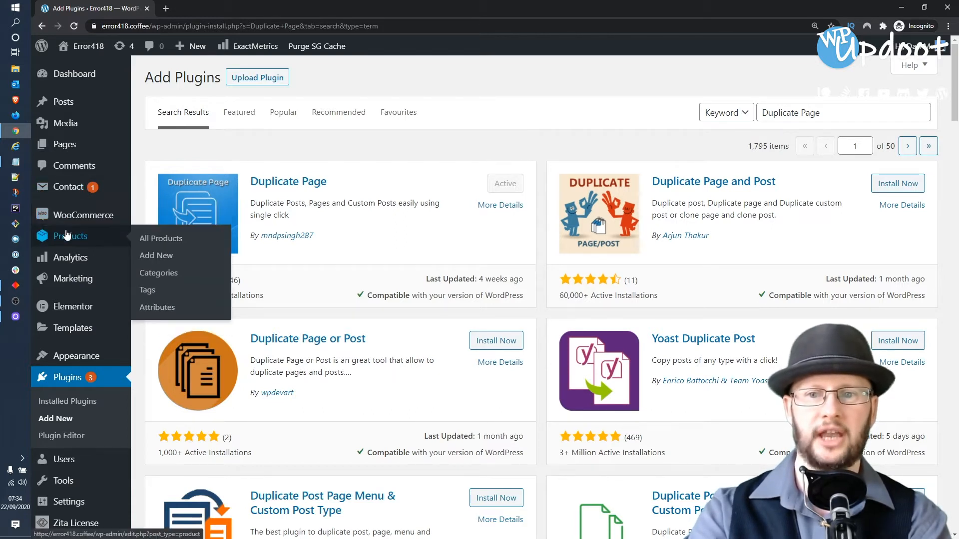
pyautogui.moveTo(86, 215)
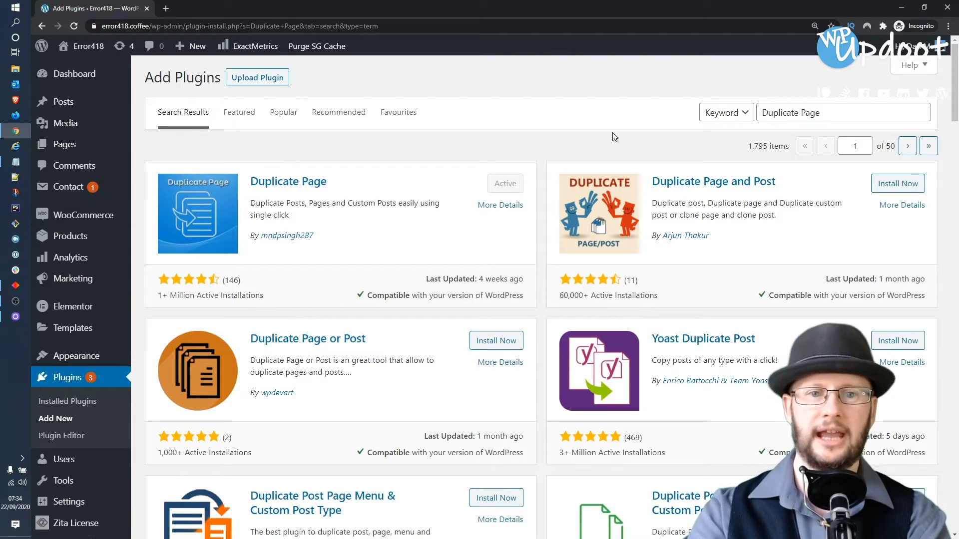
# - Replace the search with 'woocommerce' to find WooCommerce, installed with an update available
pyautogui.click(843, 112)
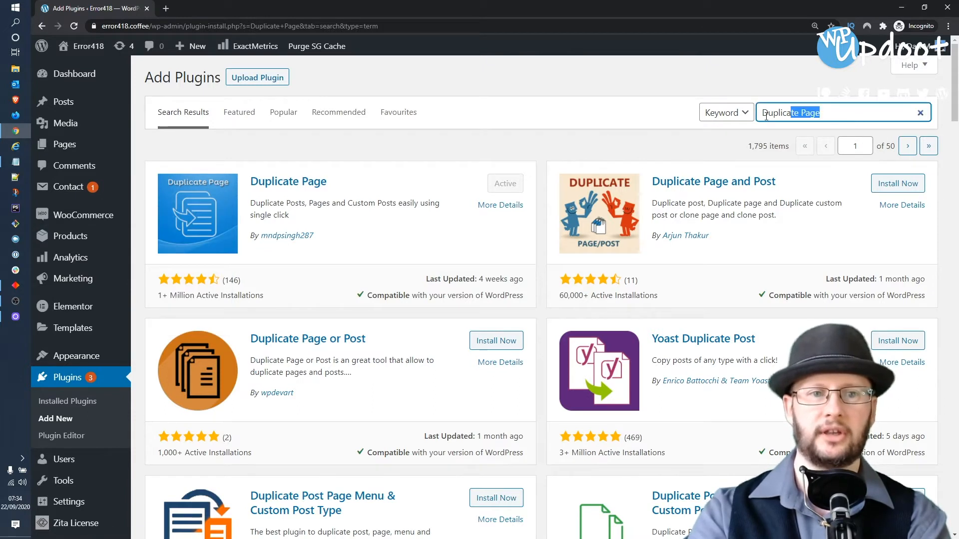
pyautogui.write('woocom')
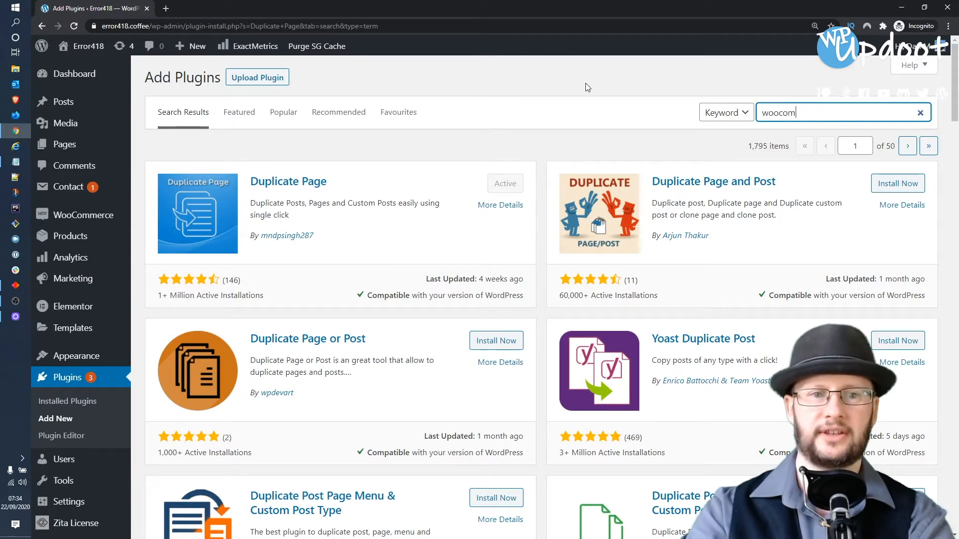
pyautogui.write('merce')
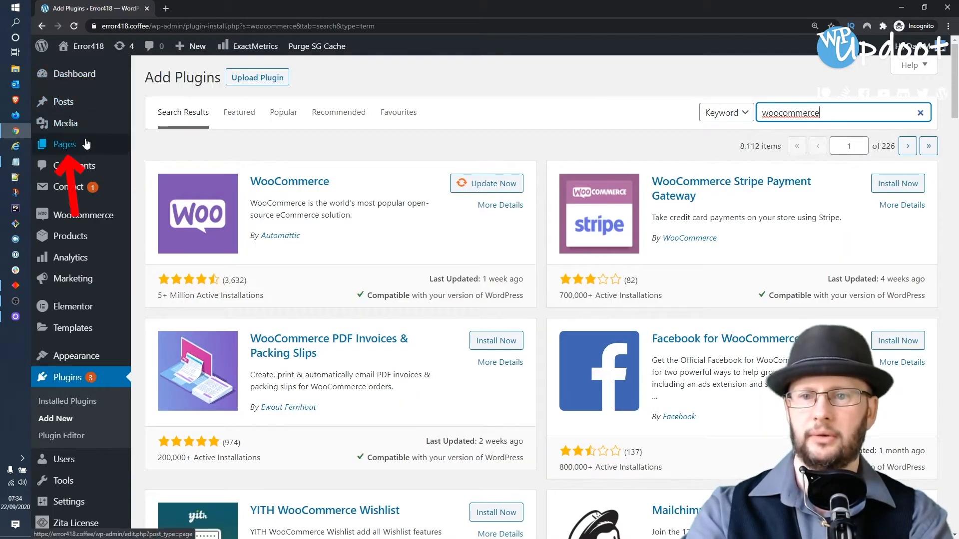
pyautogui.moveTo(64, 144)
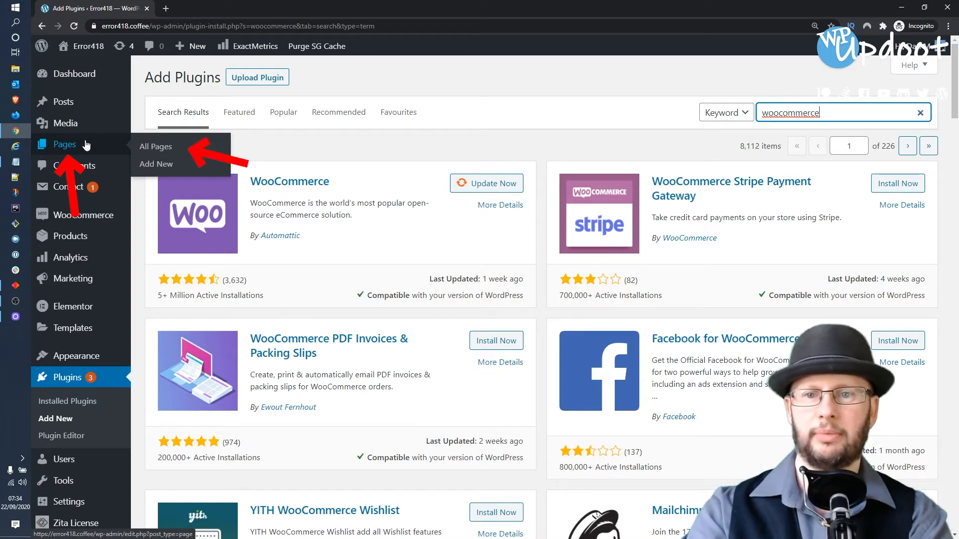
# - From All Pages, duplicate the Cookie Policy page as a new draft copy
pyautogui.click(156, 145)
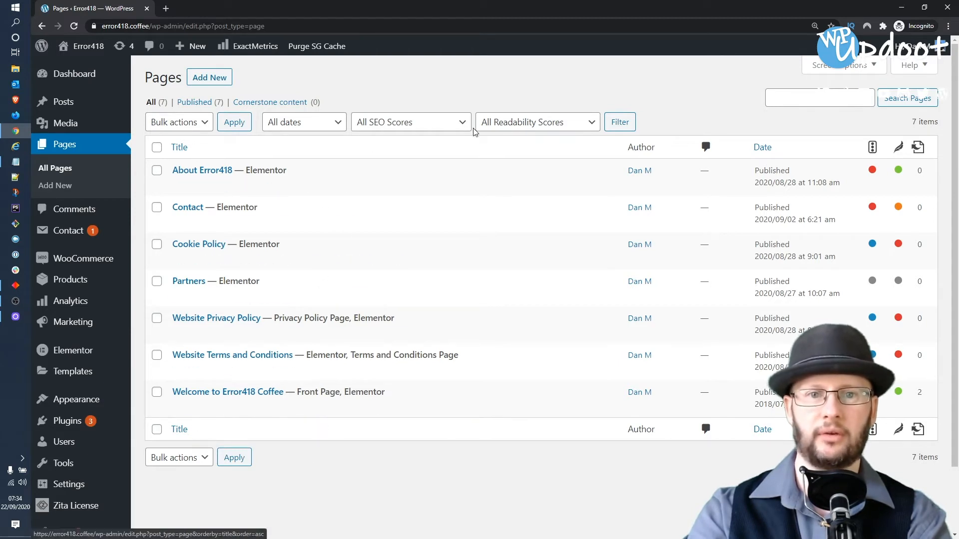
pyautogui.moveTo(257, 244)
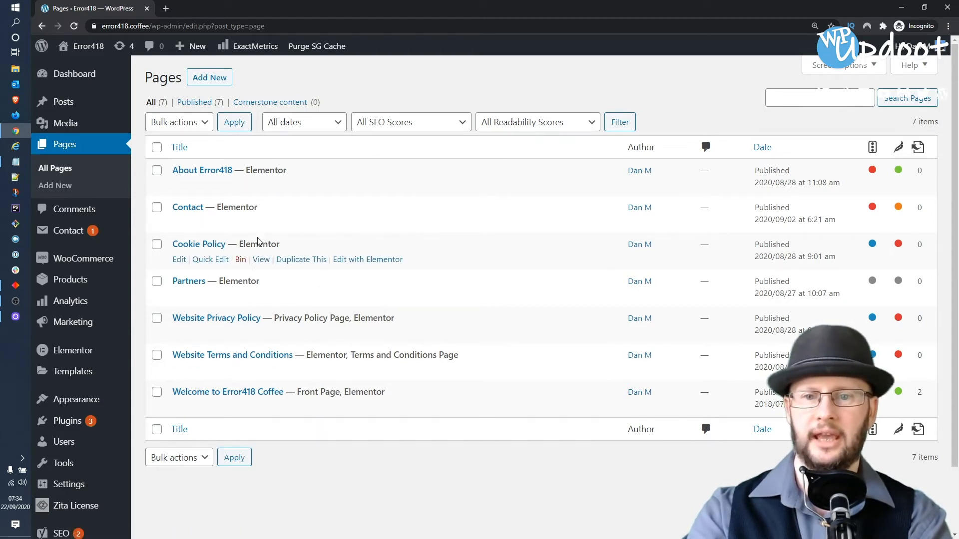
pyautogui.moveTo(257, 292)
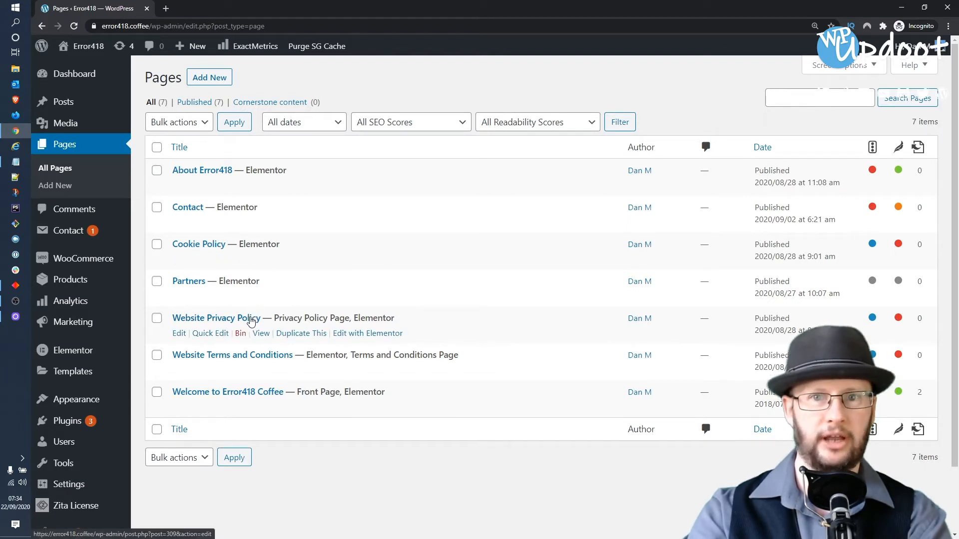
pyautogui.moveTo(291, 363)
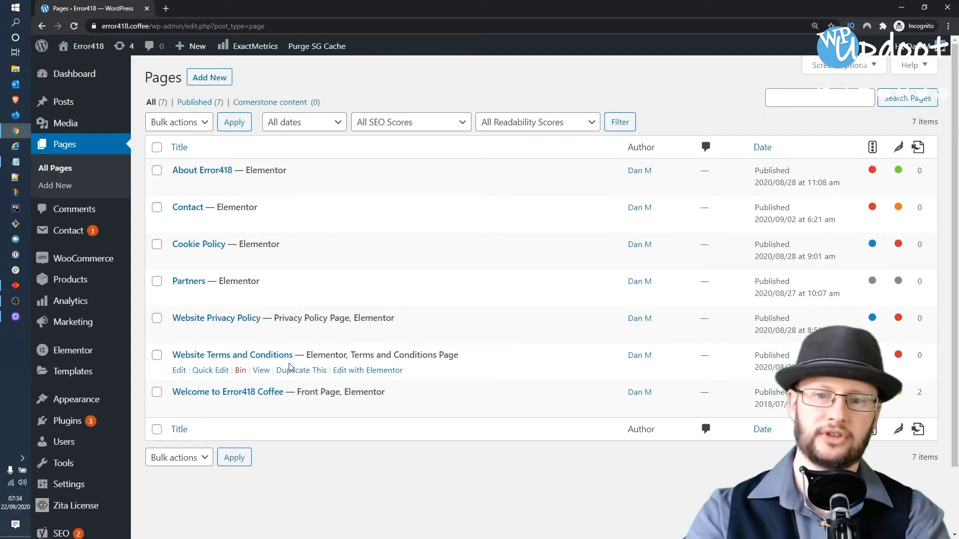
pyautogui.moveTo(339, 462)
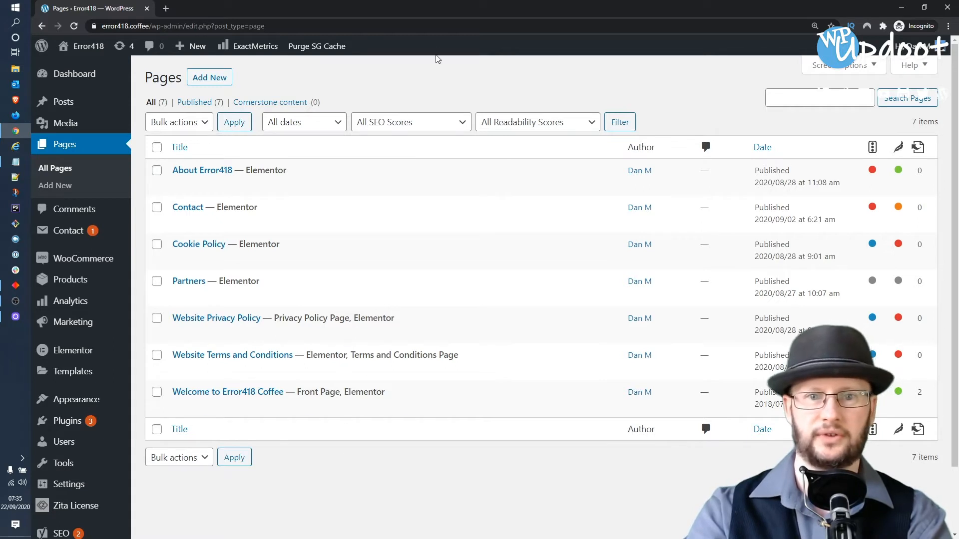
pyautogui.moveTo(208, 254)
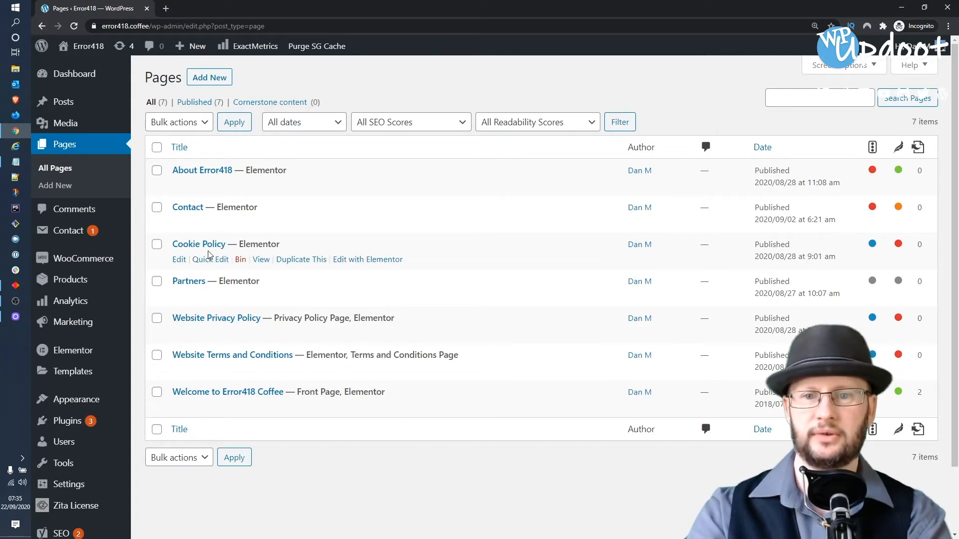
pyautogui.moveTo(230, 238)
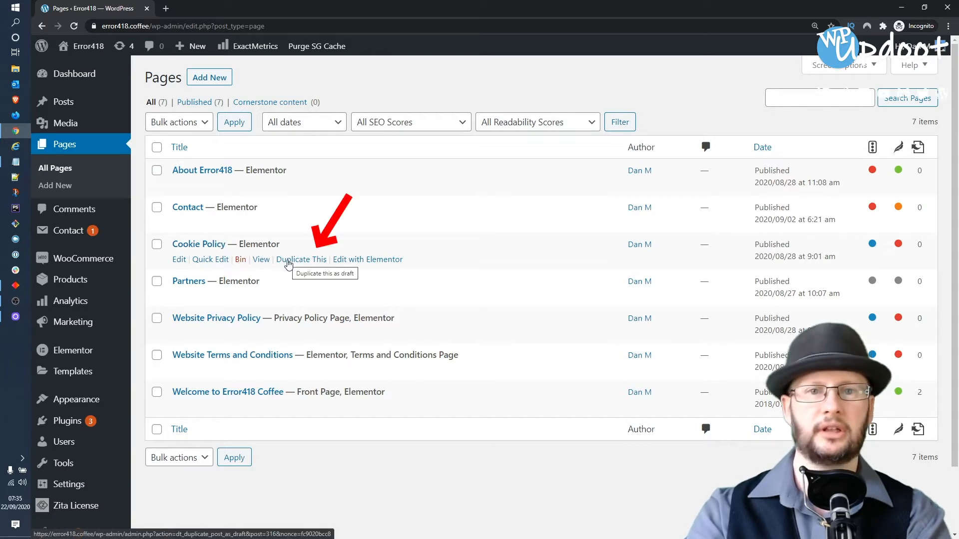
pyautogui.click(301, 260)
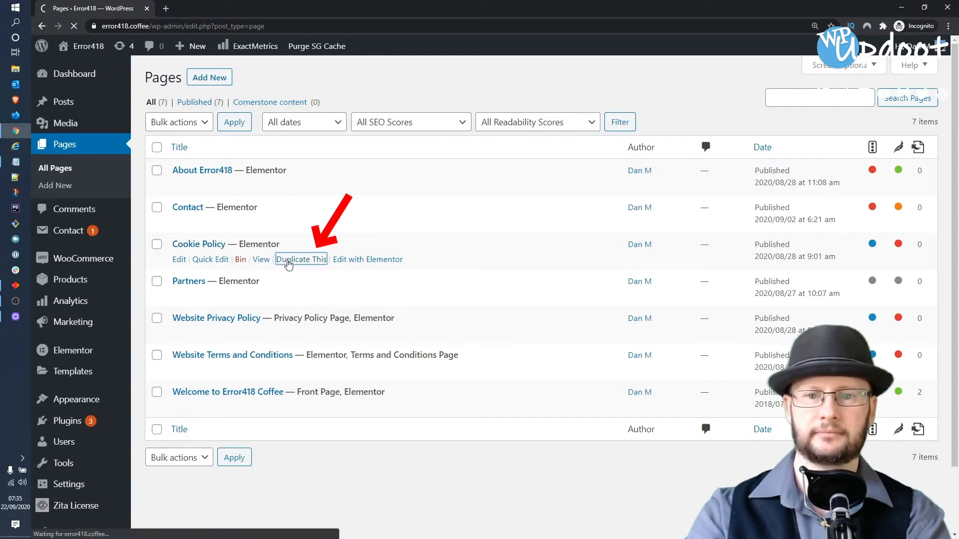
# - Quick Edit the copied draft to title Shop with slug shop and update it
pyautogui.click(301, 260)
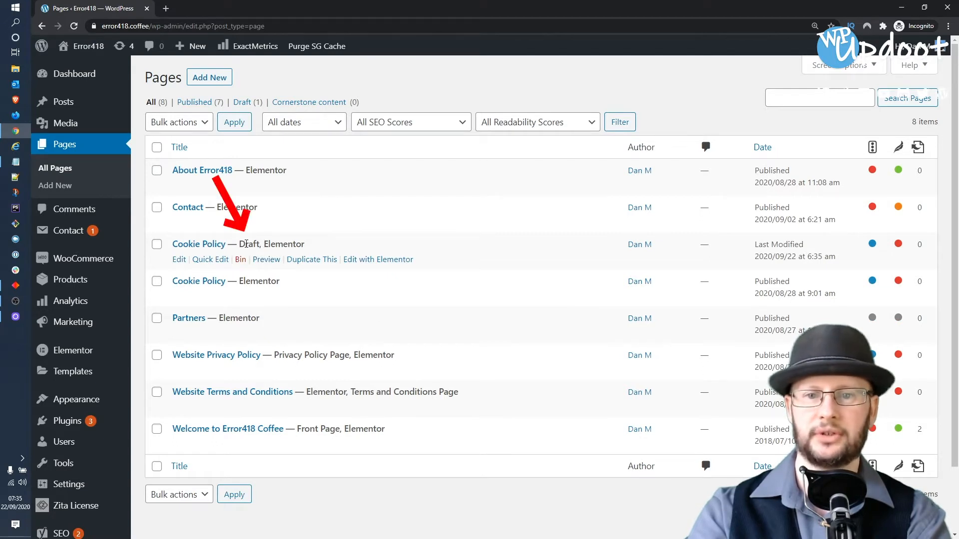
pyautogui.doubleClick(249, 243)
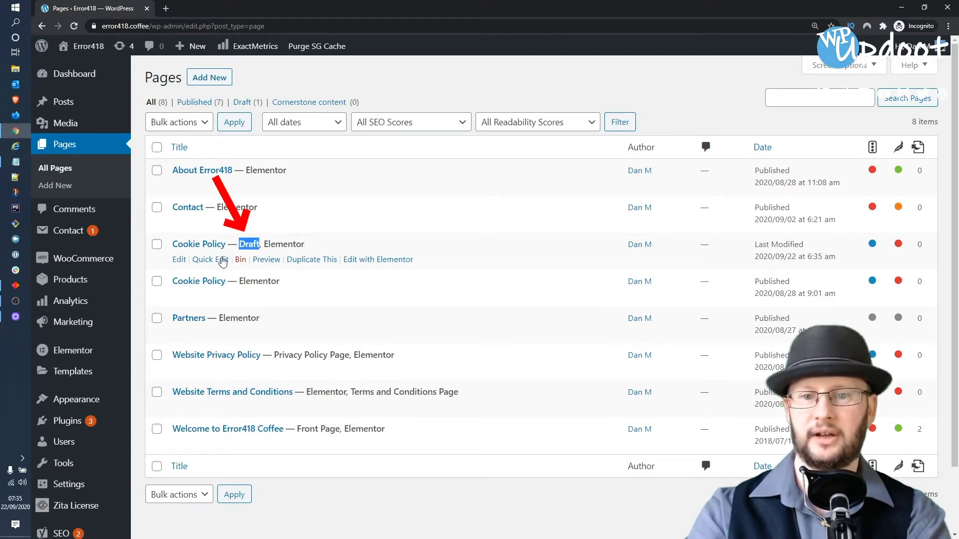
pyautogui.click(201, 259)
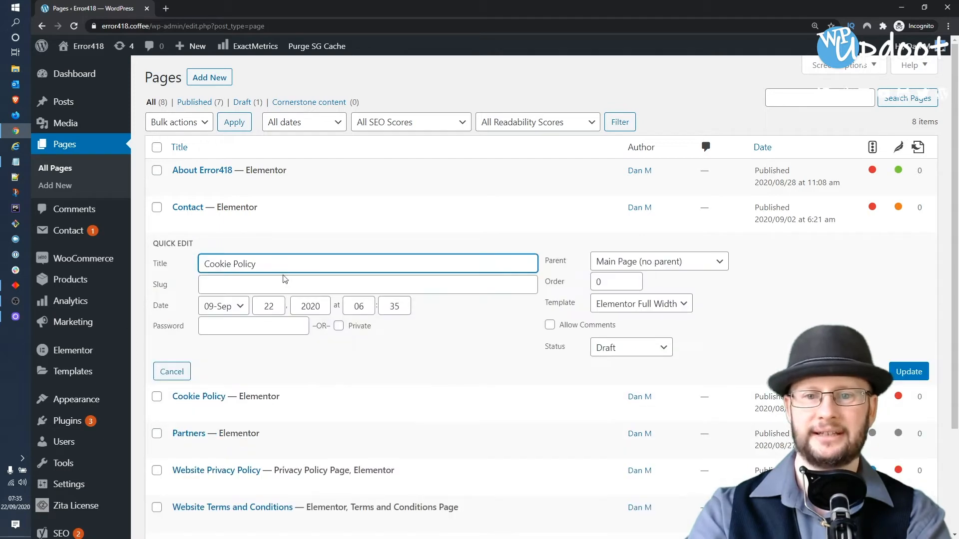
pyautogui.moveTo(80, 257)
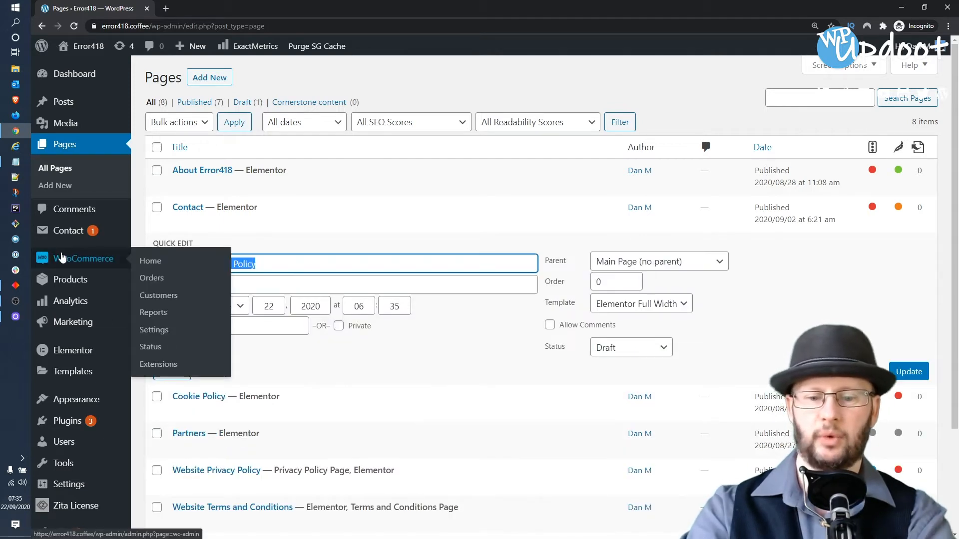
pyautogui.write('S')
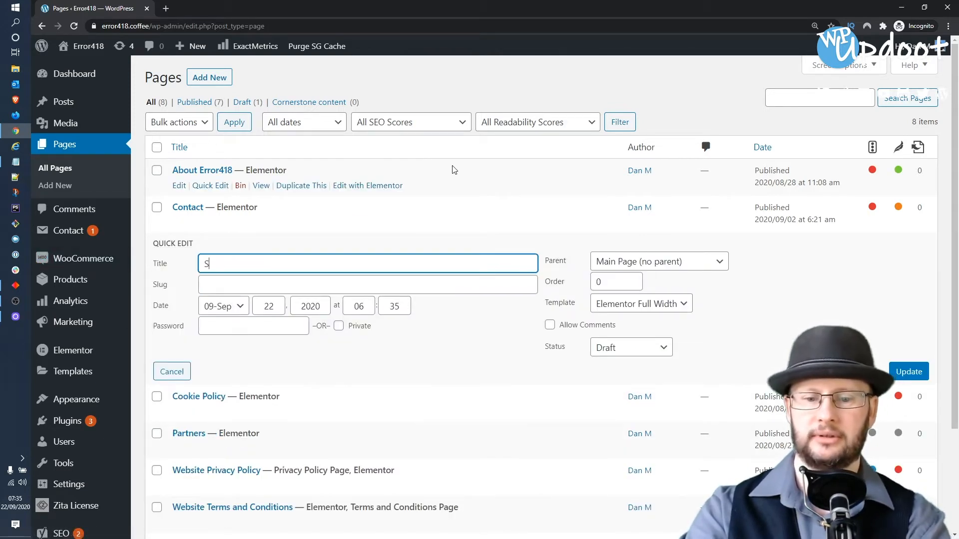
pyautogui.write('hop')
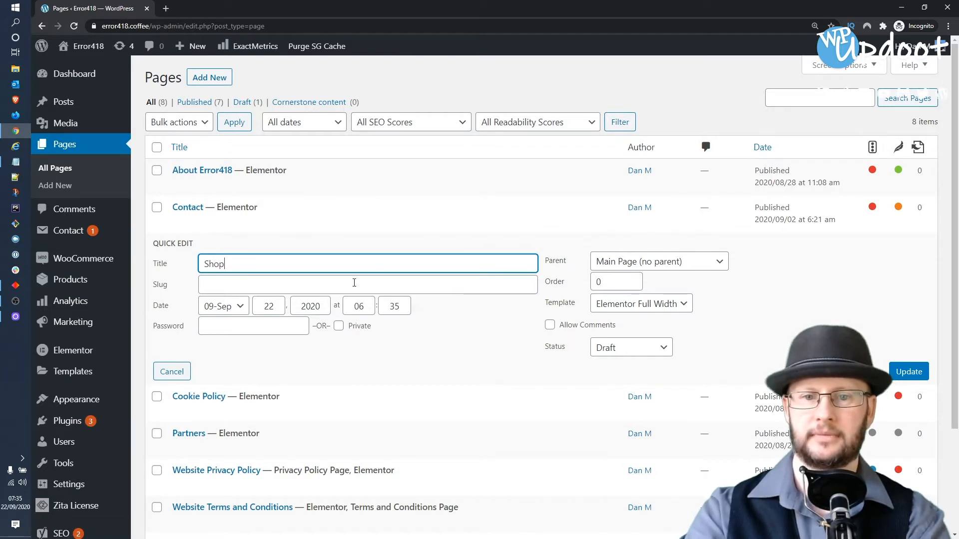
pyautogui.write('shop')
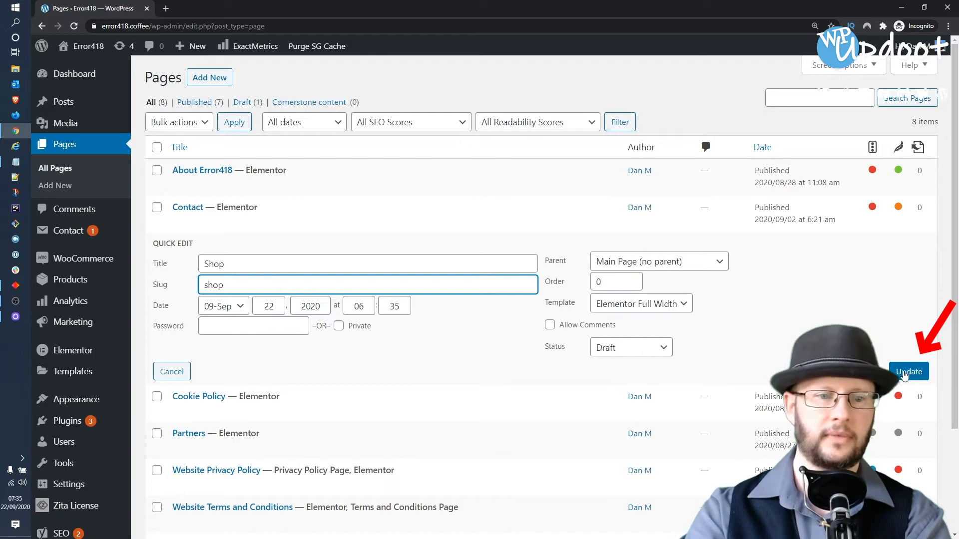
pyautogui.click(908, 372)
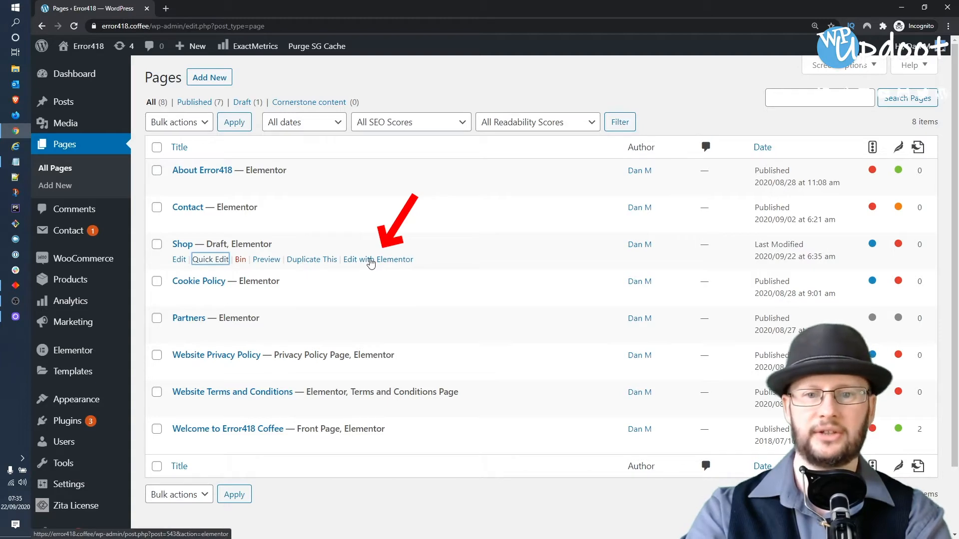
# - In Elementor, change the Shop page heading to Shop, publish it and exit to the dashboard
pyautogui.click(378, 260)
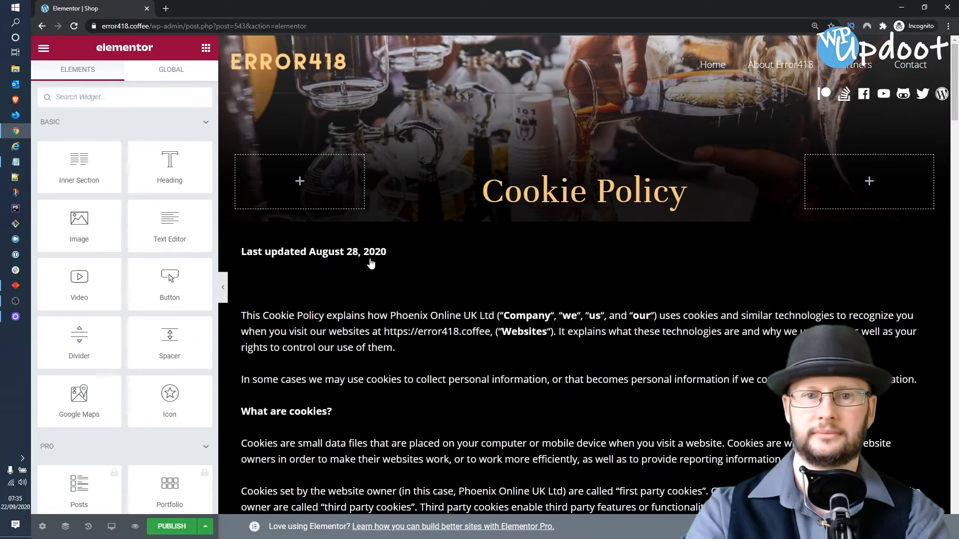
pyautogui.click(582, 190)
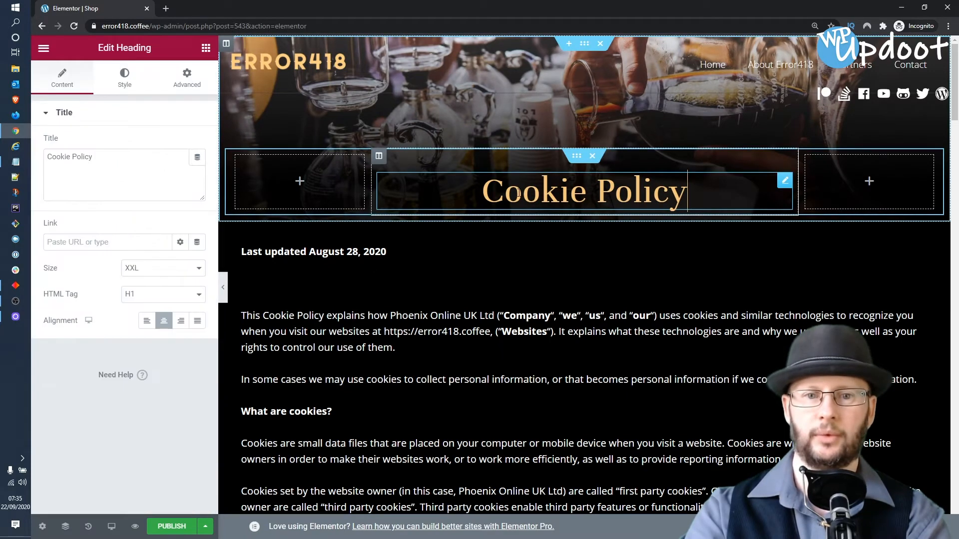
pyautogui.write('Shop')
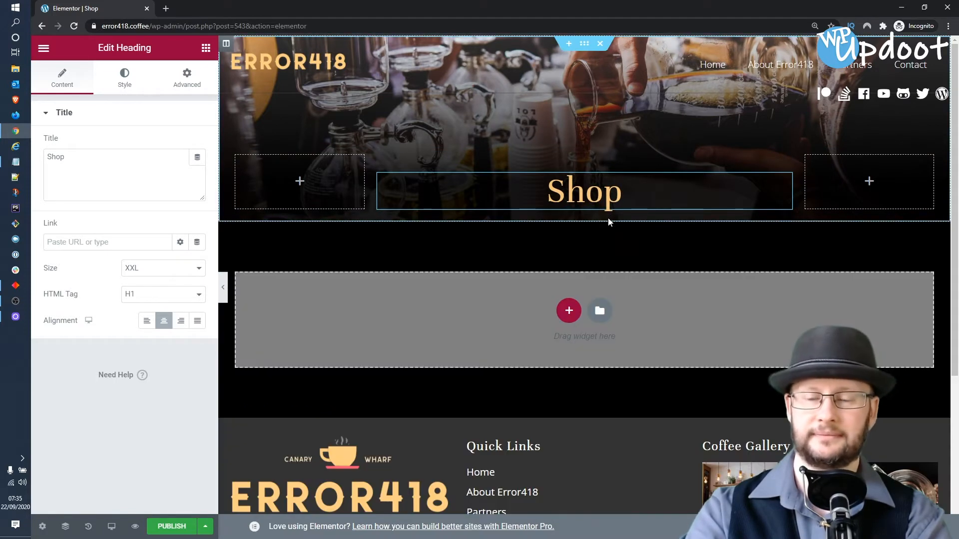
pyautogui.moveTo(868, 196)
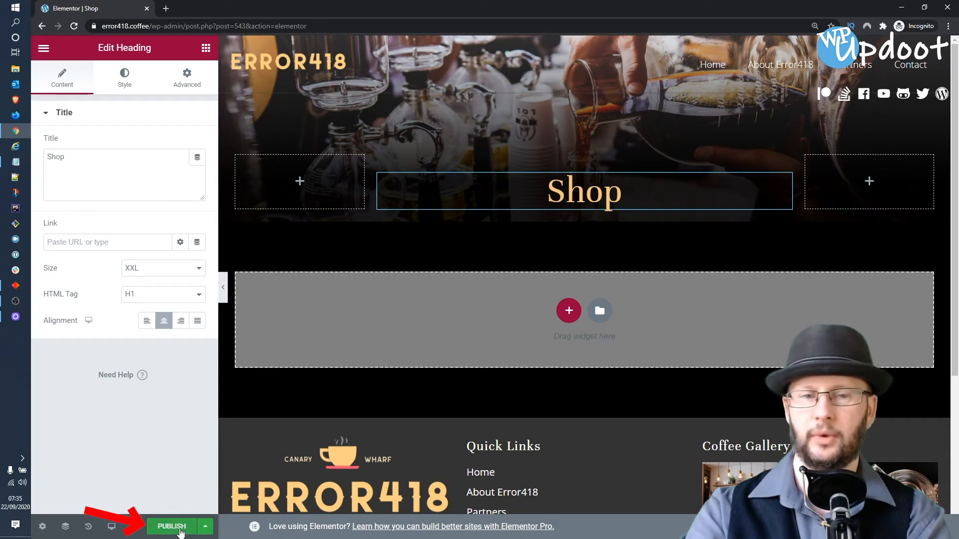
pyautogui.click(171, 526)
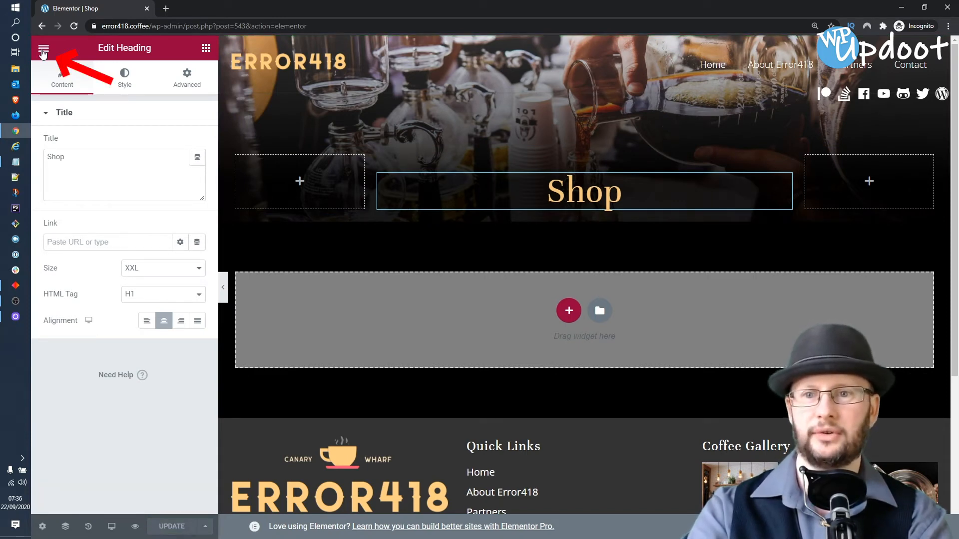
pyautogui.click(43, 48)
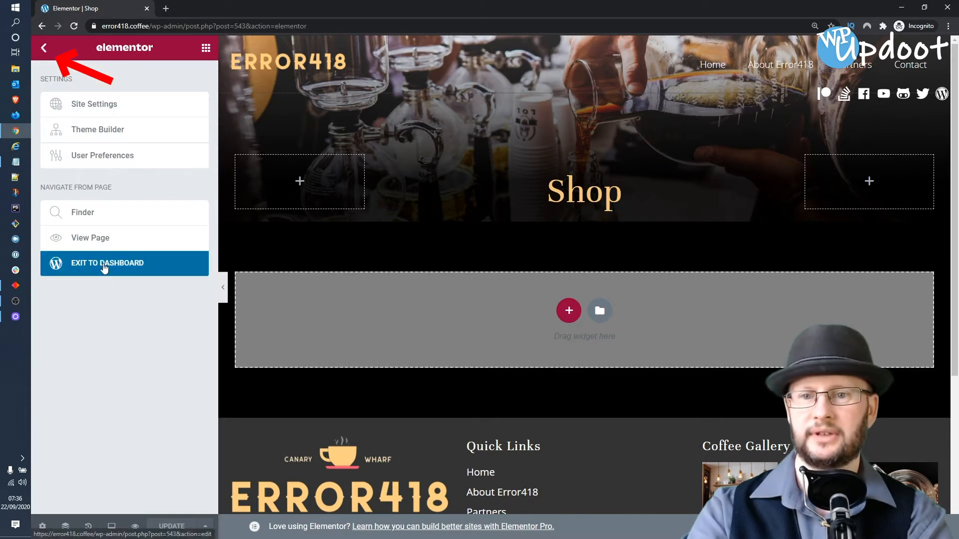
pyautogui.click(107, 263)
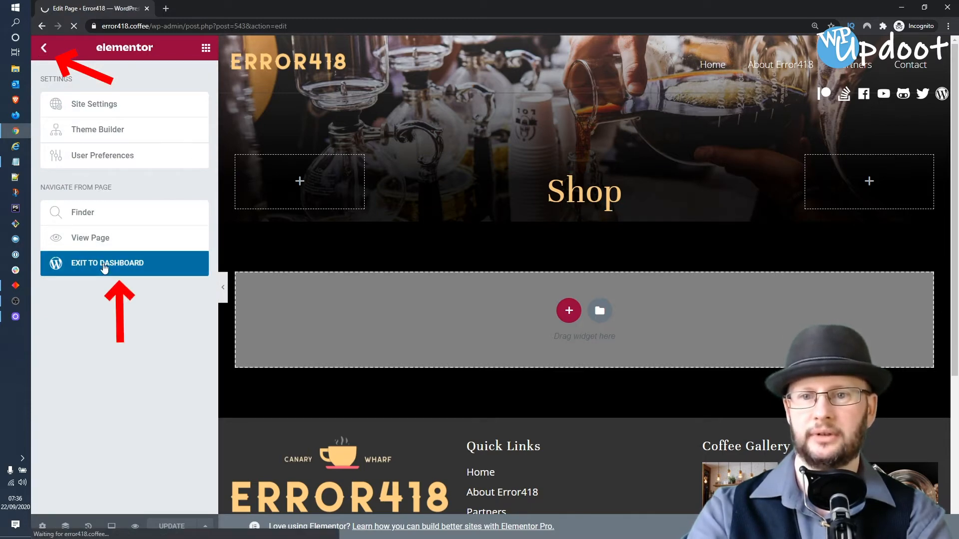
# - Dismiss the block editor welcome popup and return to the All Pages list showing Shop published
pyautogui.click(107, 262)
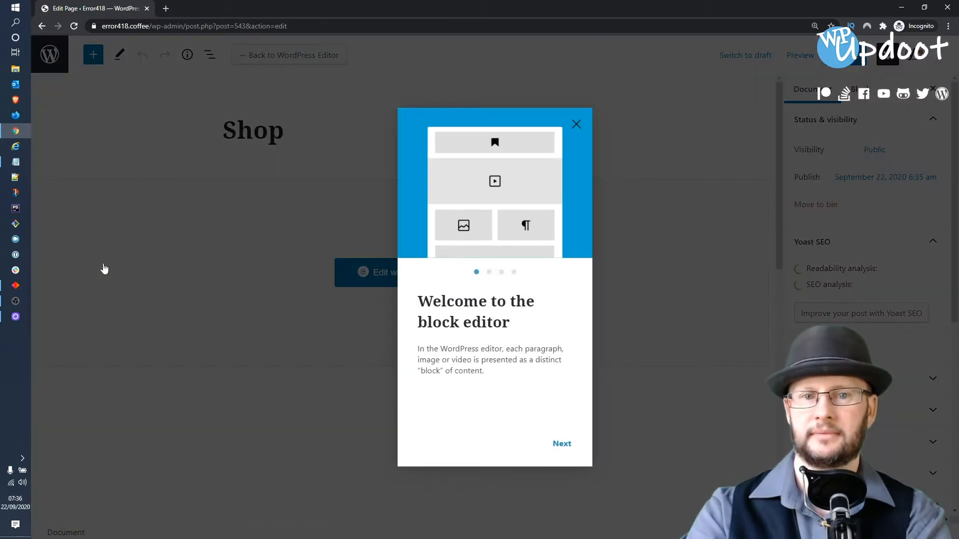
pyautogui.click(576, 124)
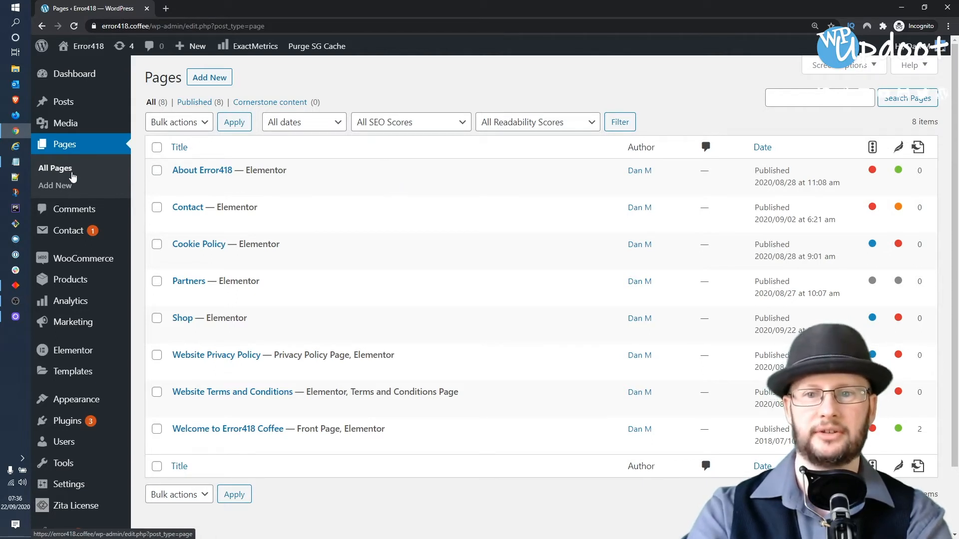
pyautogui.moveTo(181, 318)
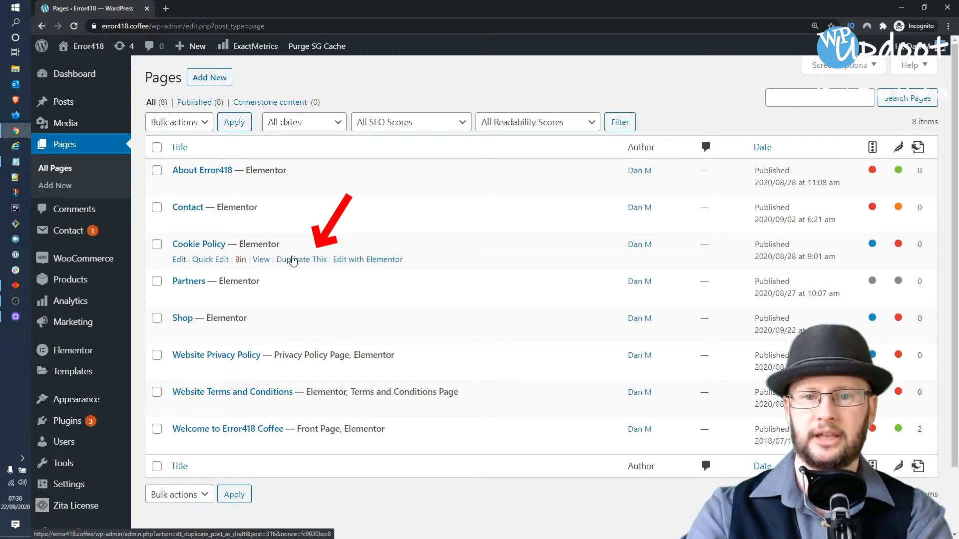
# - Duplicate Cookie Policy again and Quick Edit it to title Cart, slug cart, parent Shop
pyautogui.click(301, 259)
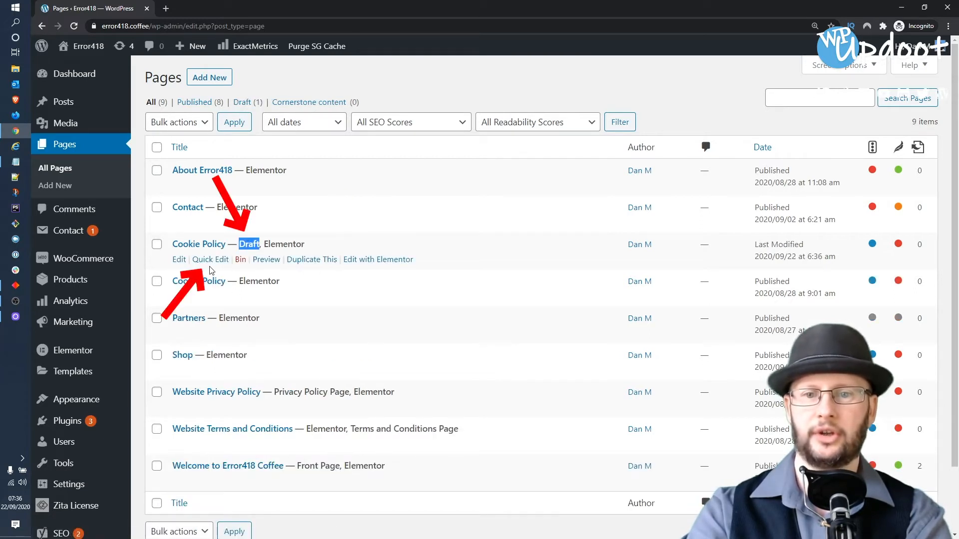
pyautogui.click(210, 259)
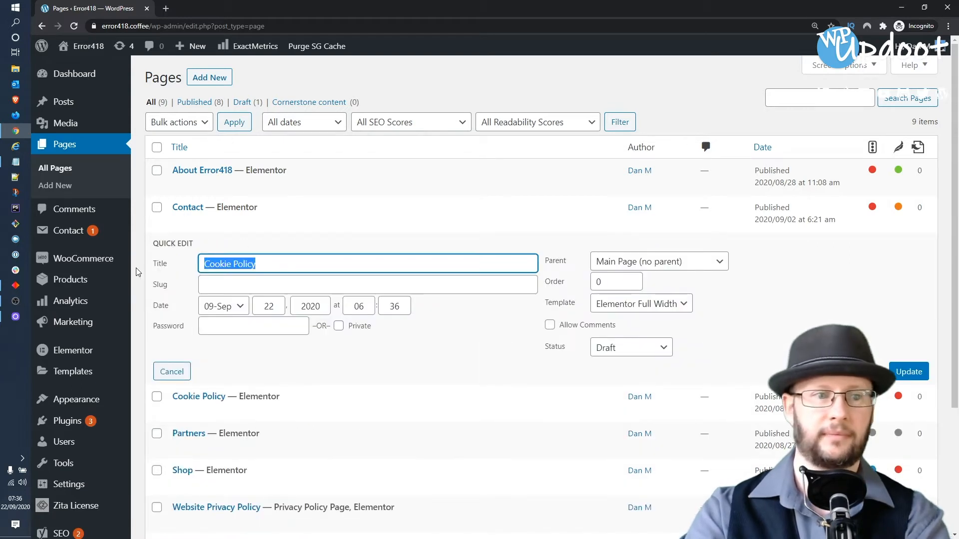
pyautogui.write('Cart')
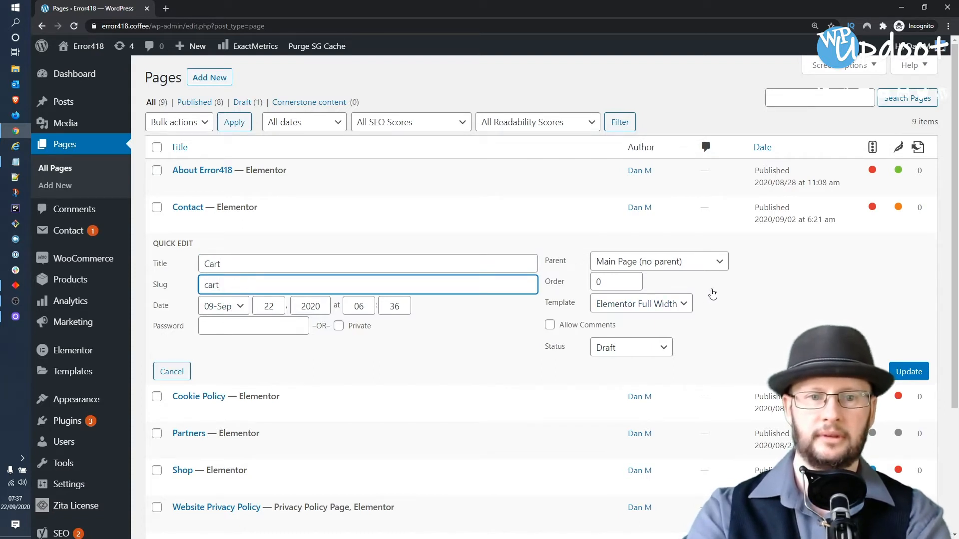
pyautogui.moveTo(728, 276)
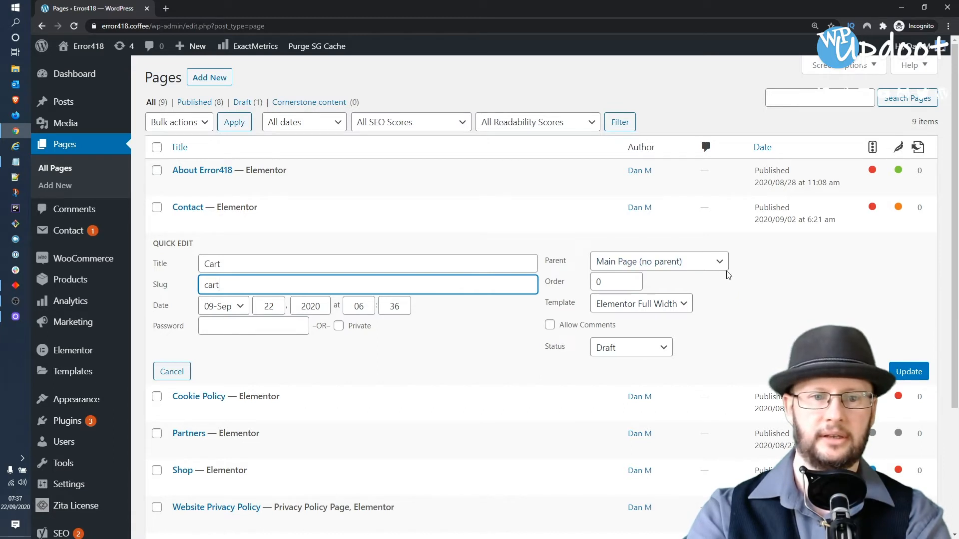
pyautogui.click(658, 261)
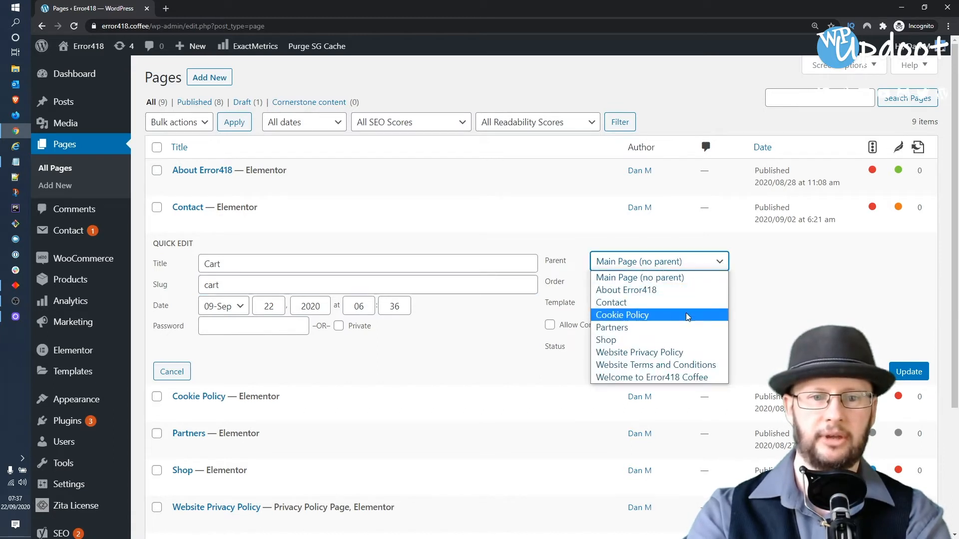
pyautogui.click(606, 339)
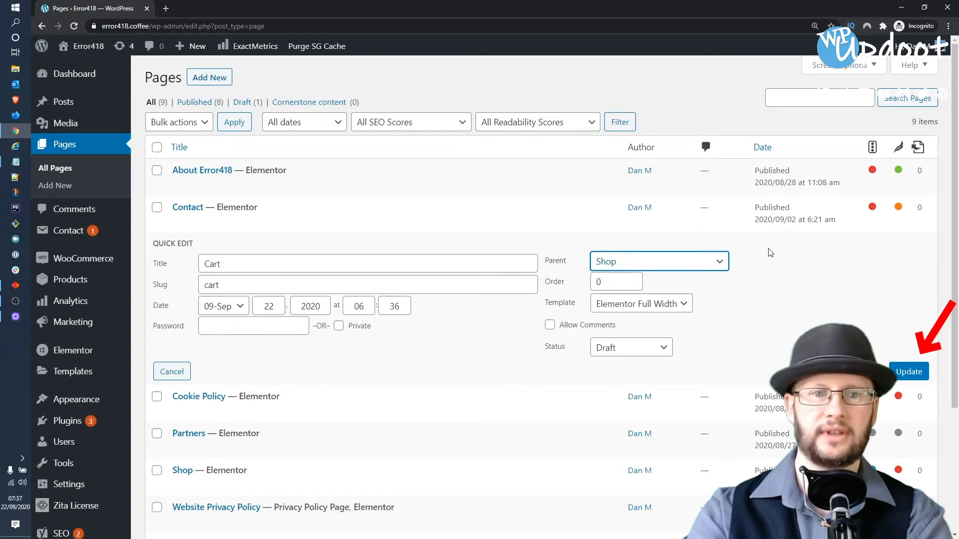
pyautogui.click(908, 372)
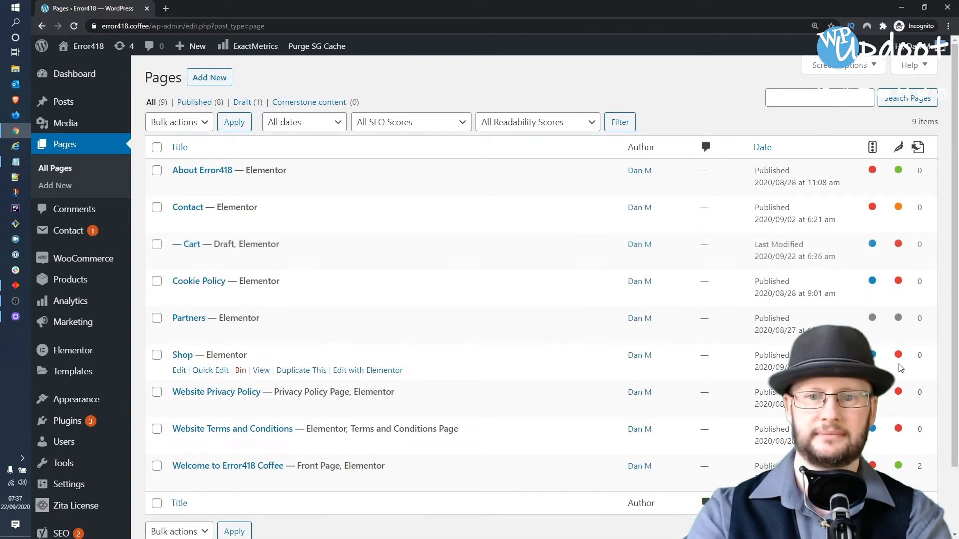
# - In Elementor, set the Cart page heading to Cart and delete the copied cookie policy section
pyautogui.click(378, 260)
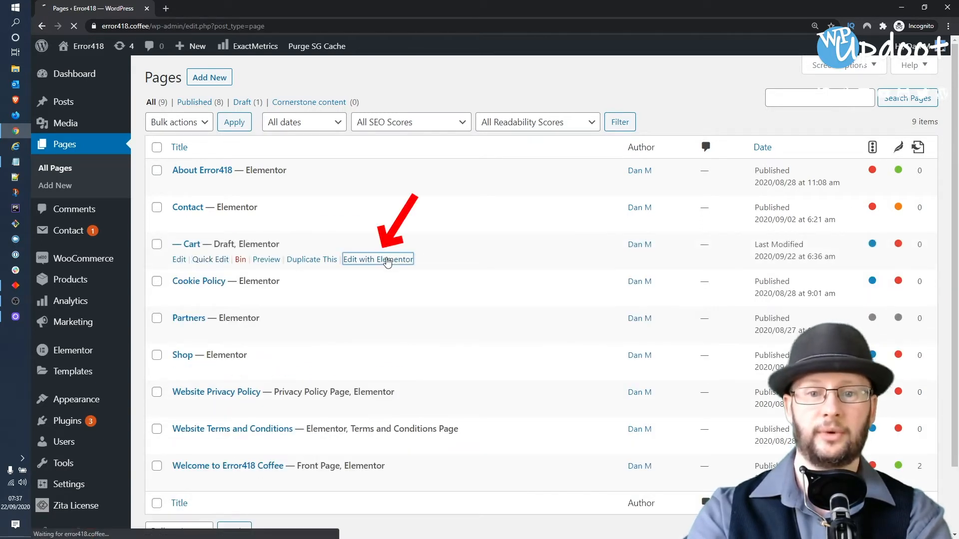
pyautogui.click(378, 260)
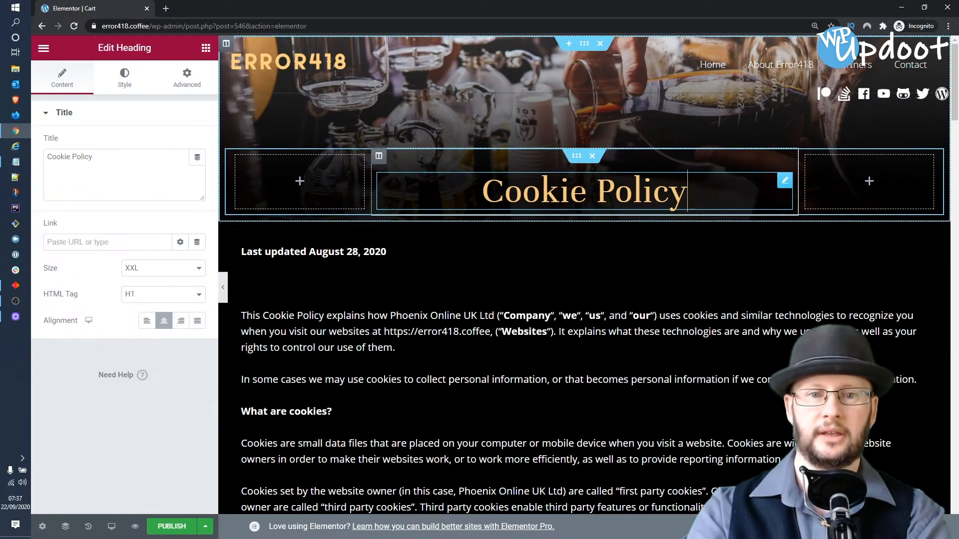
pyautogui.write('Cart')
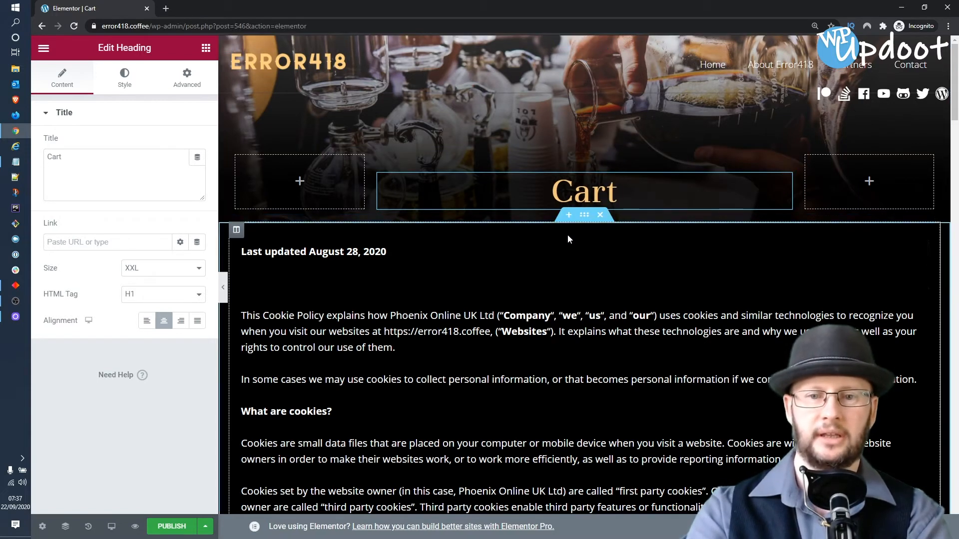
pyautogui.moveTo(444, 235)
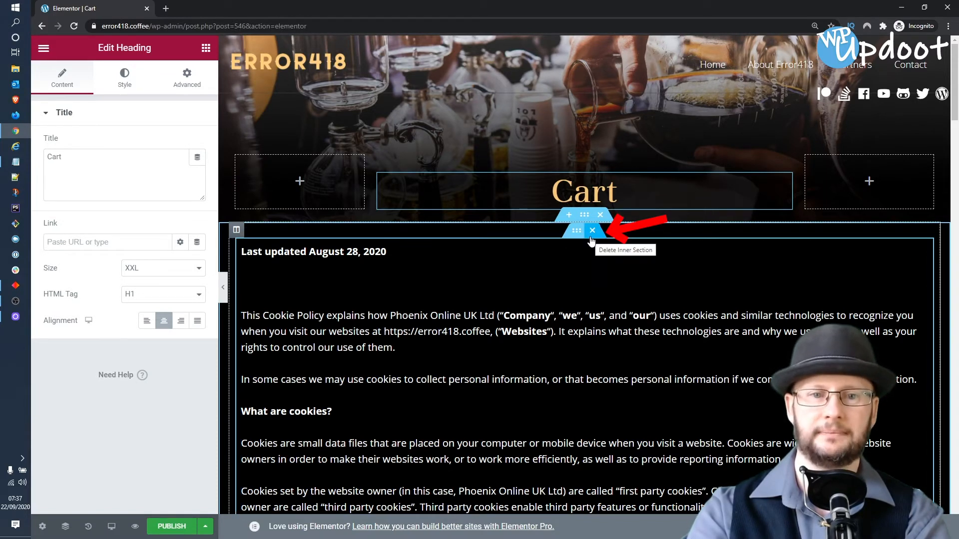
pyautogui.click(591, 230)
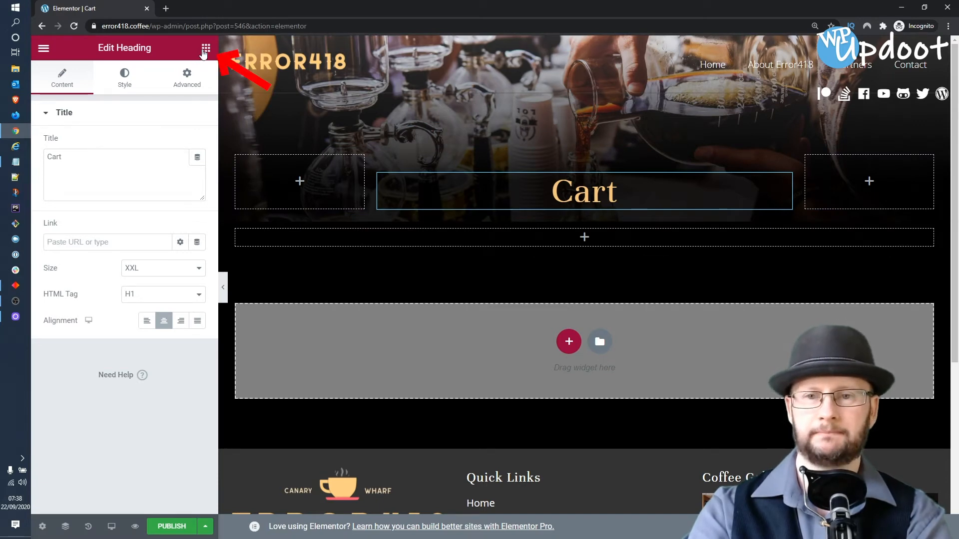
# - Add a Shortcode widget below the Cart heading
pyautogui.click(206, 48)
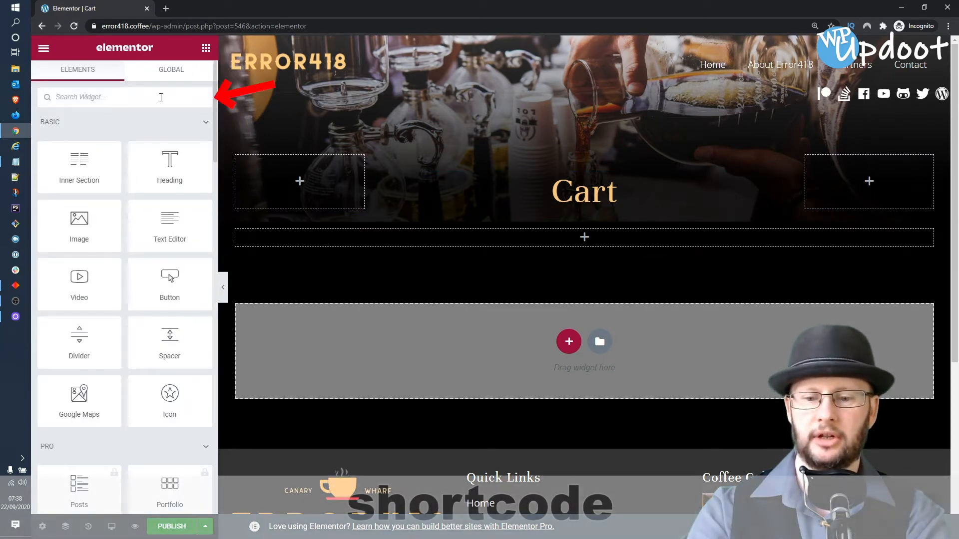
pyautogui.write('short')
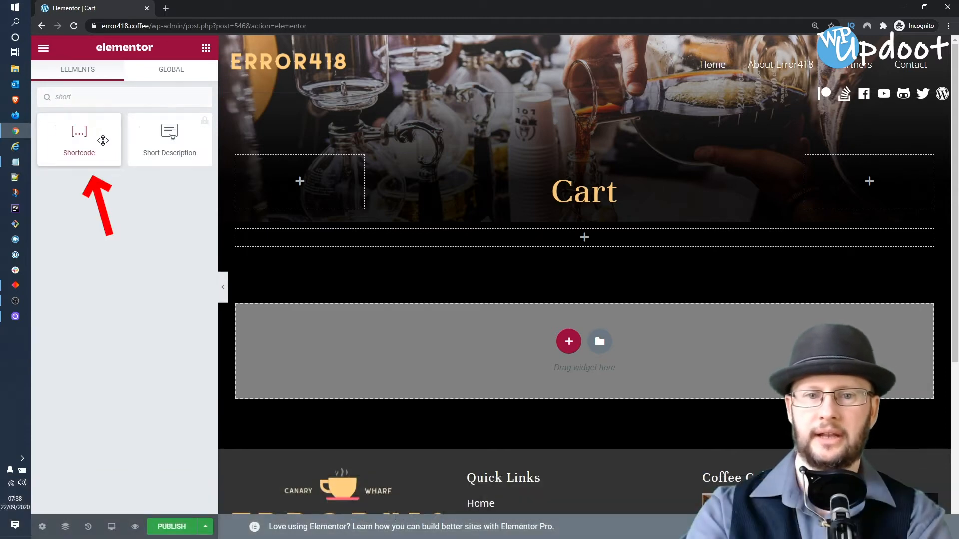
pyautogui.moveTo(78, 138); pyautogui.dragTo(530, 236)
pyautogui.write('[')
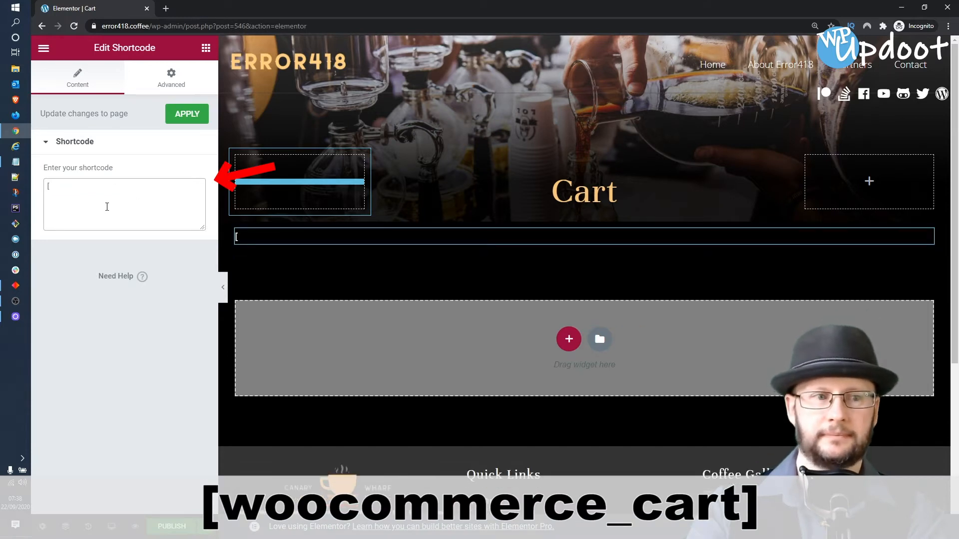
# - Enter [woocommerce_cart] in the shortcode so the basket with Coffee Mug (6 Pack) and totals renders
pyautogui.write('woo')
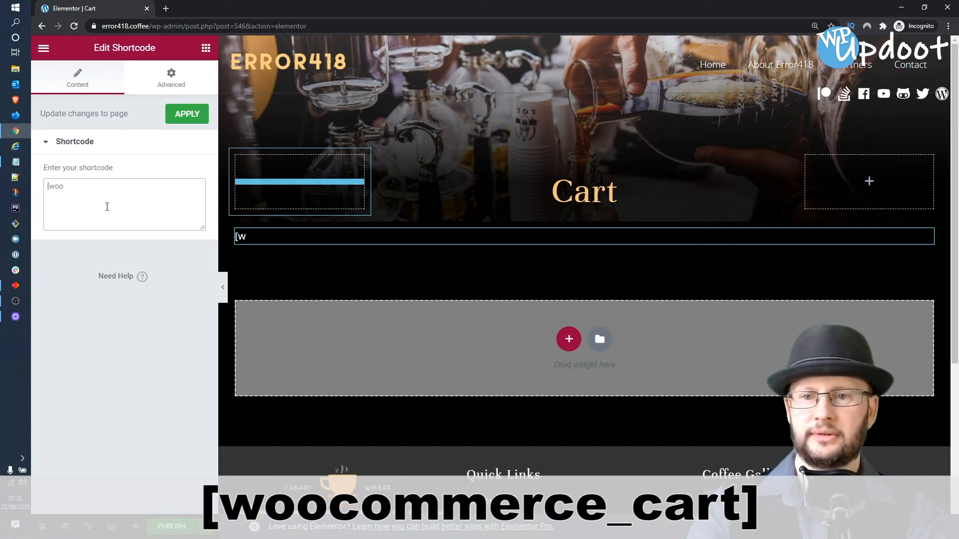
pyautogui.write('commerce')
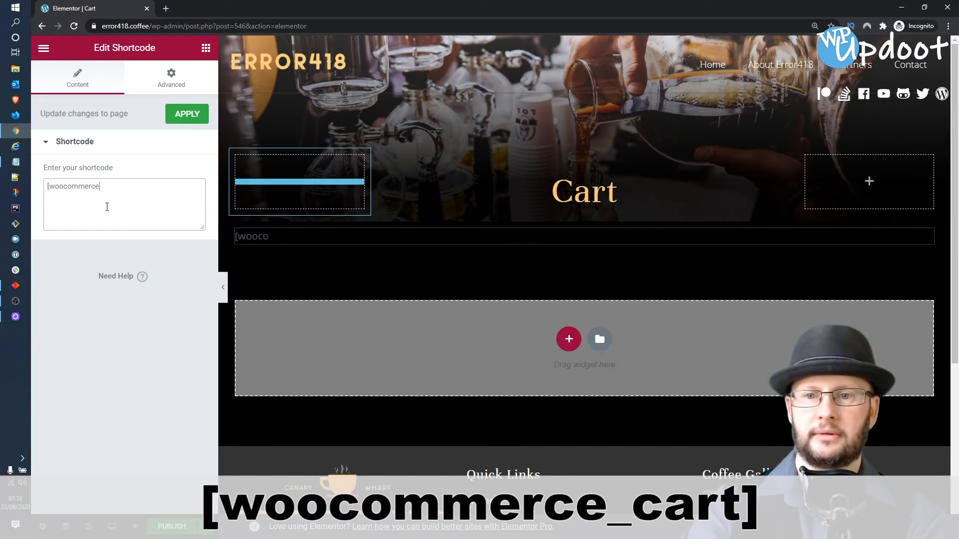
pyautogui.write('_cart')
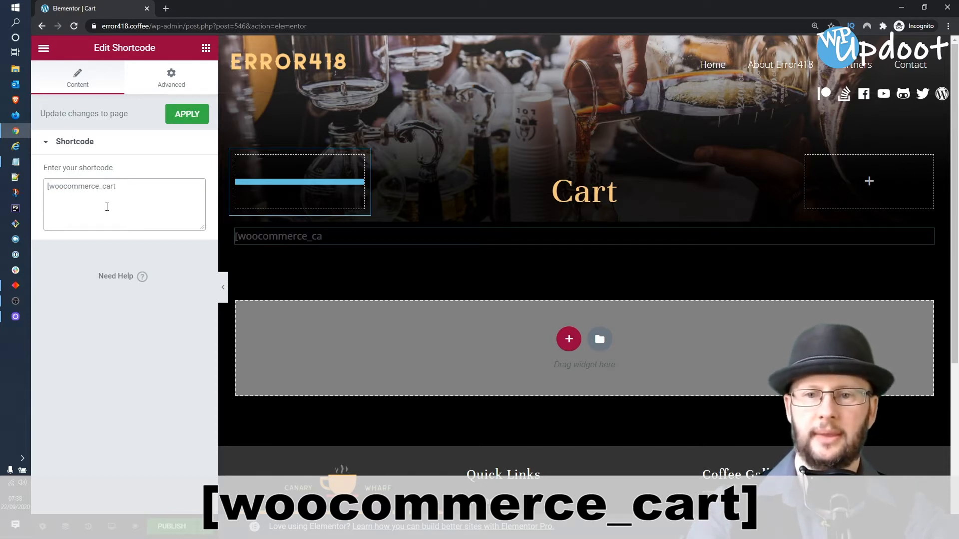
pyautogui.click(187, 114)
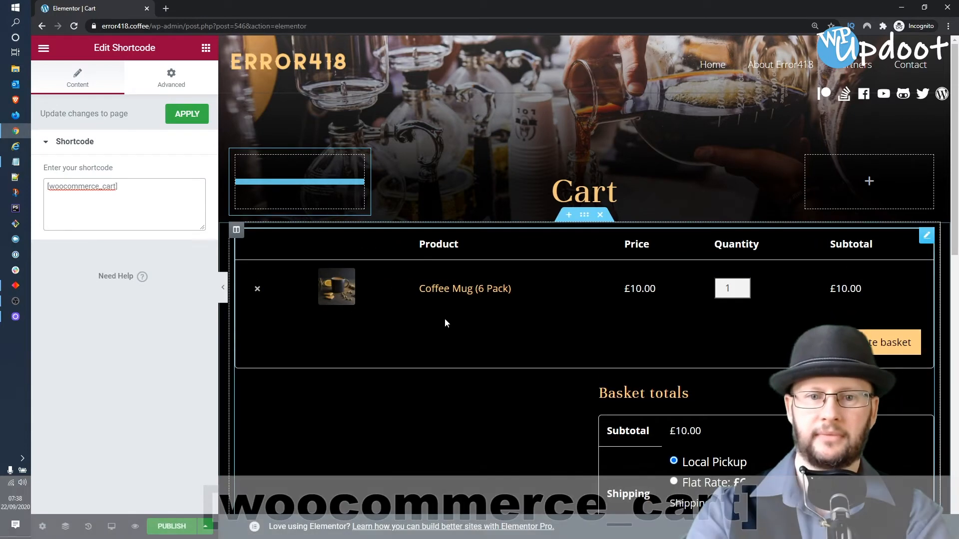
pyautogui.scroll(-3)
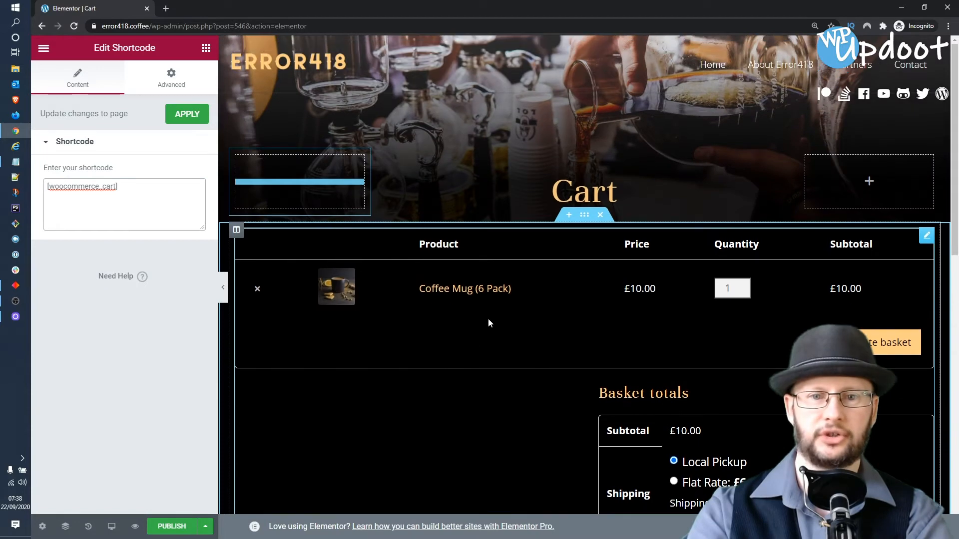
pyautogui.scroll(-3)
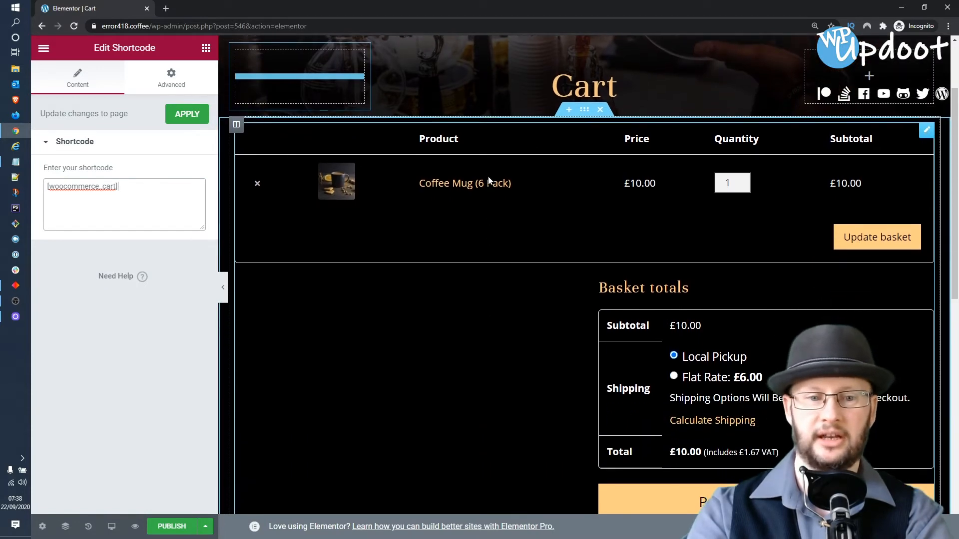
pyautogui.scroll(-3)
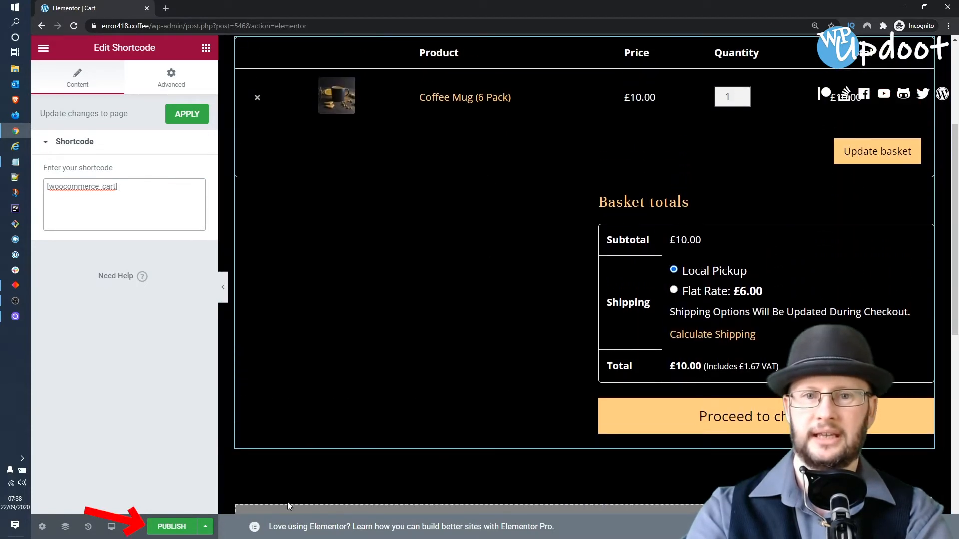
# - Publish the Cart page, exit Elementor and return to the WordPress All Pages list
pyautogui.click(170, 527)
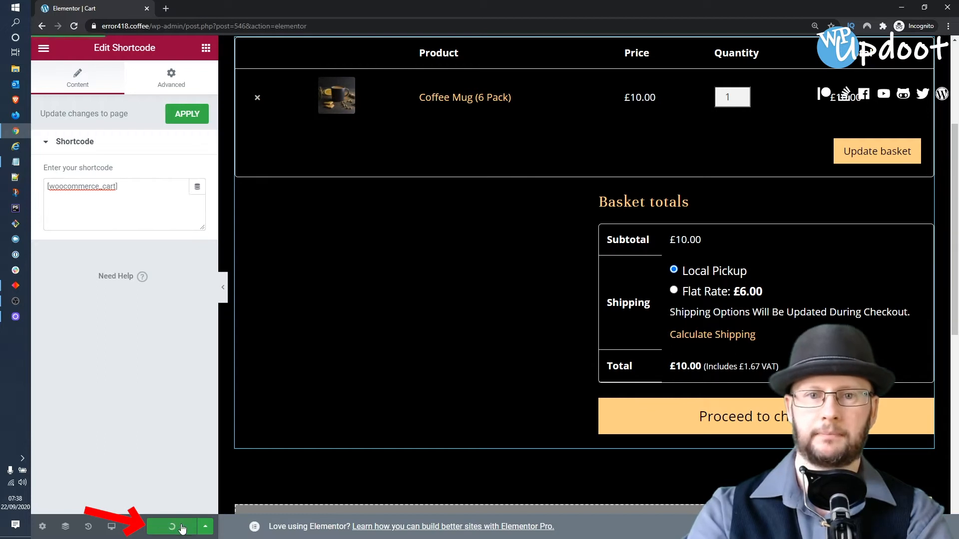
pyautogui.click(171, 527)
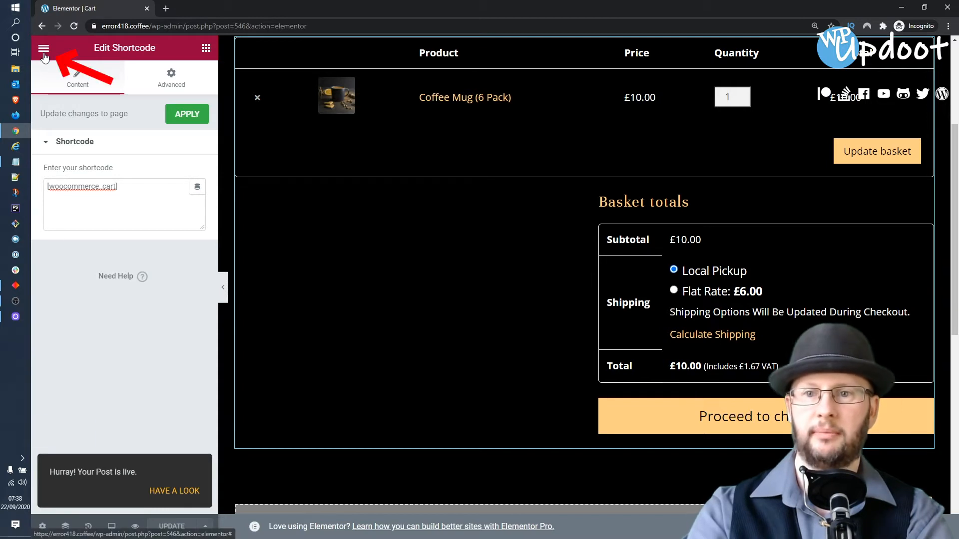
pyautogui.click(43, 48)
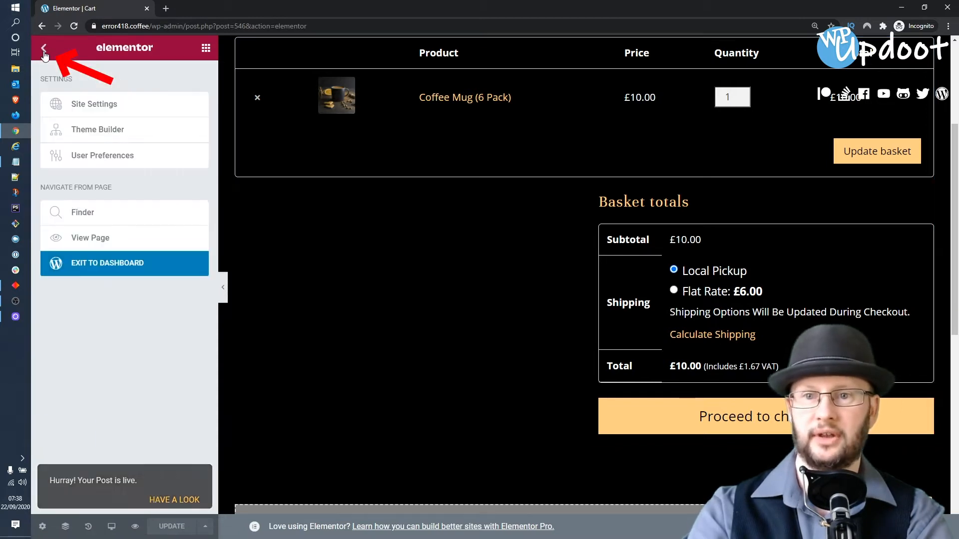
pyautogui.click(107, 263)
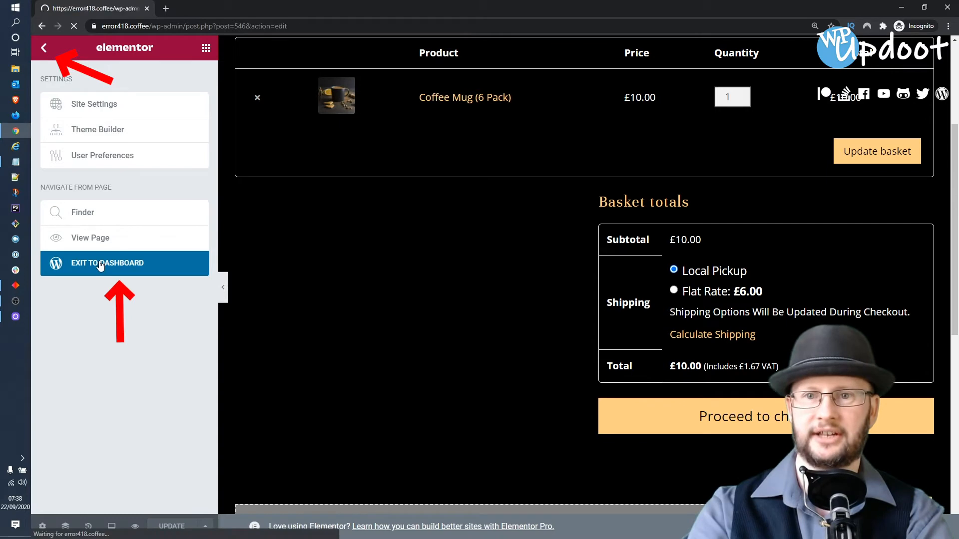
pyautogui.click(107, 263)
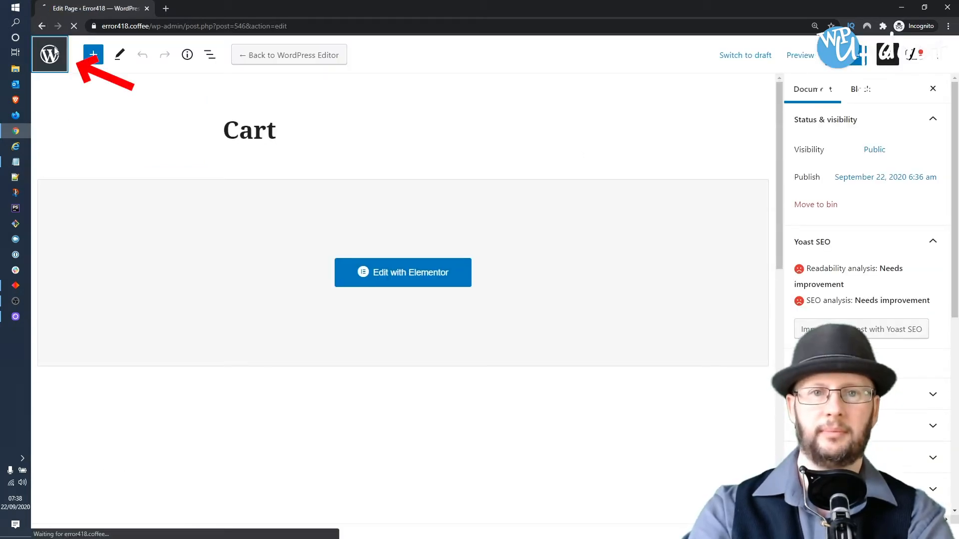
pyautogui.click(50, 54)
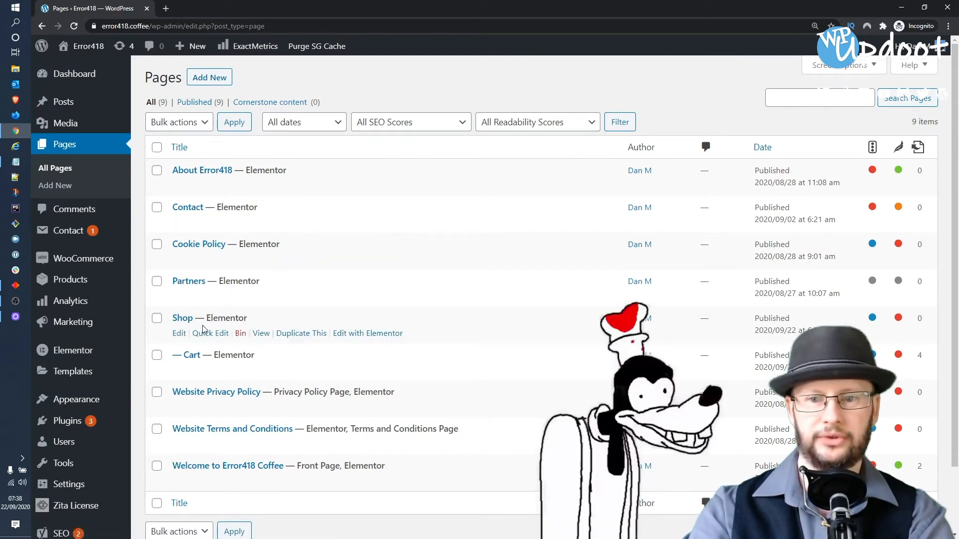
pyautogui.moveTo(214, 366)
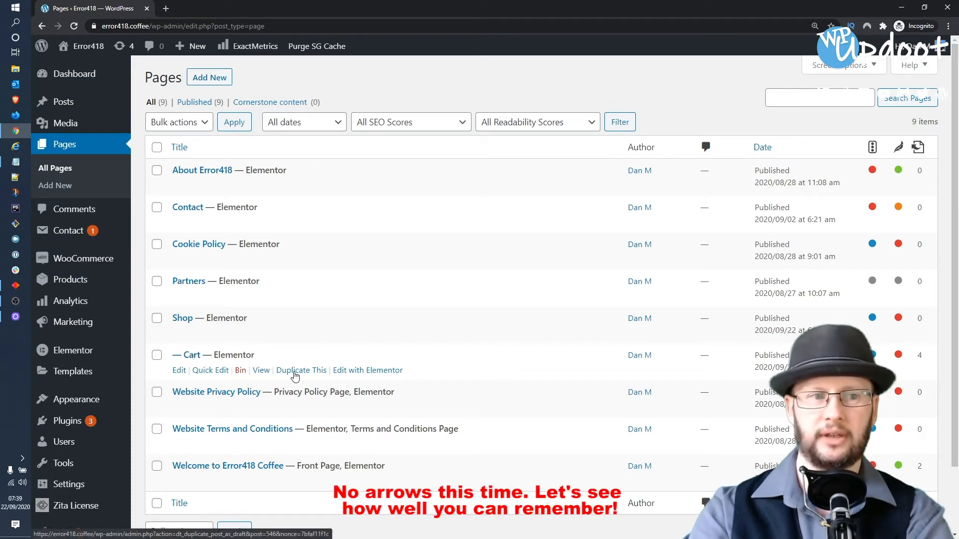
# - Duplicate the Cart page and quick-edit the draft to title Checkout, slug checkout
pyautogui.click(301, 369)
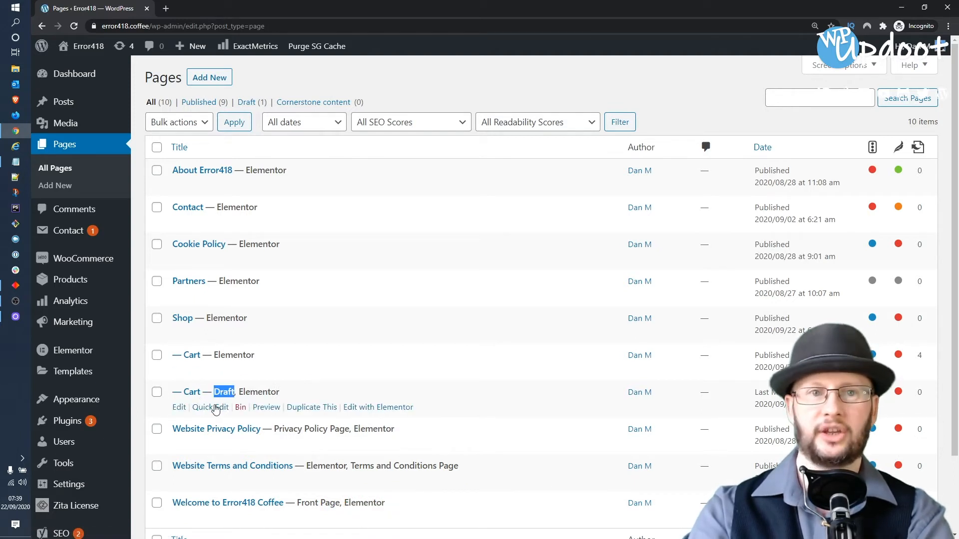
pyautogui.click(211, 407)
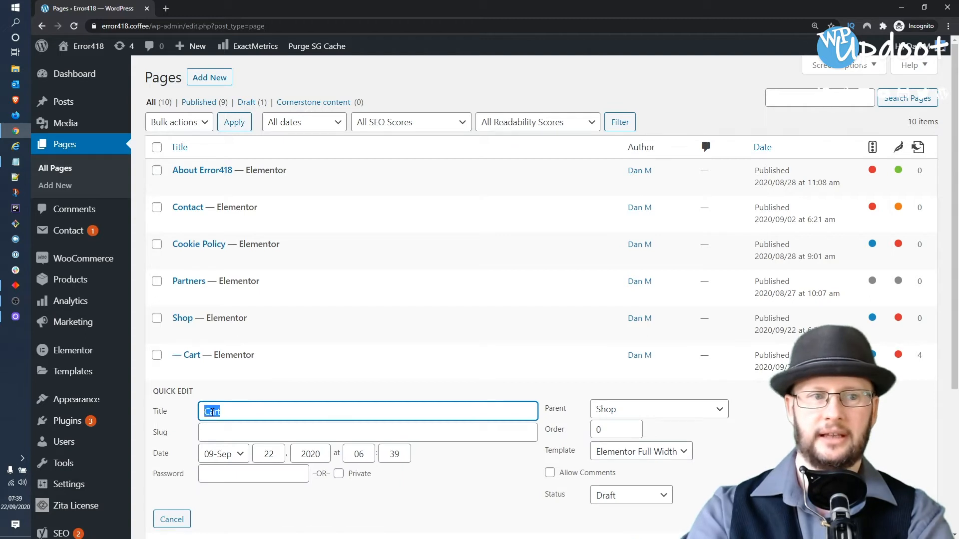
pyautogui.write('Checkou')
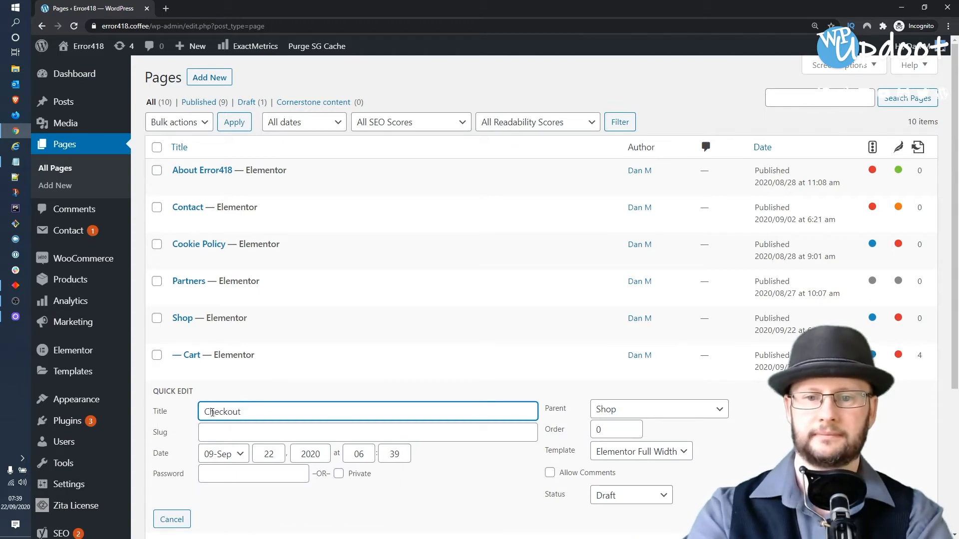
pyautogui.write('checkout')
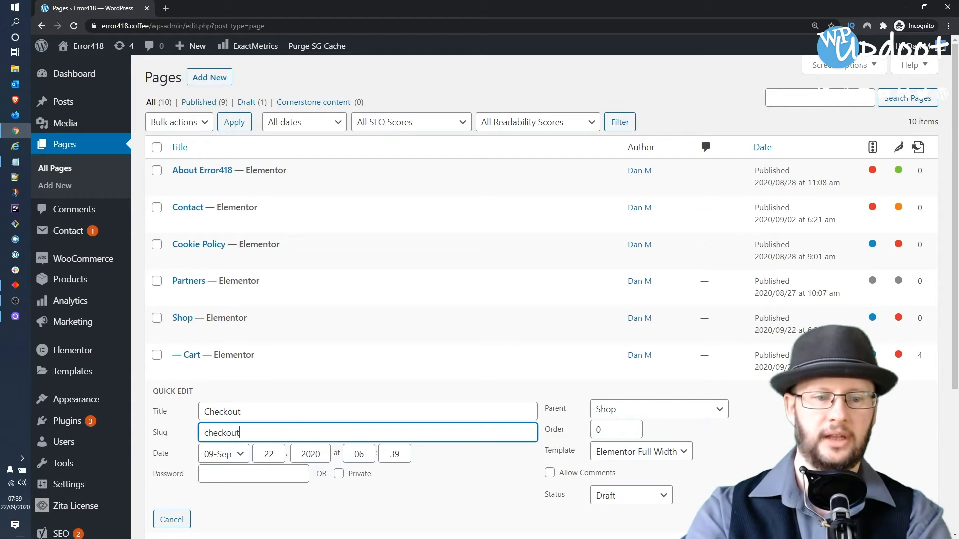
pyautogui.click(171, 520)
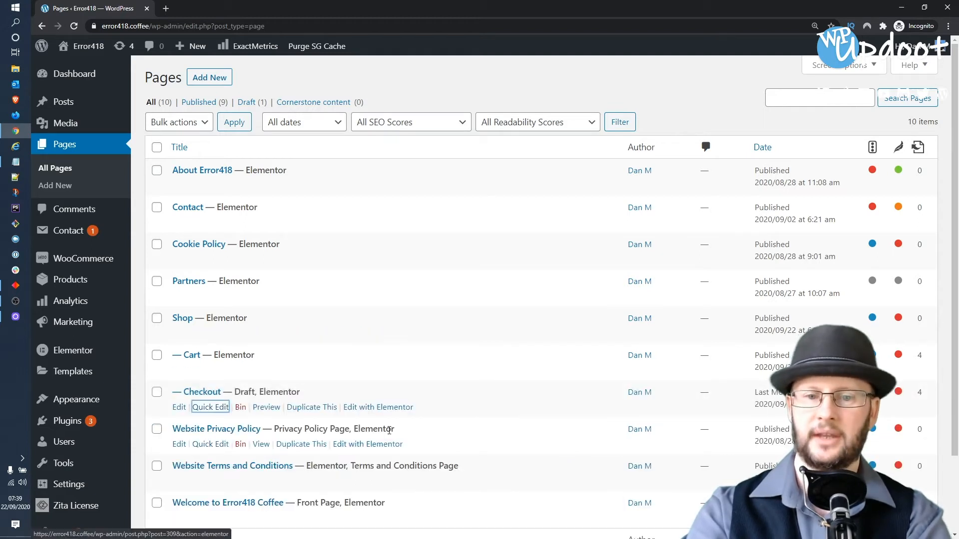
# - Edit the Checkout draft in Elementor and set its heading to Checkout
pyautogui.click(378, 407)
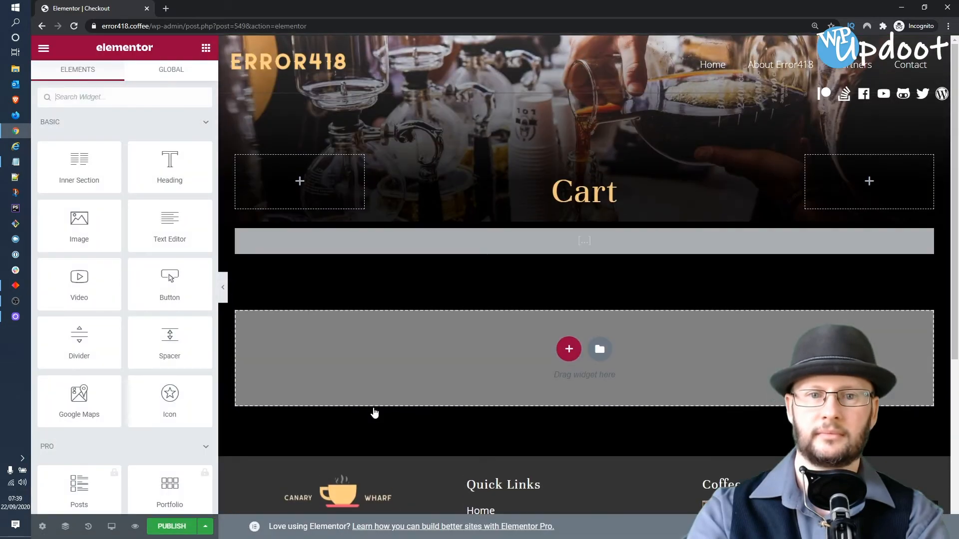
pyautogui.click(583, 191)
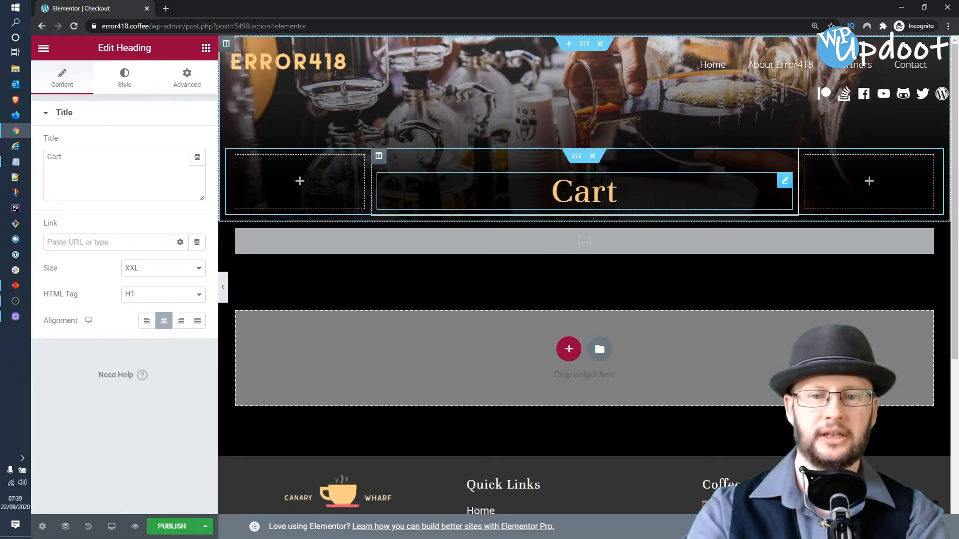
pyautogui.write('C')
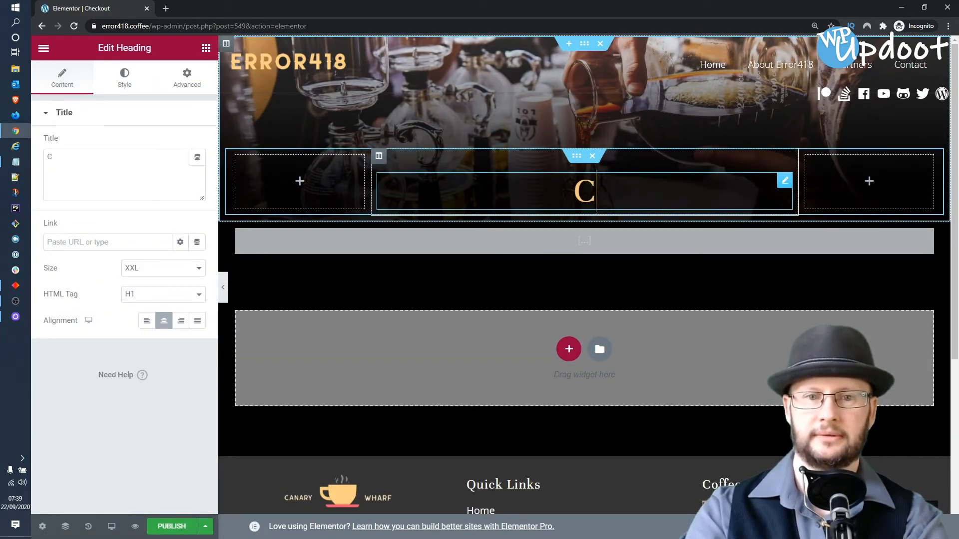
pyautogui.write('heckout')
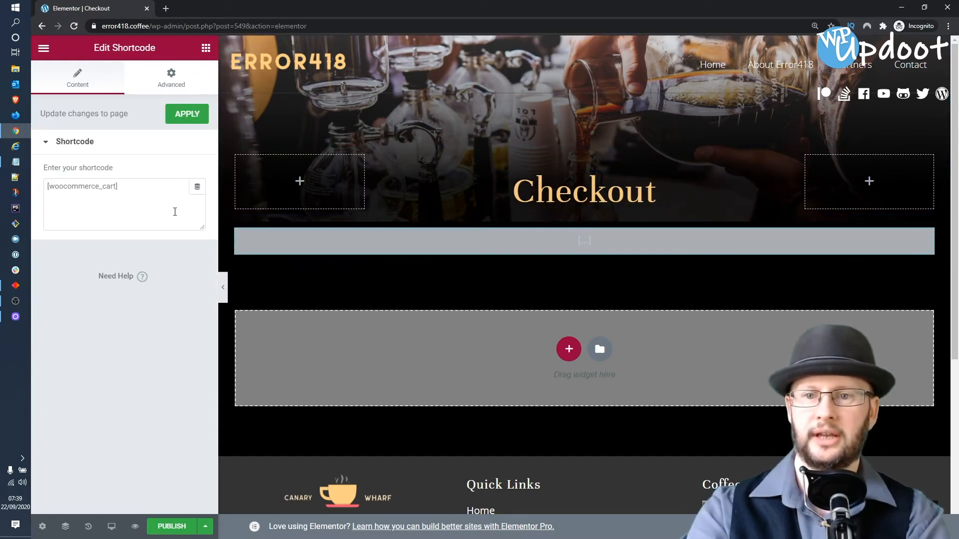
# - Change the shortcode to [woocommerce_checkout] so the billing form renders
pyautogui.click(103, 187)
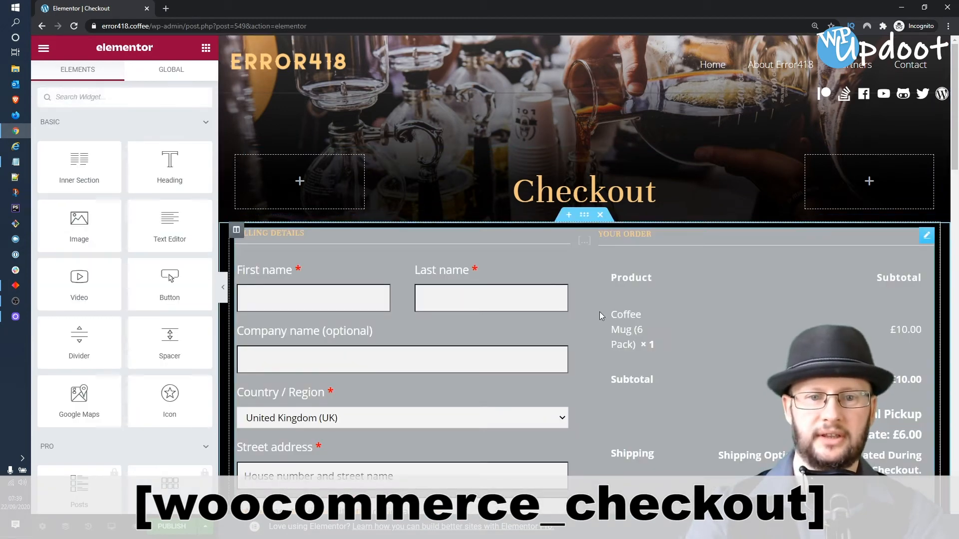
pyautogui.click(585, 215)
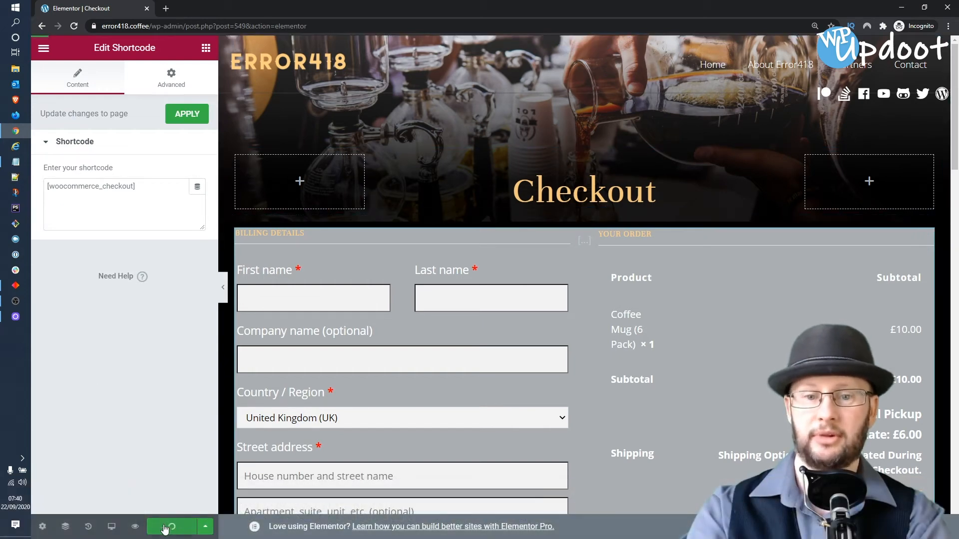
# - Publish the Checkout page, exit Elementor to the dashboard and return to All Pages
pyautogui.click(172, 526)
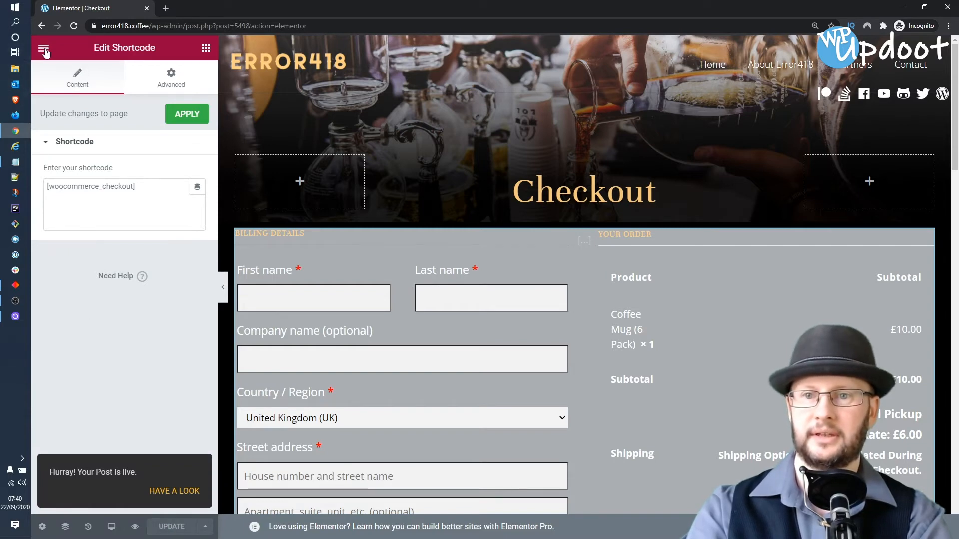
pyautogui.click(43, 48)
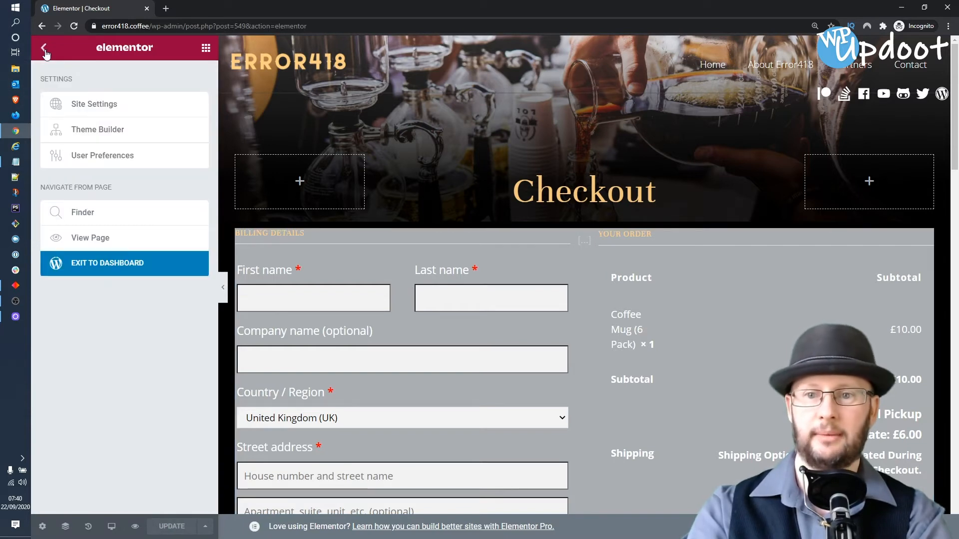
pyautogui.click(107, 263)
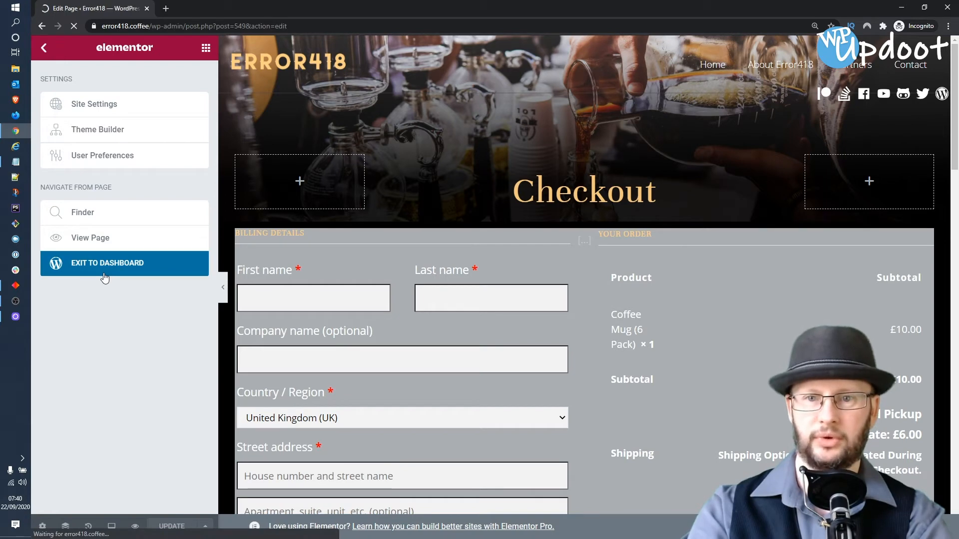
pyautogui.click(107, 263)
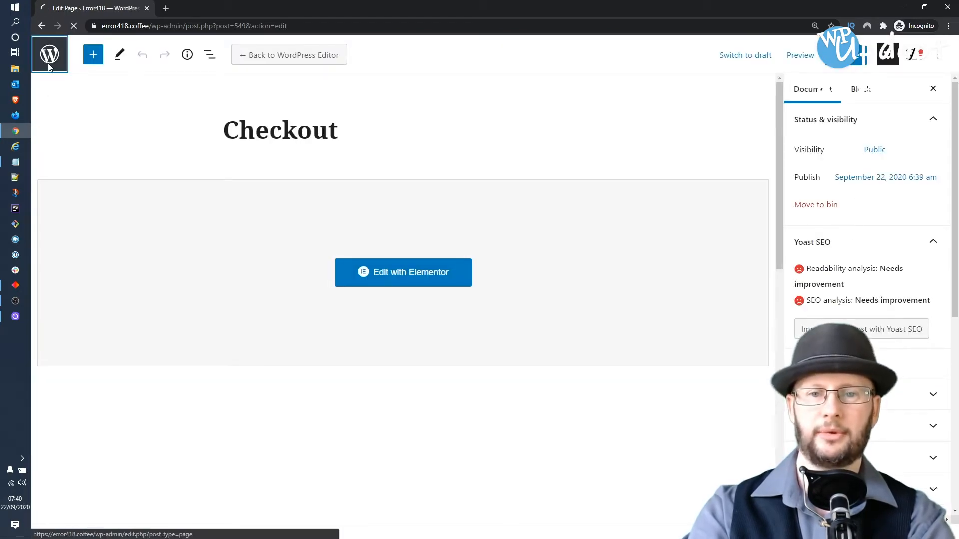
pyautogui.click(50, 54)
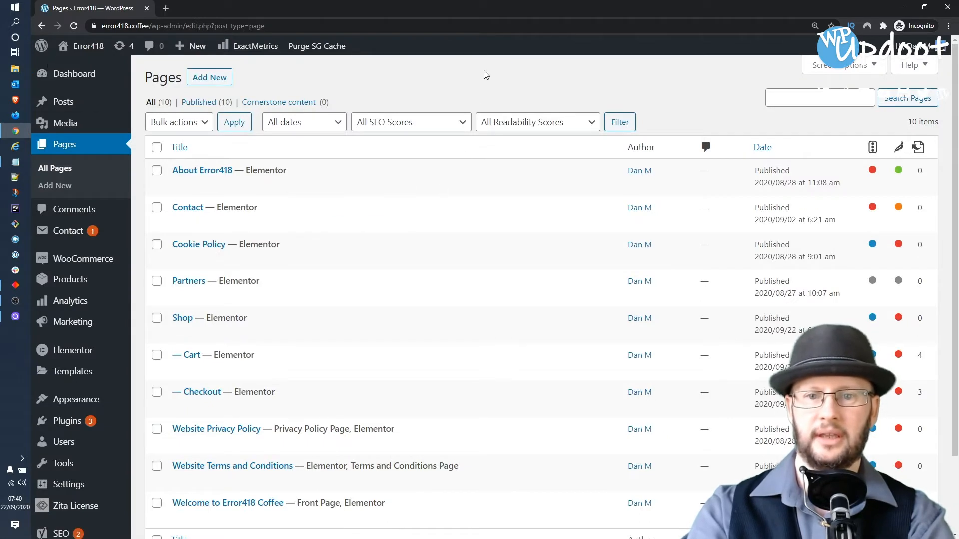
pyautogui.moveTo(215, 281)
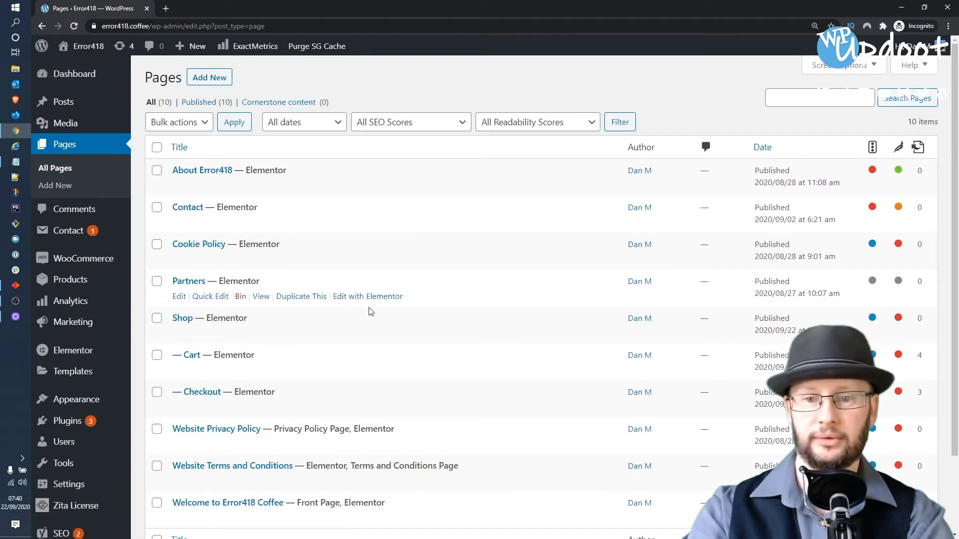
pyautogui.moveTo(293, 378)
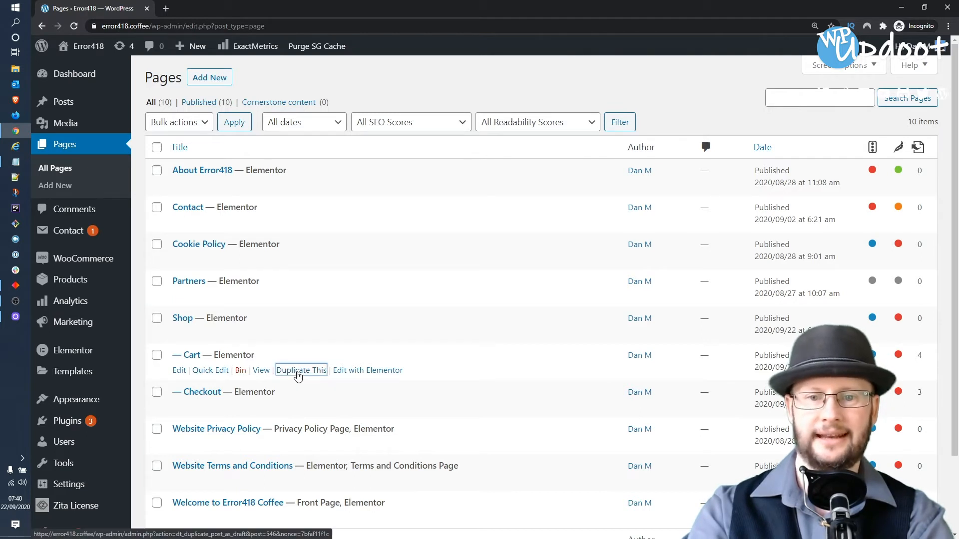
# - Duplicate Cart and quick-edit the copy to title My Account, slug my-account, no parent
pyautogui.click(301, 370)
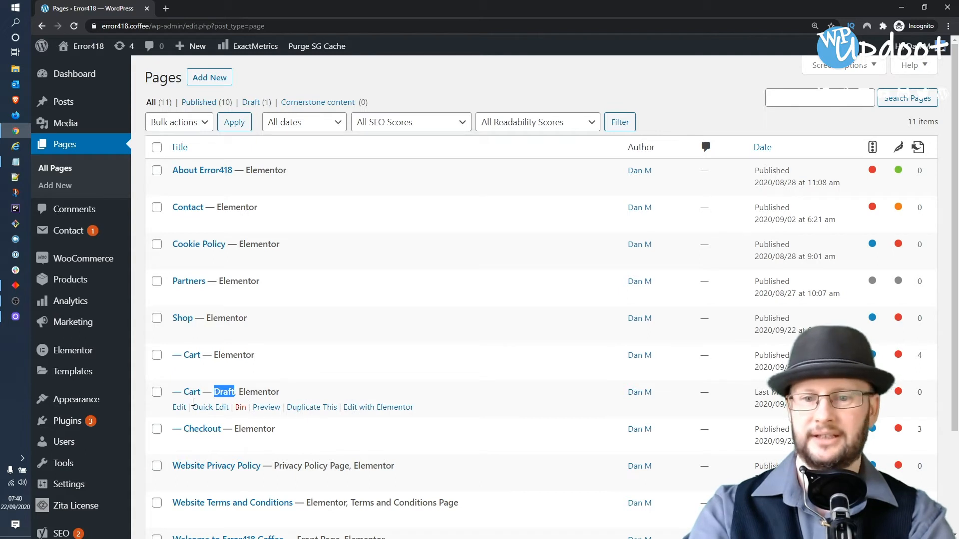
pyautogui.click(210, 407)
pyautogui.write('My Account')
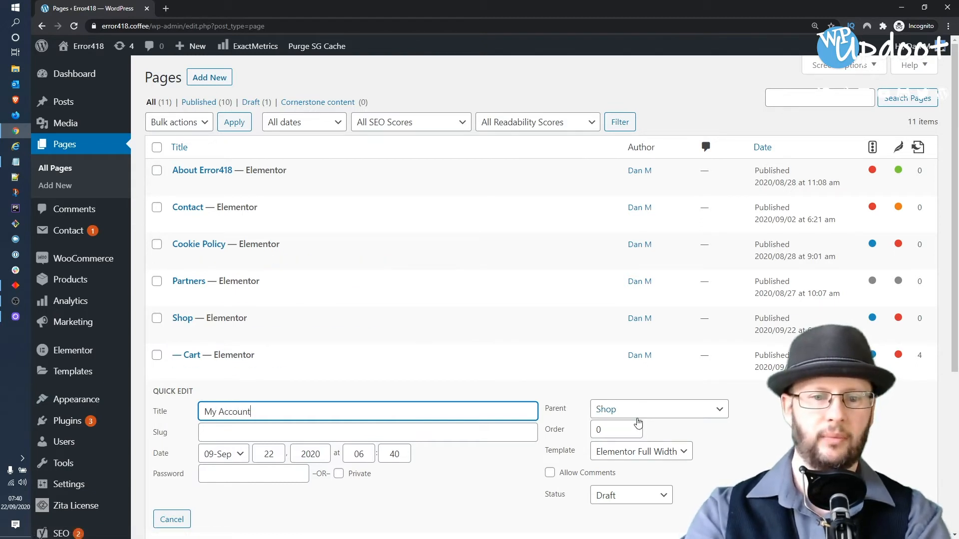
pyautogui.click(659, 410)
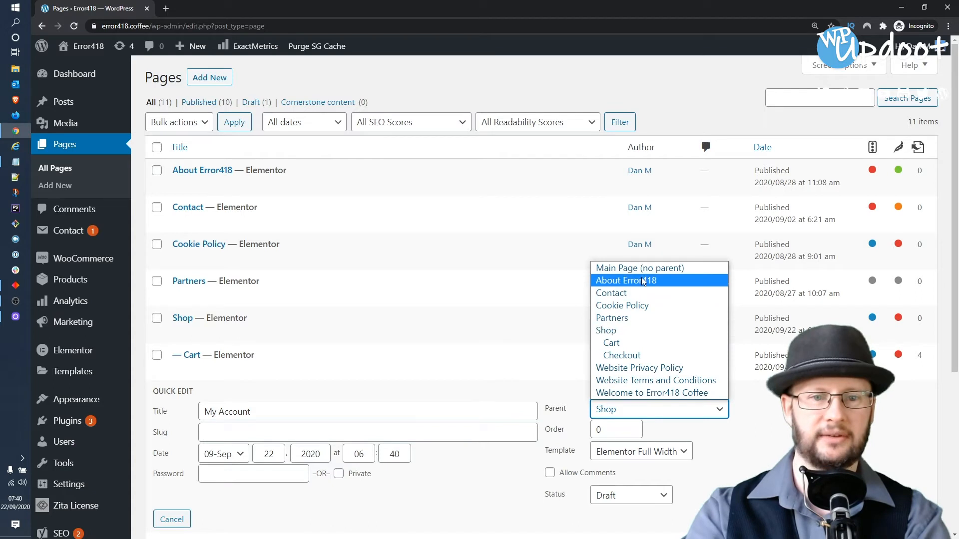
pyautogui.click(640, 267)
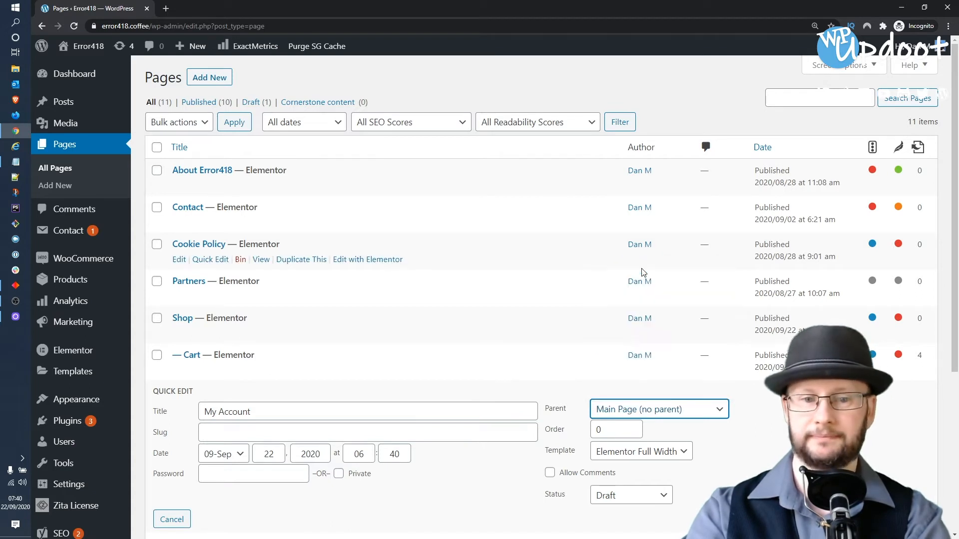
pyautogui.click(366, 431)
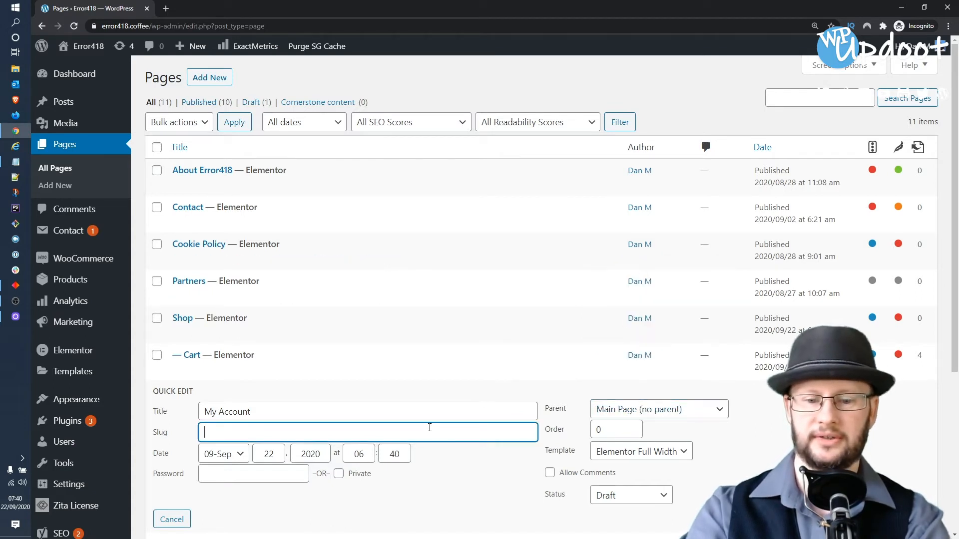
pyautogui.write('my-account')
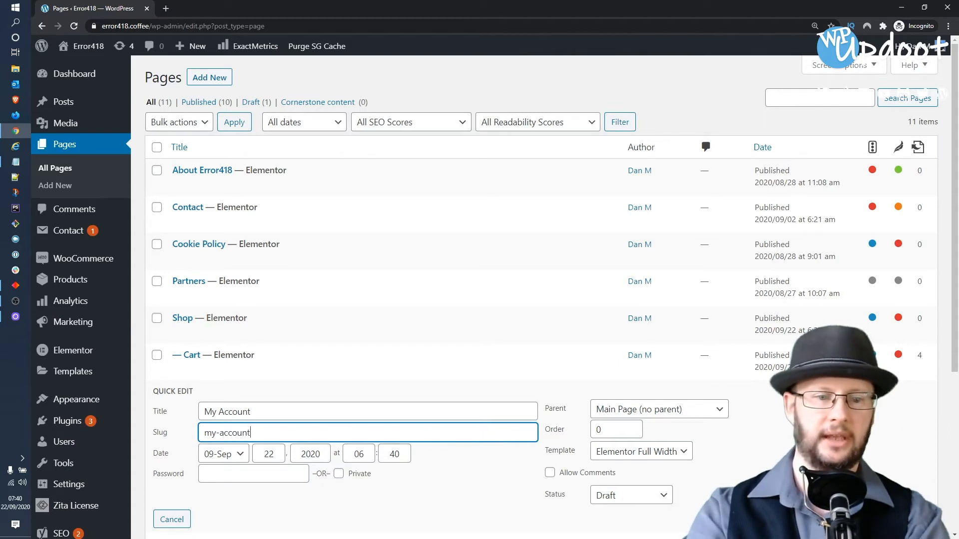
pyautogui.click(171, 518)
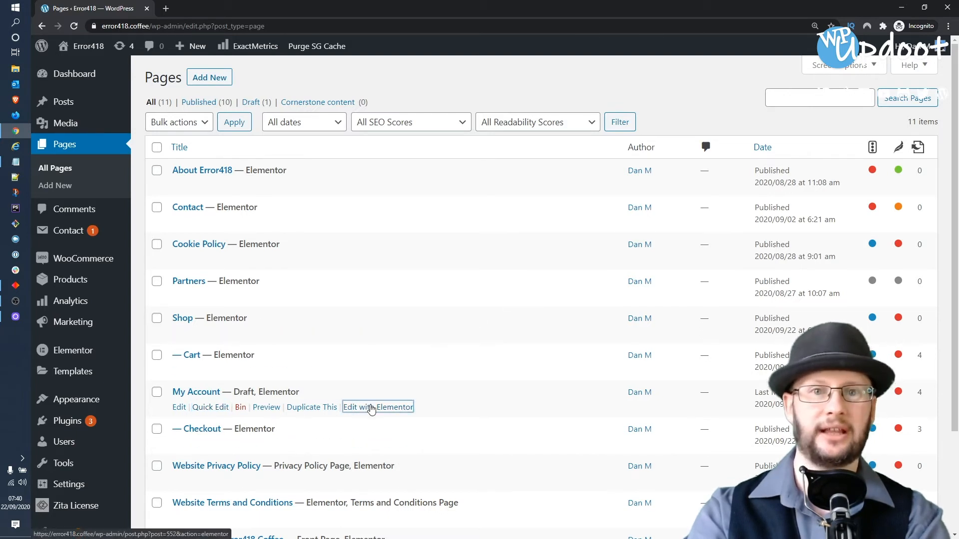
# - In Elementor set the heading to My Account and shortcode to [woocommerce_my_account]
pyautogui.click(377, 407)
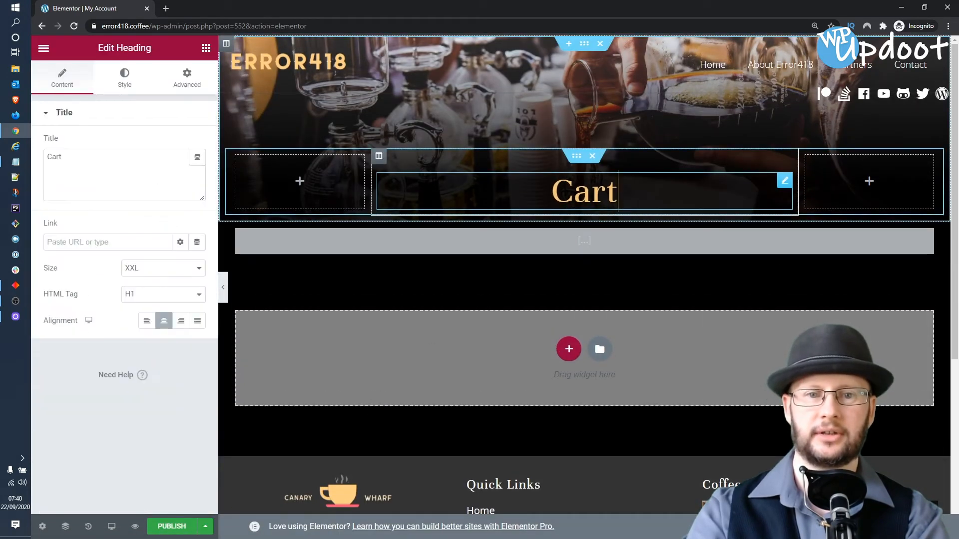
pyautogui.write('My')
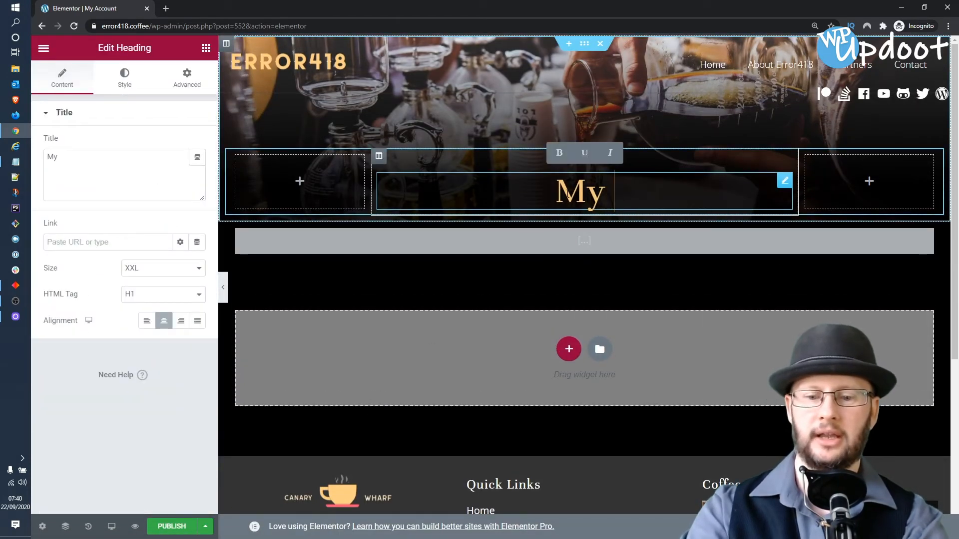
pyautogui.write('Account')
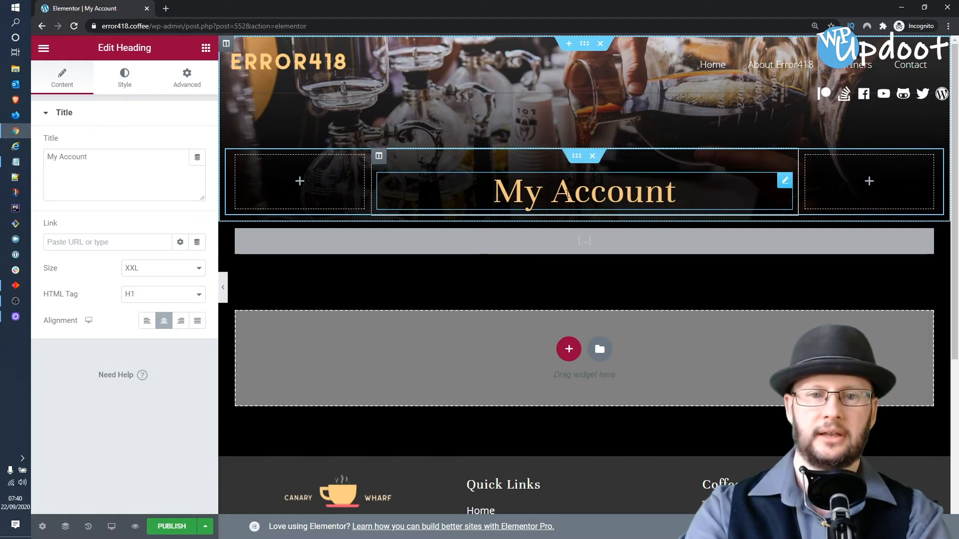
pyautogui.click(583, 241)
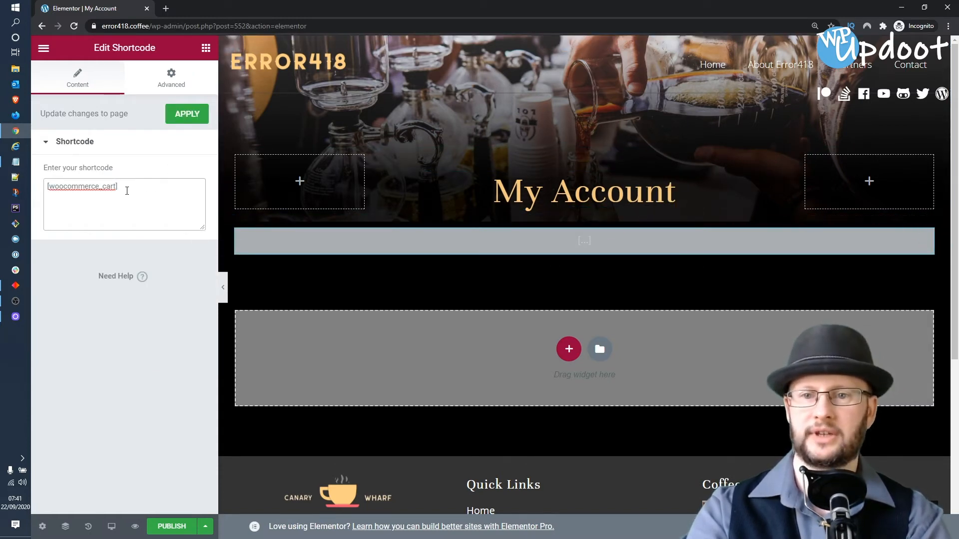
pyautogui.write('[woocommerce_]')
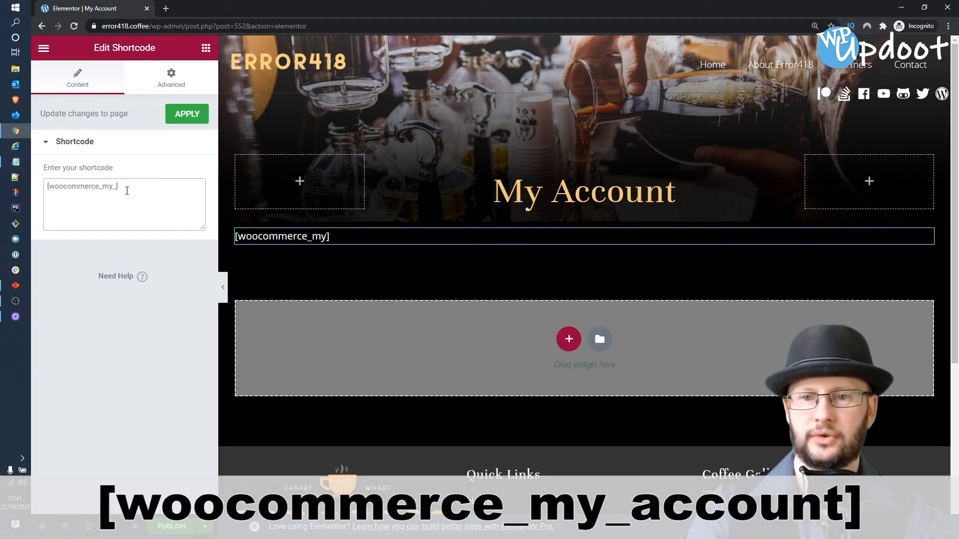
pyautogui.write('account')
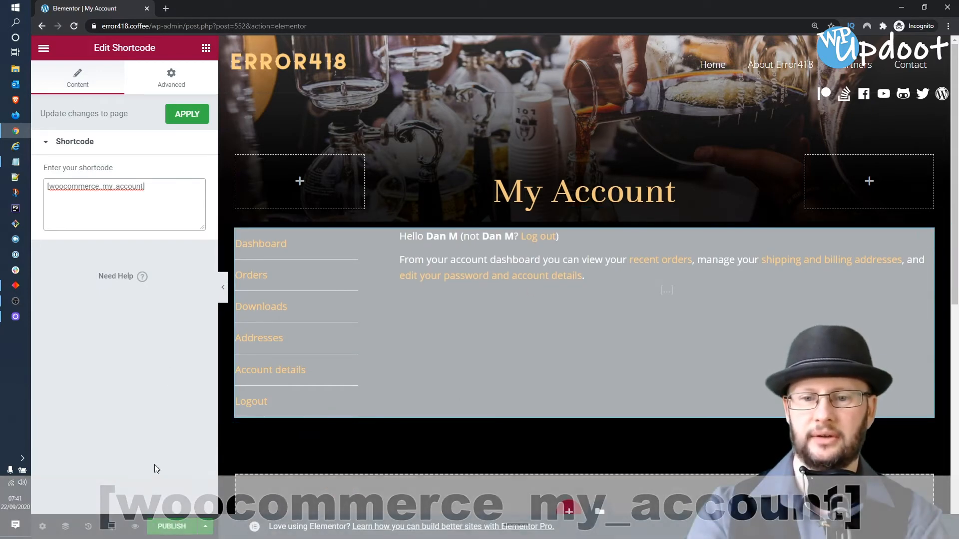
# - Publish the My Account page and exit Elementor to the dashboard
pyautogui.click(171, 526)
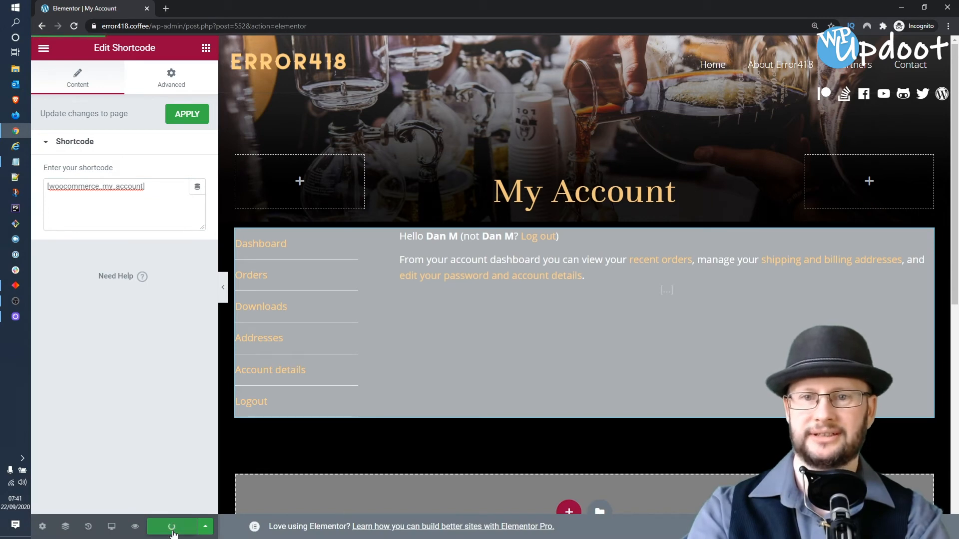
pyautogui.click(171, 526)
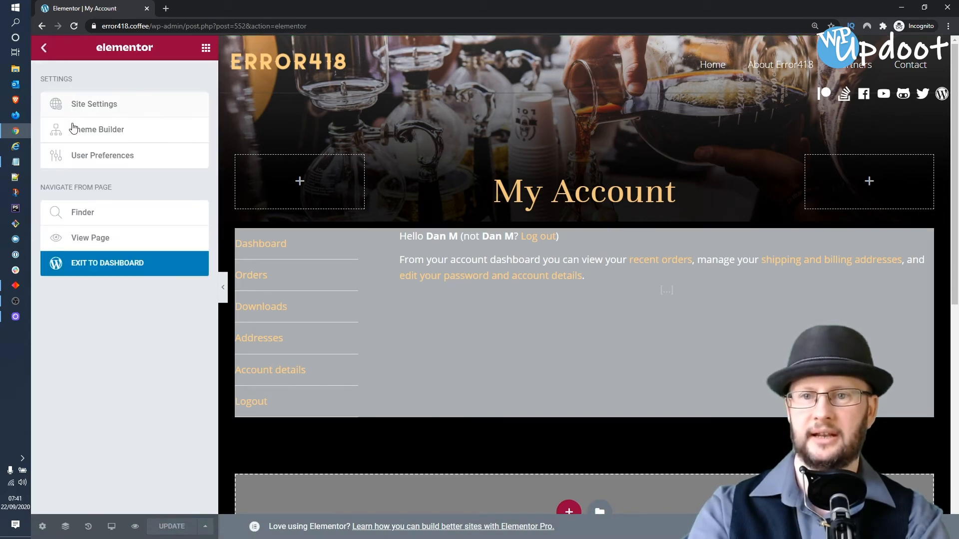
pyautogui.click(107, 262)
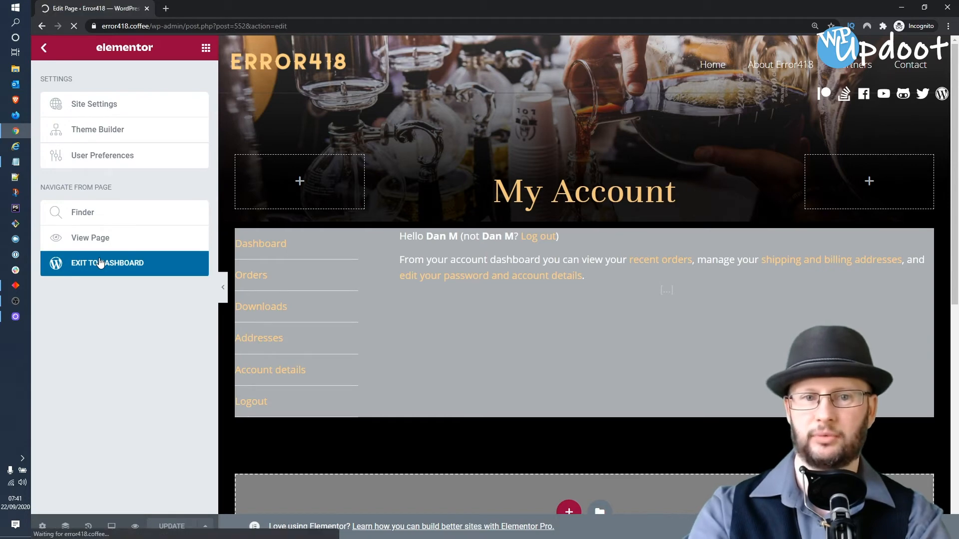
# - Return from the block editor to the All Pages list showing My Account published
pyautogui.click(107, 263)
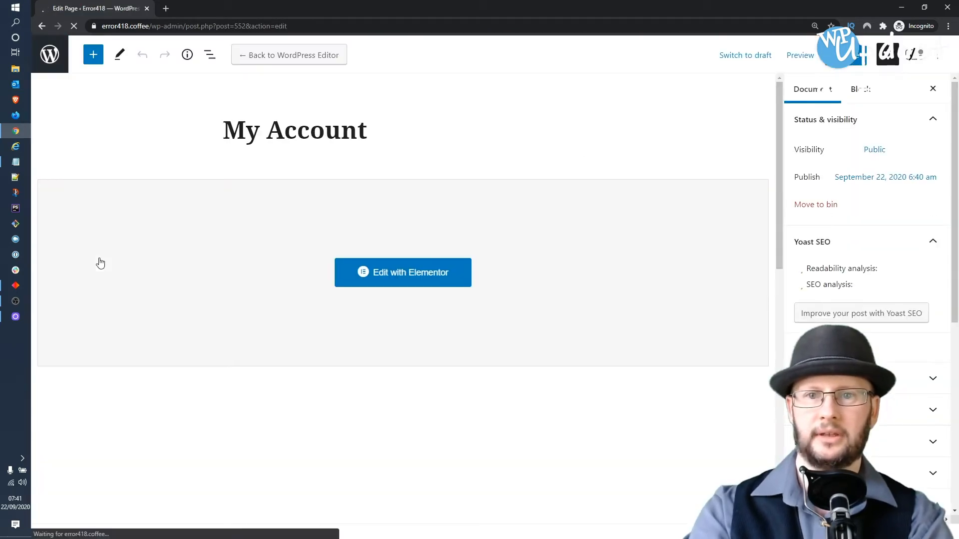
pyautogui.click(49, 54)
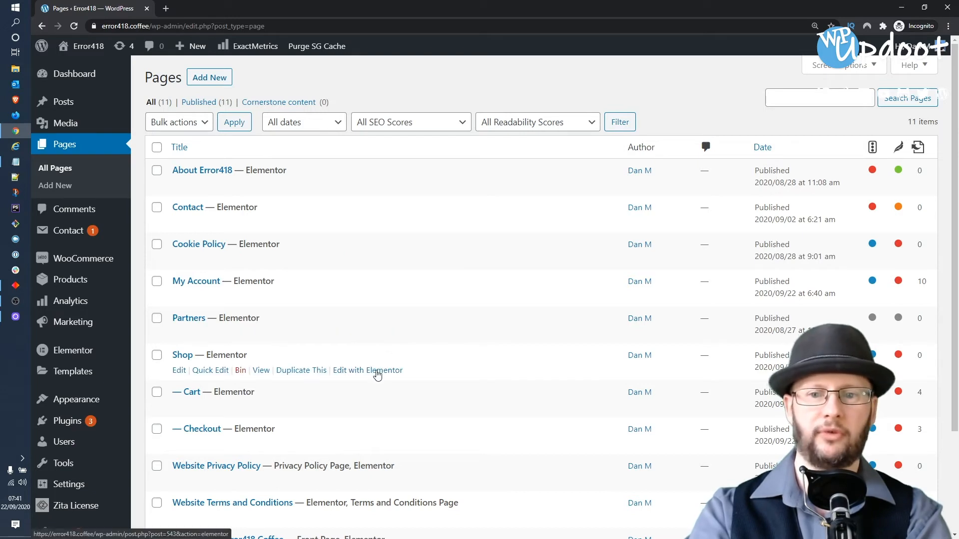
pyautogui.moveTo(311, 369)
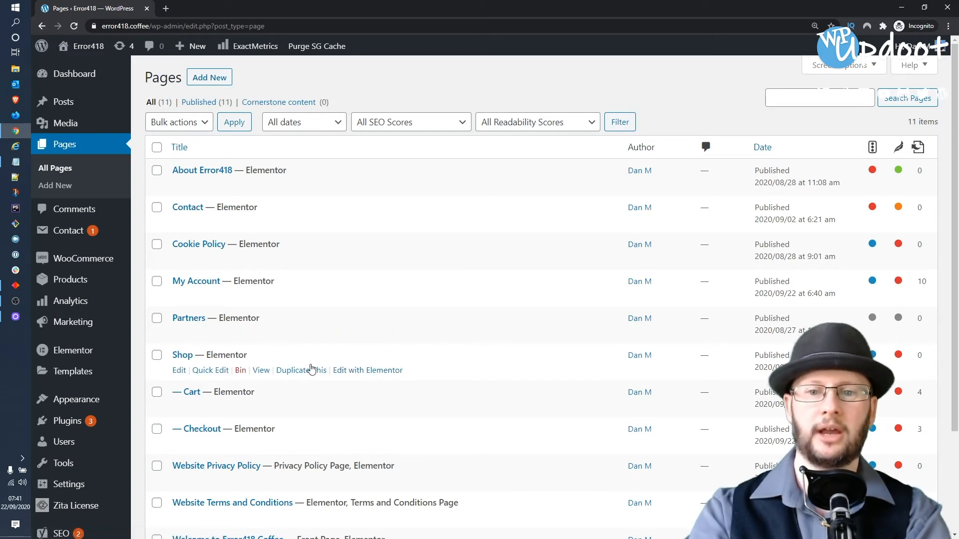
# - Edit the Shop page and set Yoast SEO to let search engines show it
pyautogui.click(182, 354)
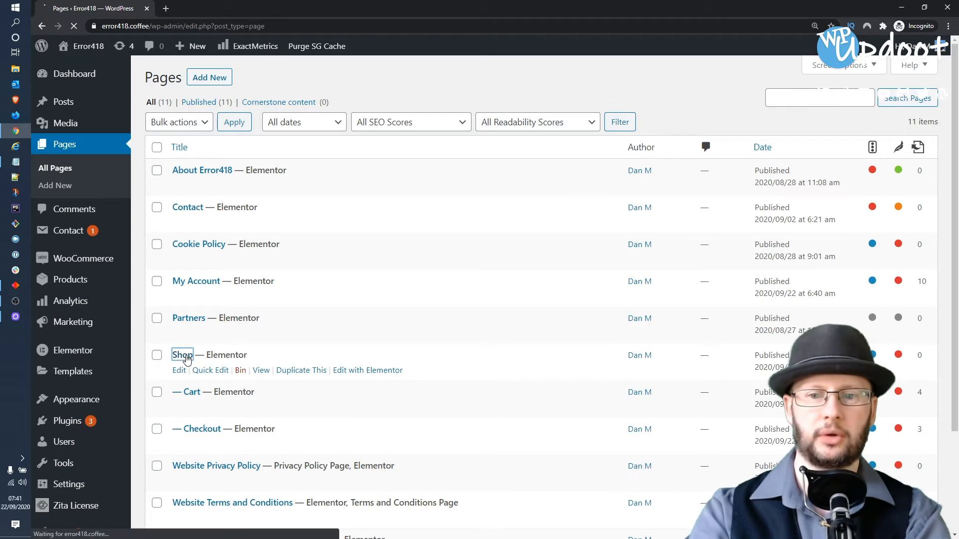
pyautogui.click(179, 369)
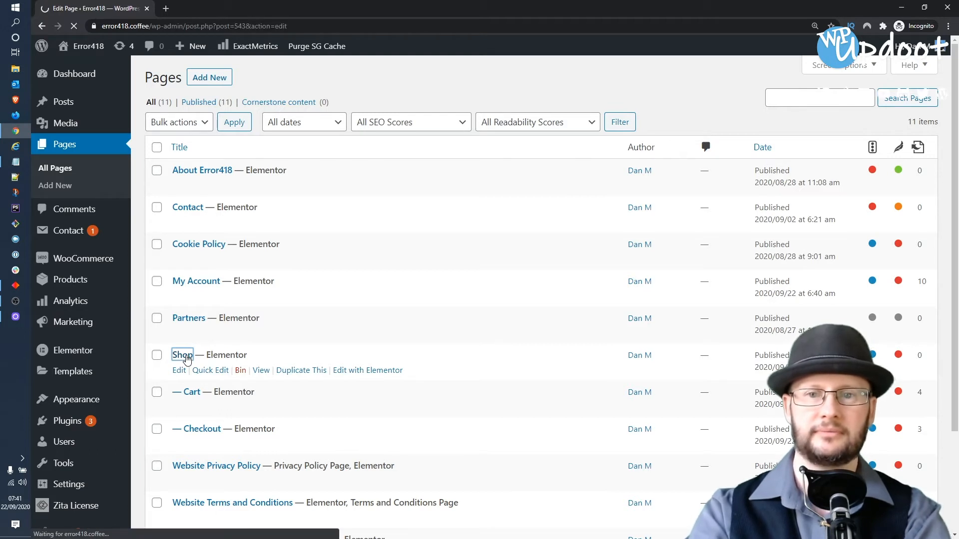
pyautogui.click(179, 370)
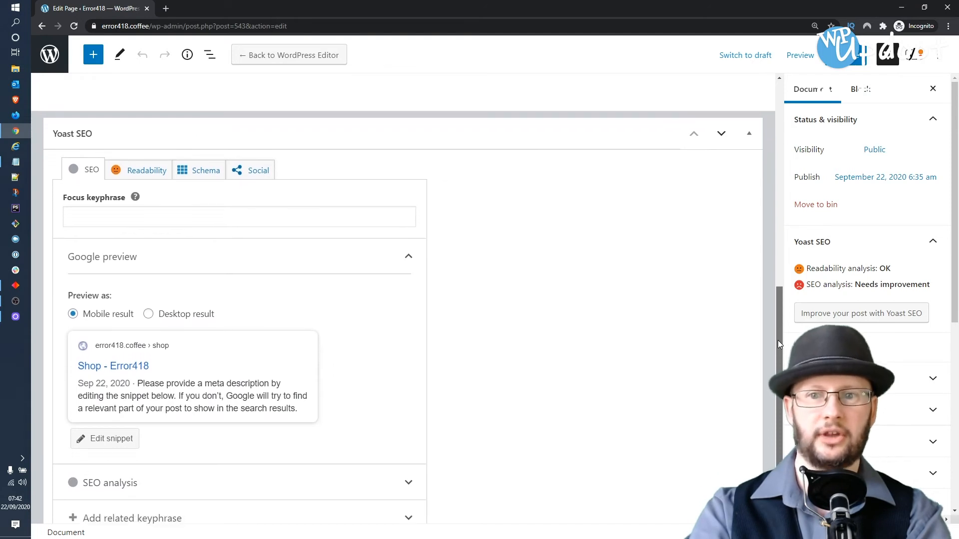
pyautogui.scroll(-3)
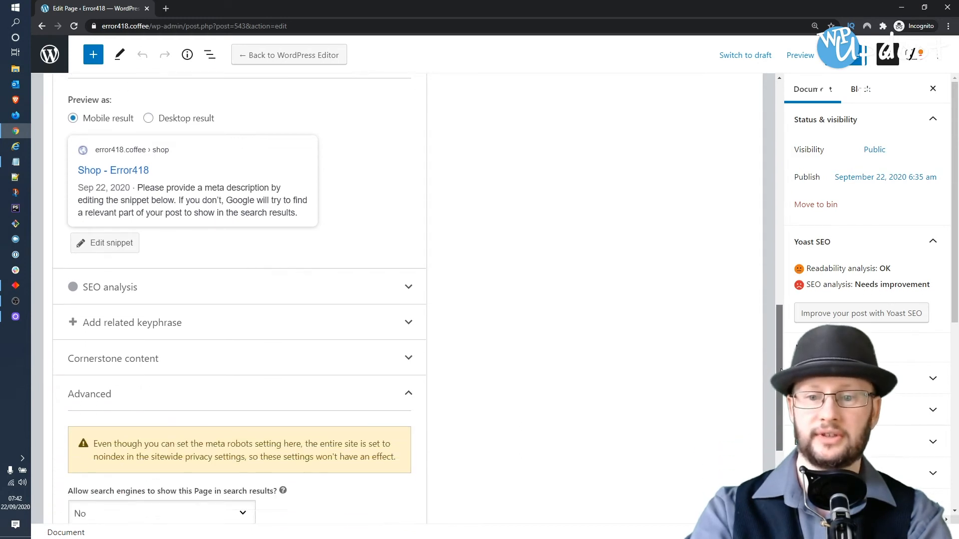
pyautogui.scroll(-3)
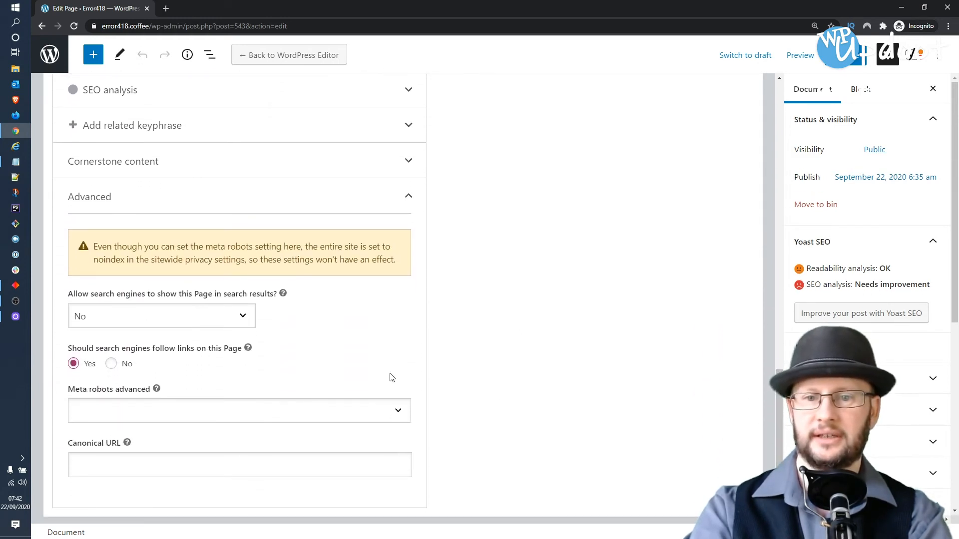
pyautogui.click(161, 315)
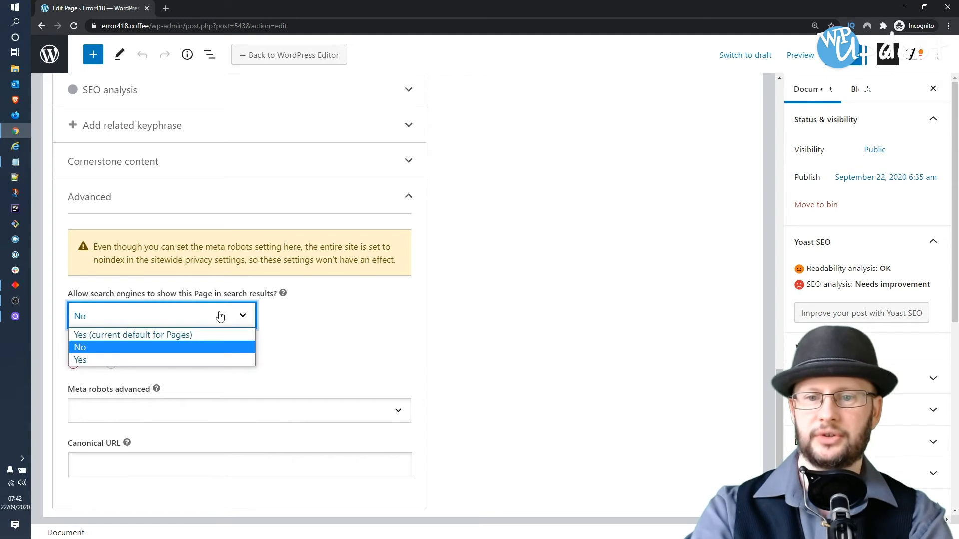
pyautogui.click(132, 334)
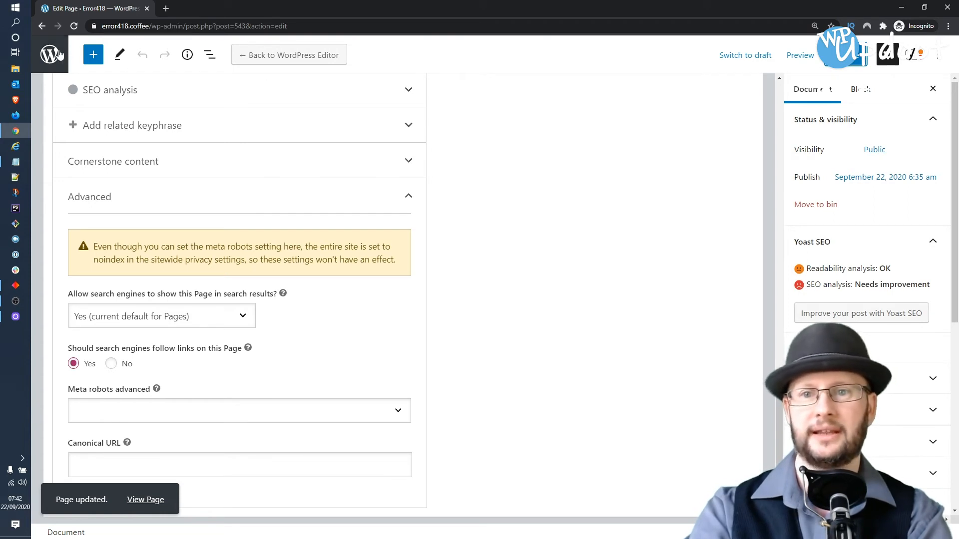
pyautogui.moveTo(50, 54)
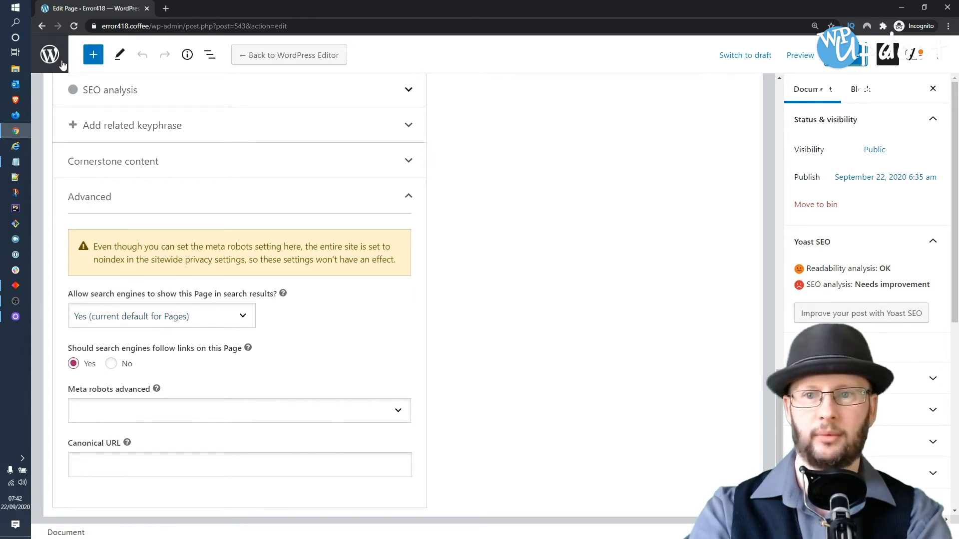
pyautogui.scroll(-3)
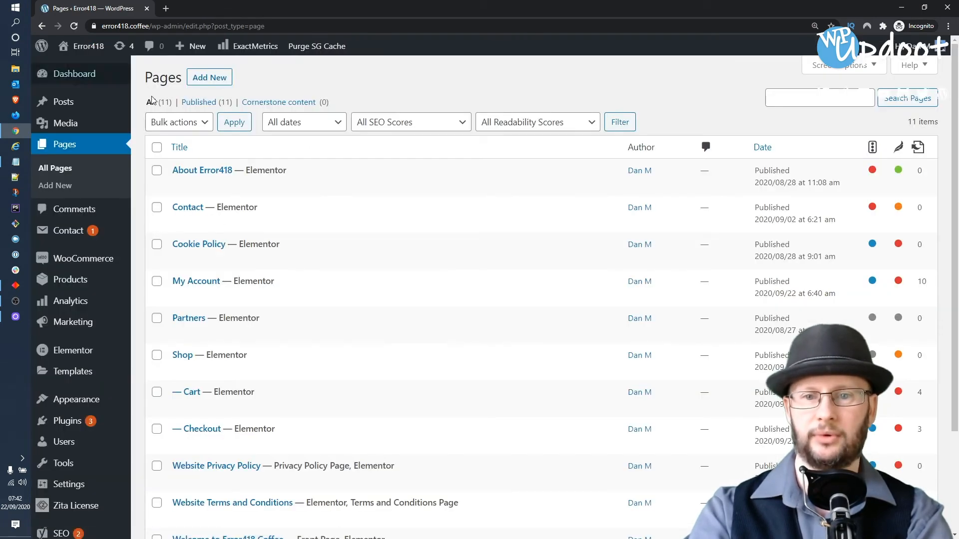
pyautogui.moveTo(455, 103)
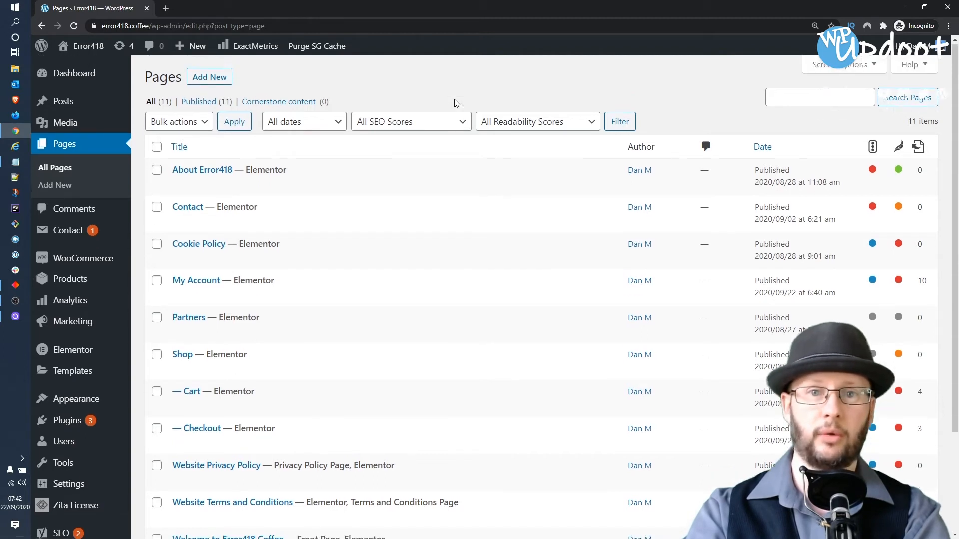
# - In WooCommerce Settings > Products, choose Shop as the shop page and save
pyautogui.scroll(-3)
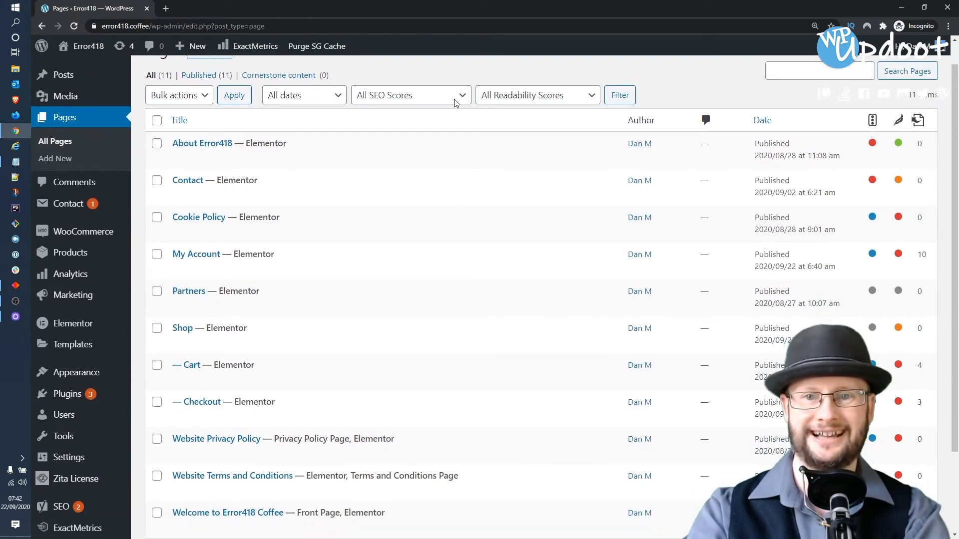
pyautogui.moveTo(83, 231)
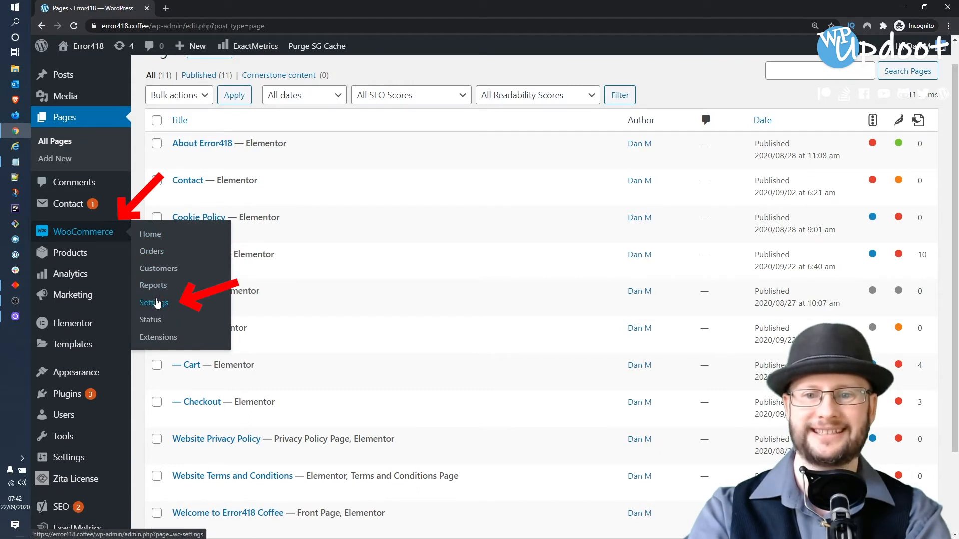
pyautogui.click(154, 303)
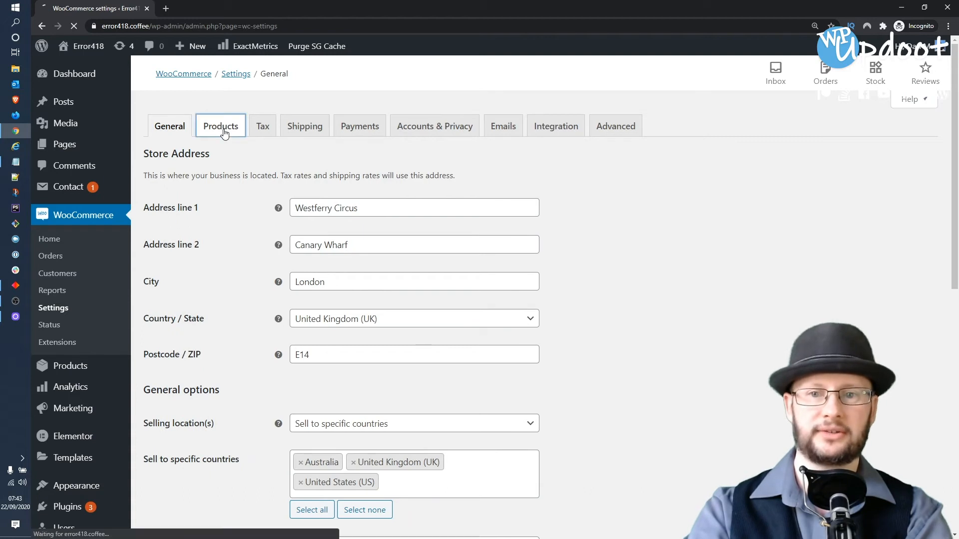
pyautogui.click(219, 126)
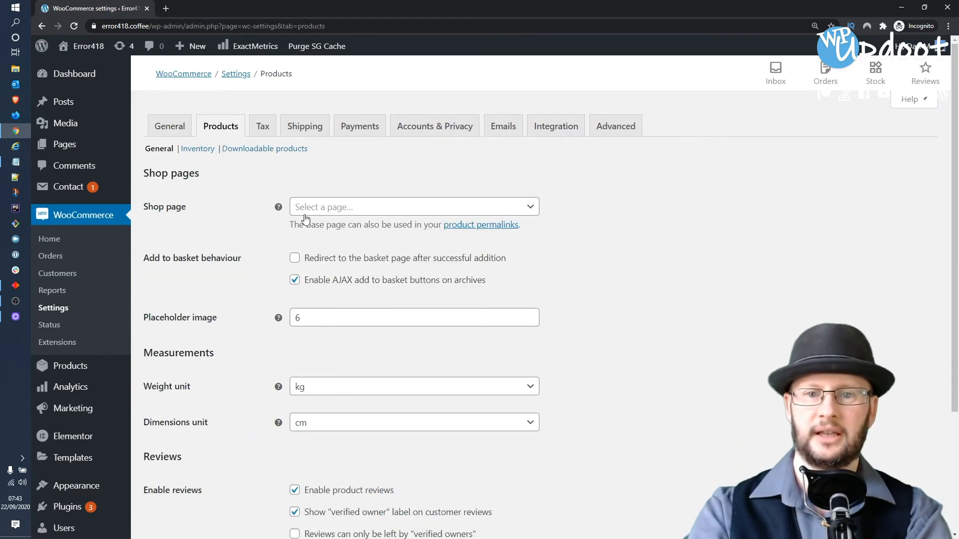
pyautogui.click(414, 207)
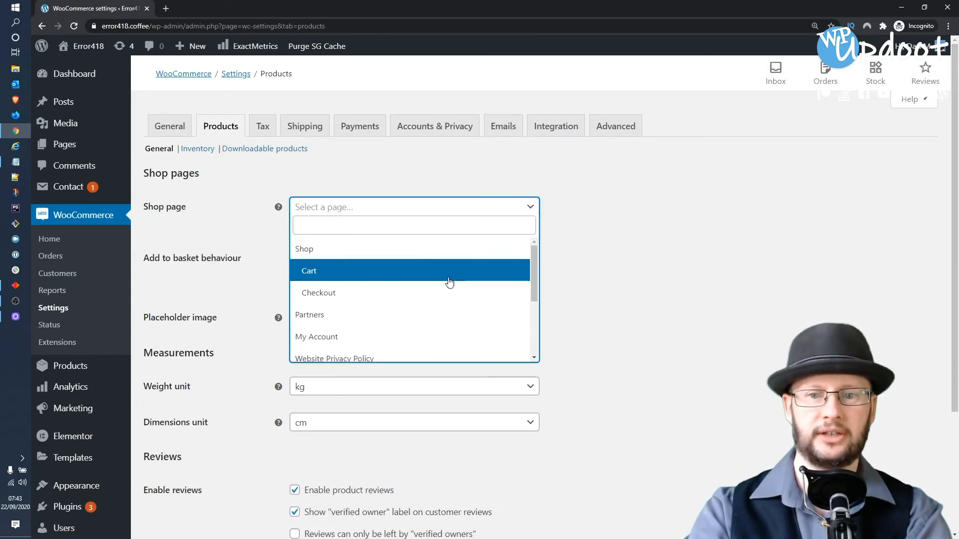
pyautogui.click(303, 249)
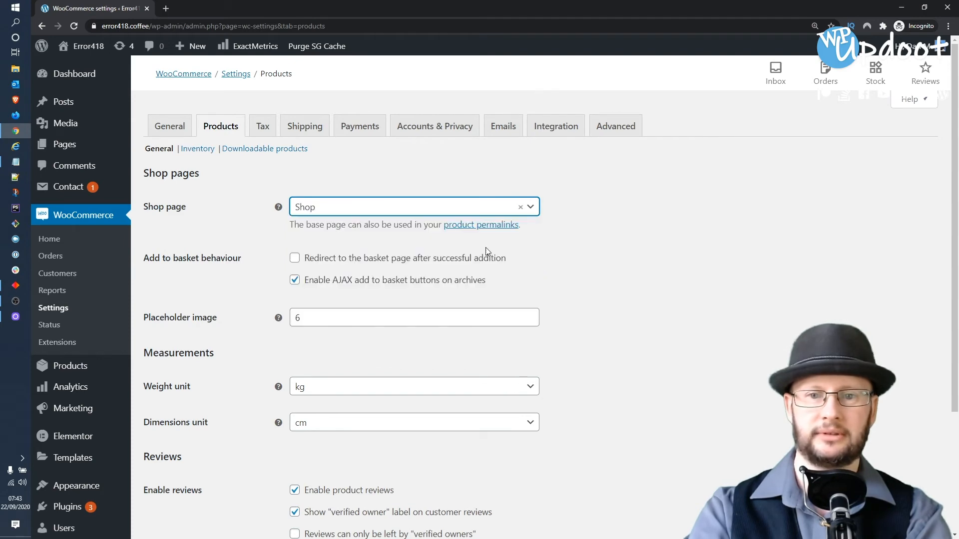
pyautogui.moveTo(441, 216)
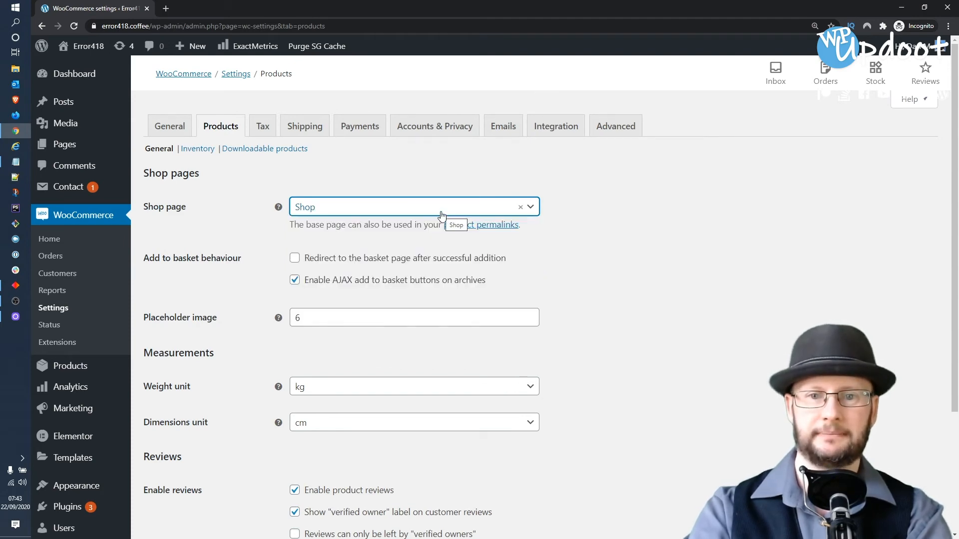
pyautogui.scroll(-3)
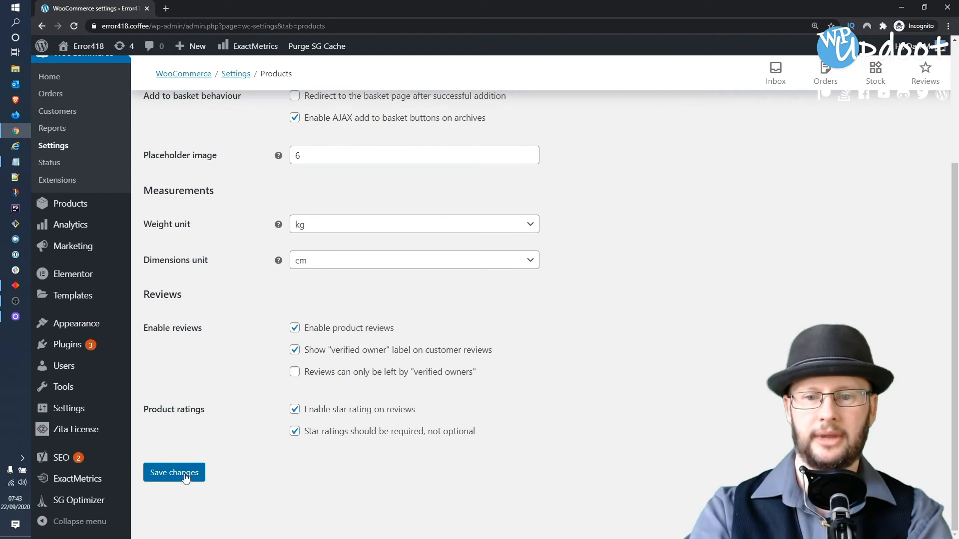
pyautogui.click(174, 473)
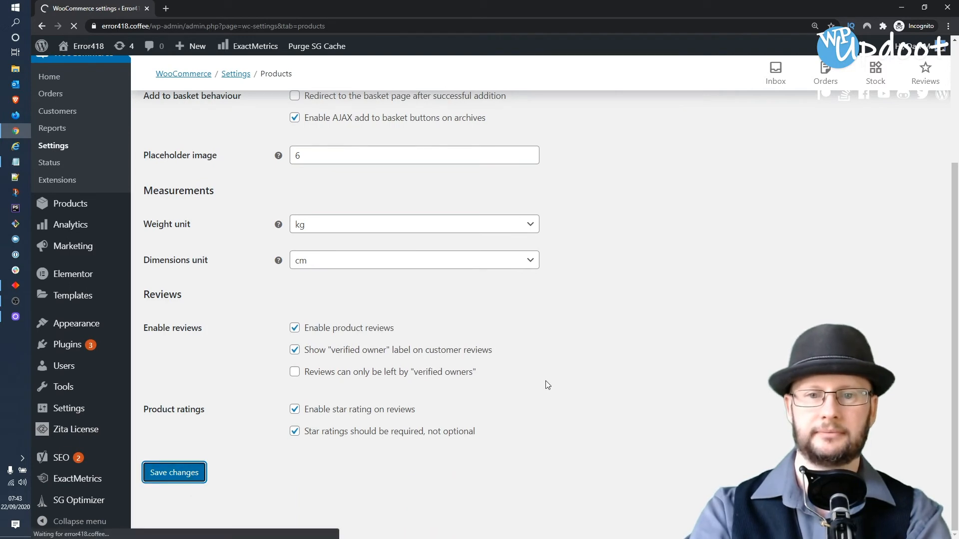
pyautogui.click(173, 472)
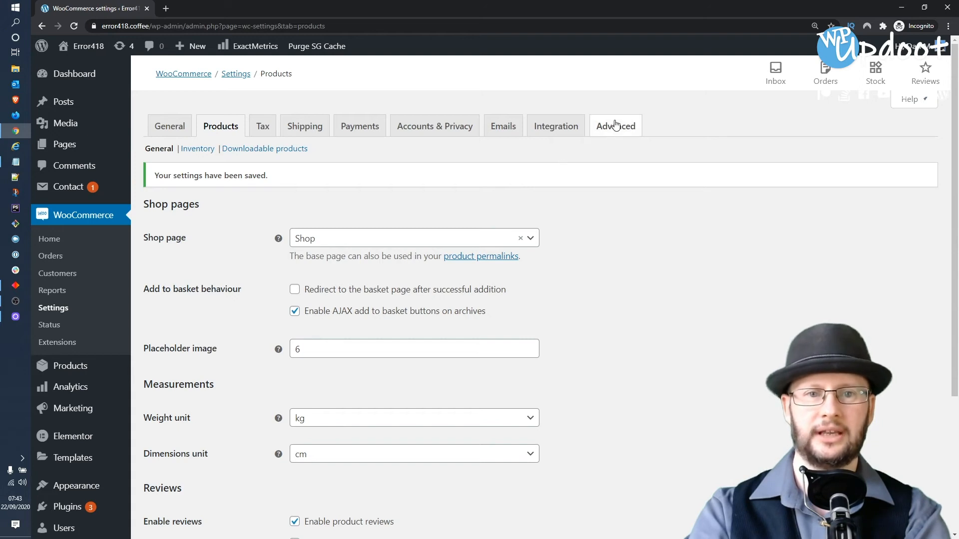
# - In the Advanced tab assign Cart, Checkout and My Account as basket, checkout and account pages and save
pyautogui.click(615, 126)
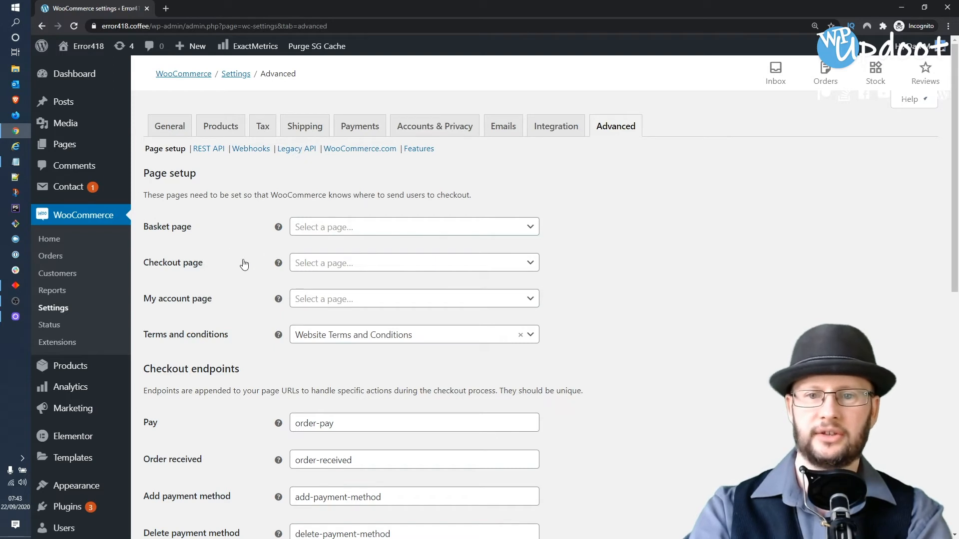
pyautogui.moveTo(279, 227)
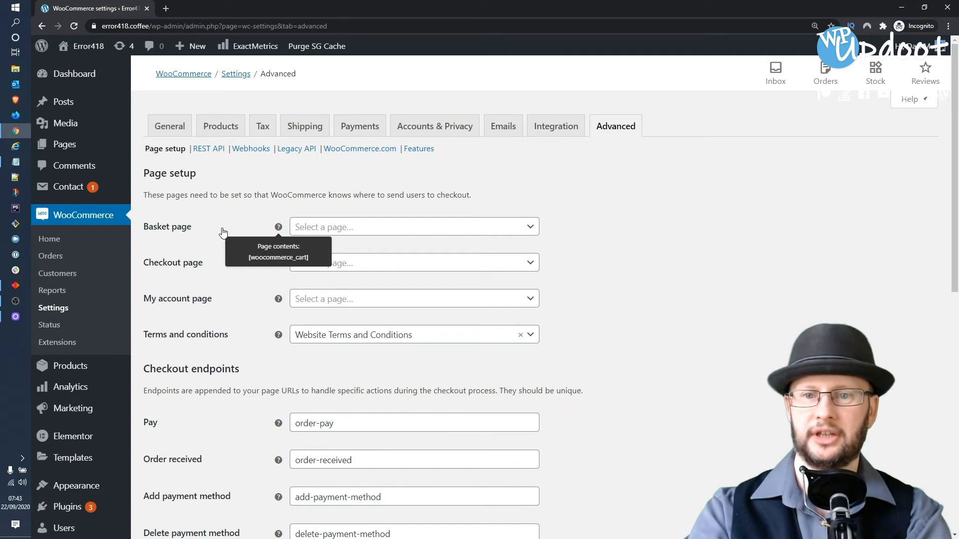
pyautogui.click(413, 227)
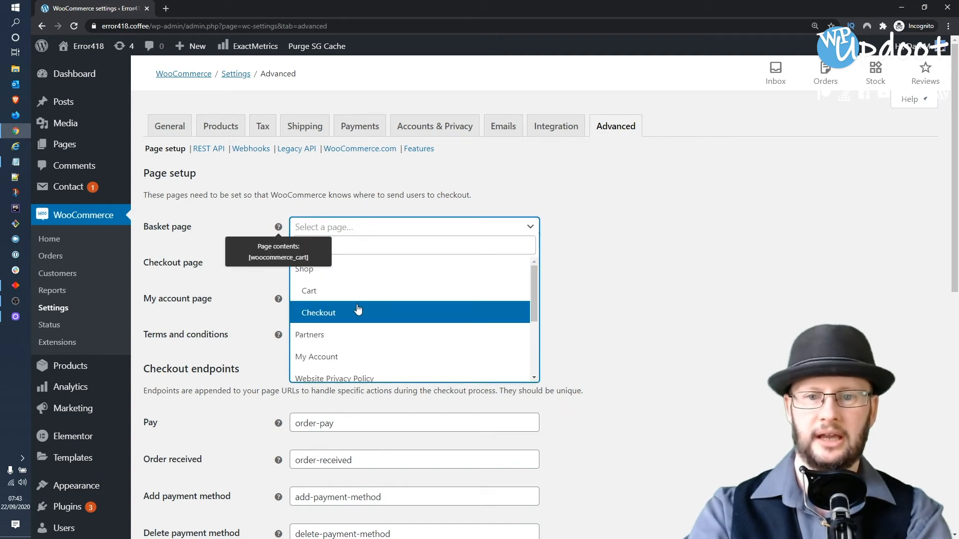
pyautogui.click(309, 290)
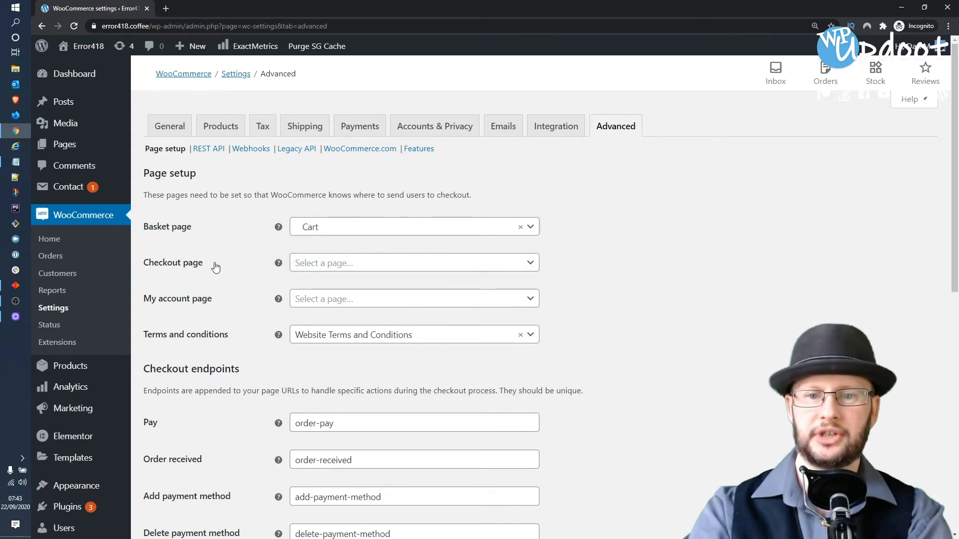
pyautogui.click(413, 263)
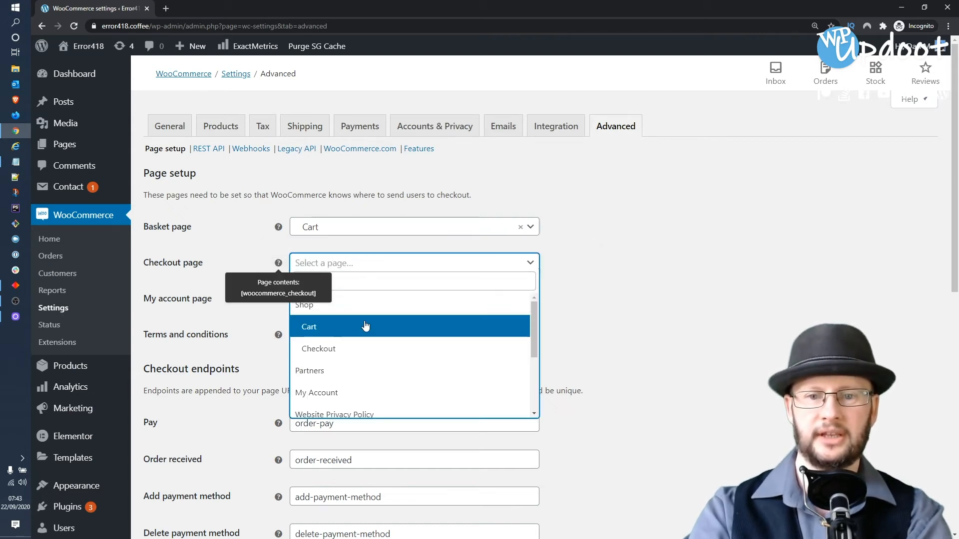
pyautogui.click(317, 349)
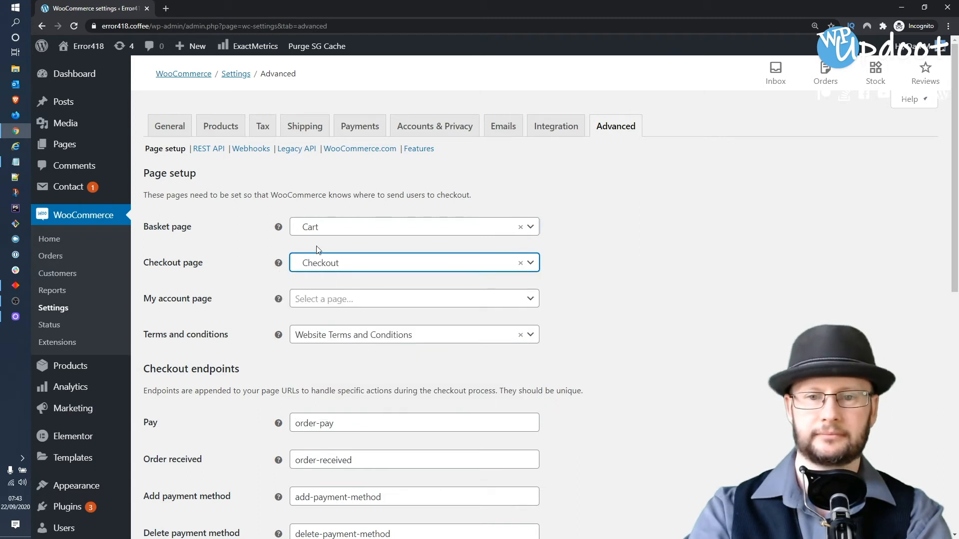
pyautogui.click(413, 299)
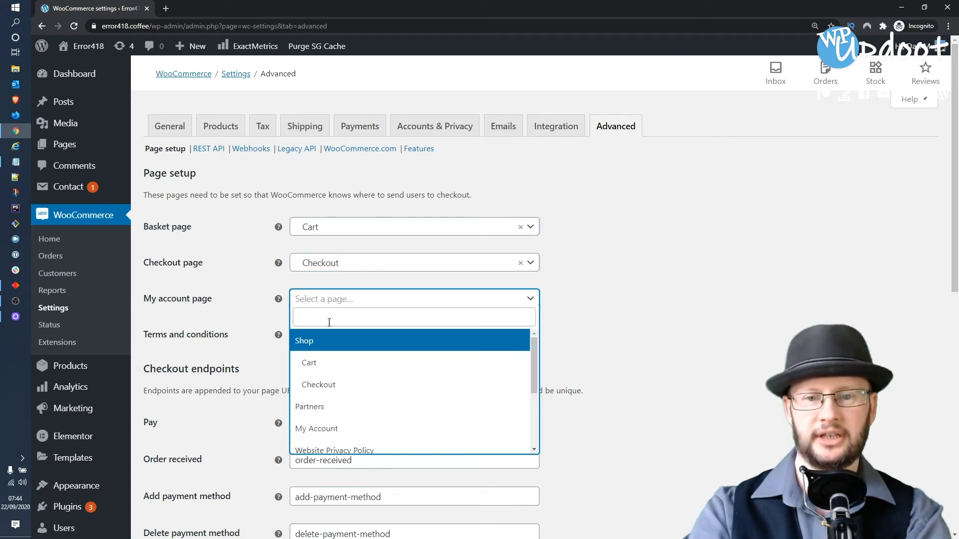
pyautogui.click(317, 428)
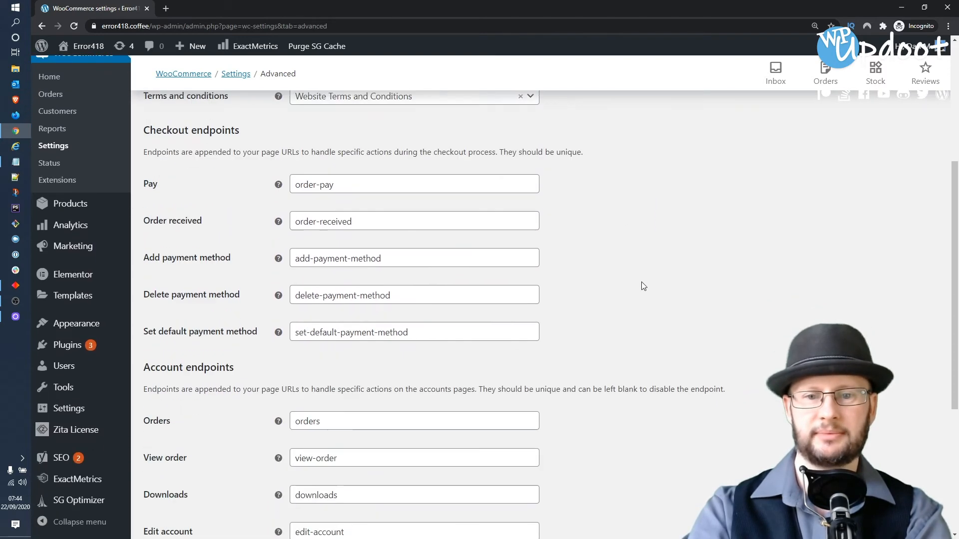
pyautogui.scroll(-3)
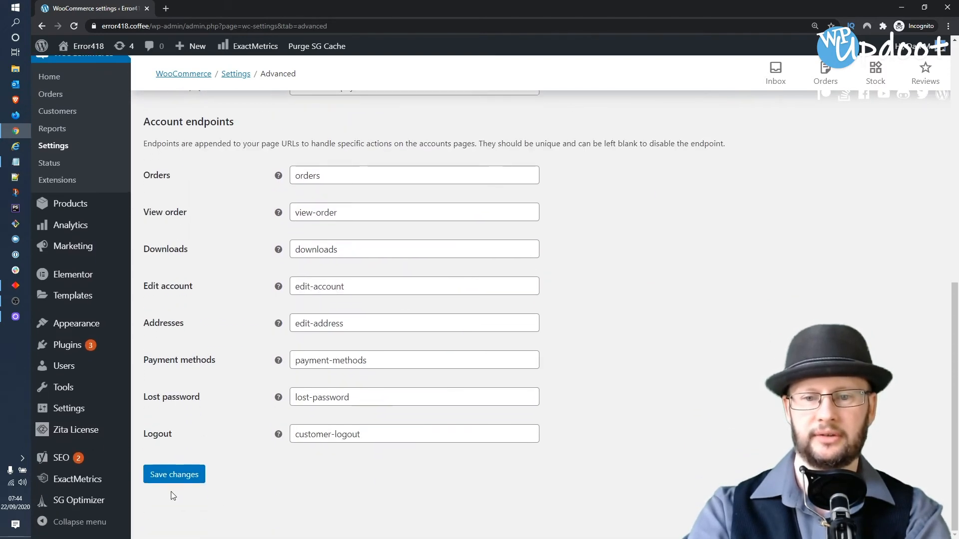
pyautogui.click(174, 473)
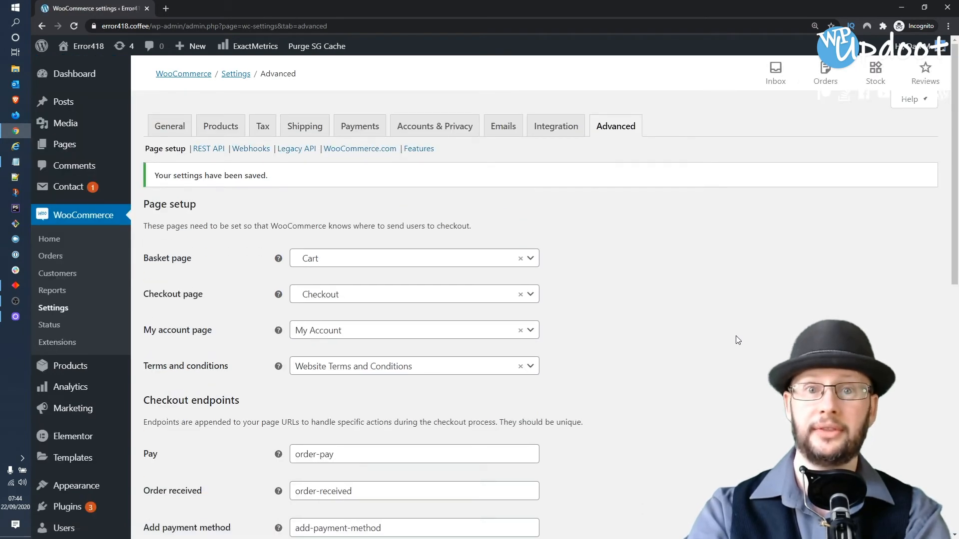
pyautogui.moveTo(699, 131)
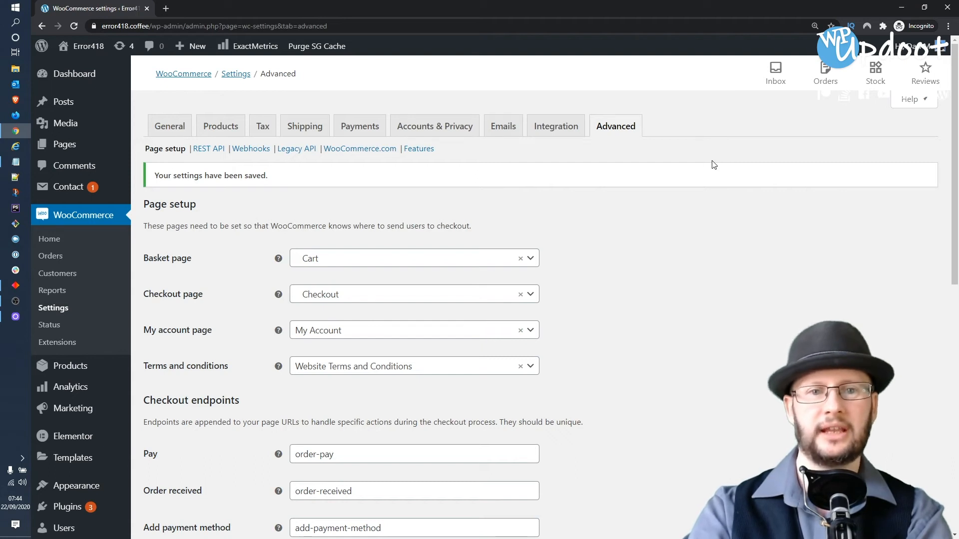
pyautogui.moveTo(705, 168)
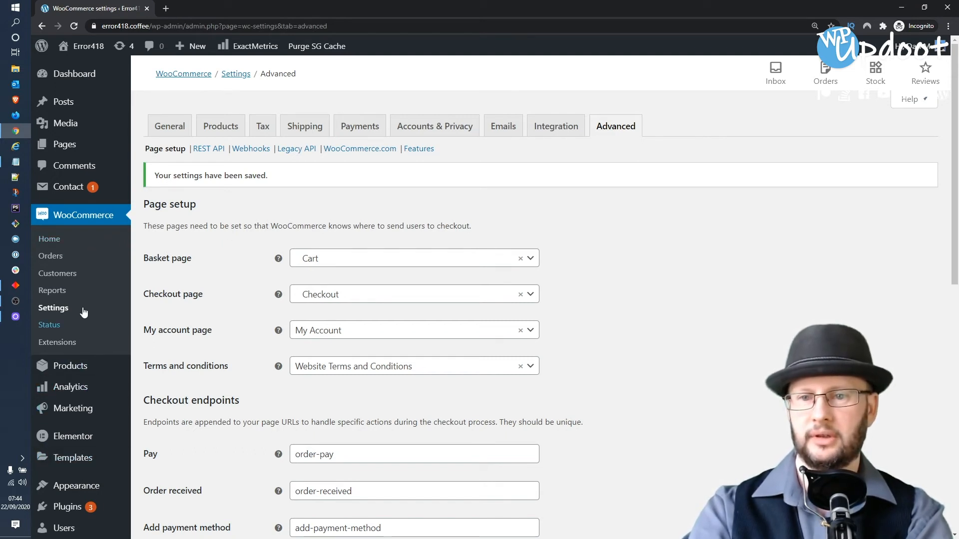
pyautogui.moveTo(73, 437)
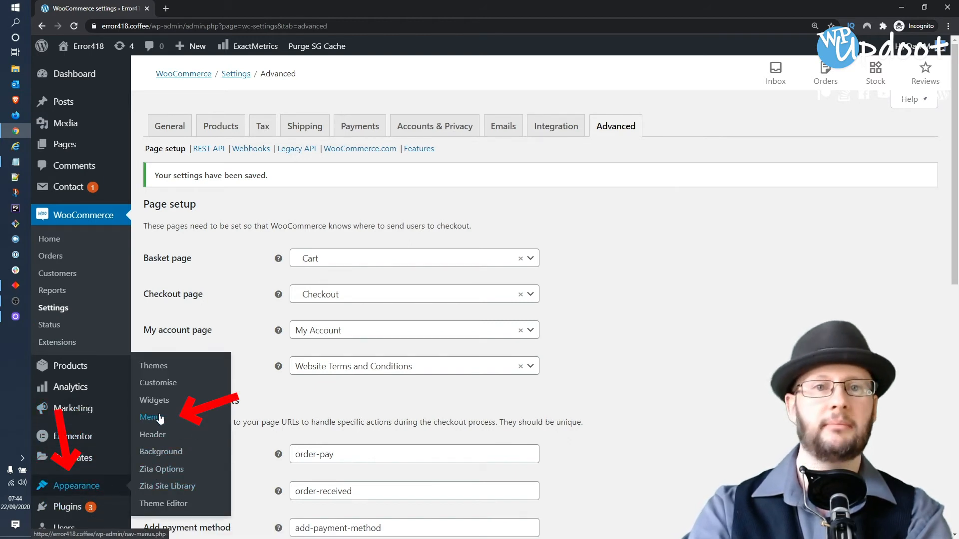
# - In Appearance > Menus, select the Main Menu and add the My Account page
pyautogui.click(151, 418)
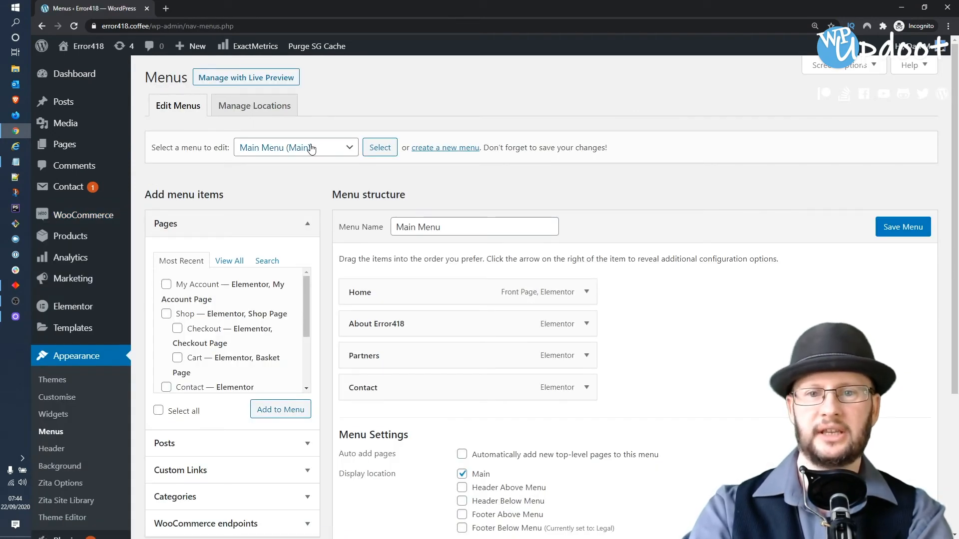
pyautogui.click(295, 148)
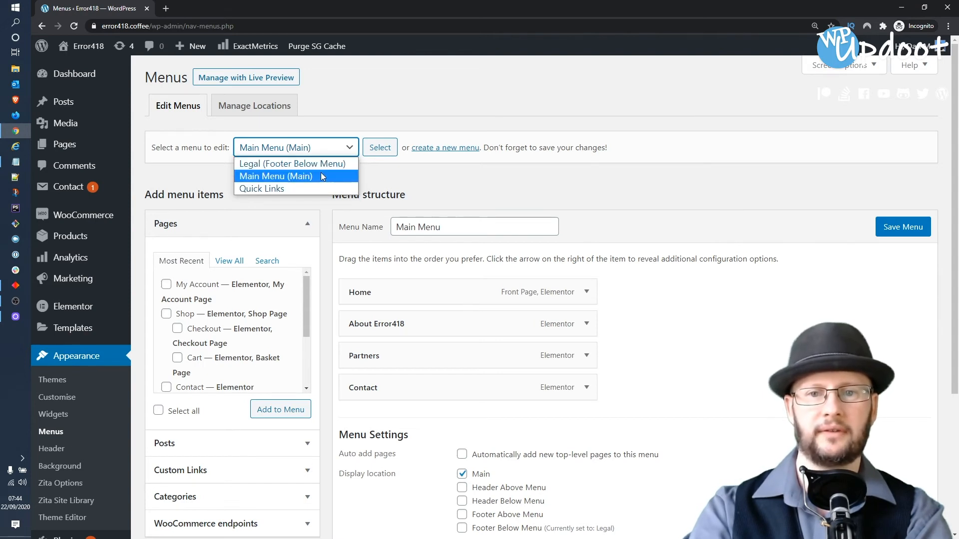
pyautogui.click(276, 176)
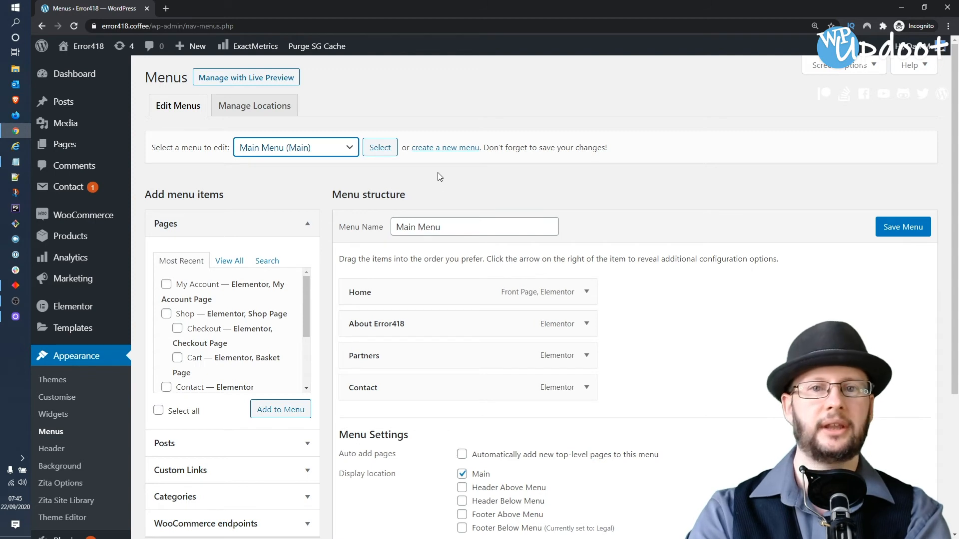
pyautogui.moveTo(177, 268)
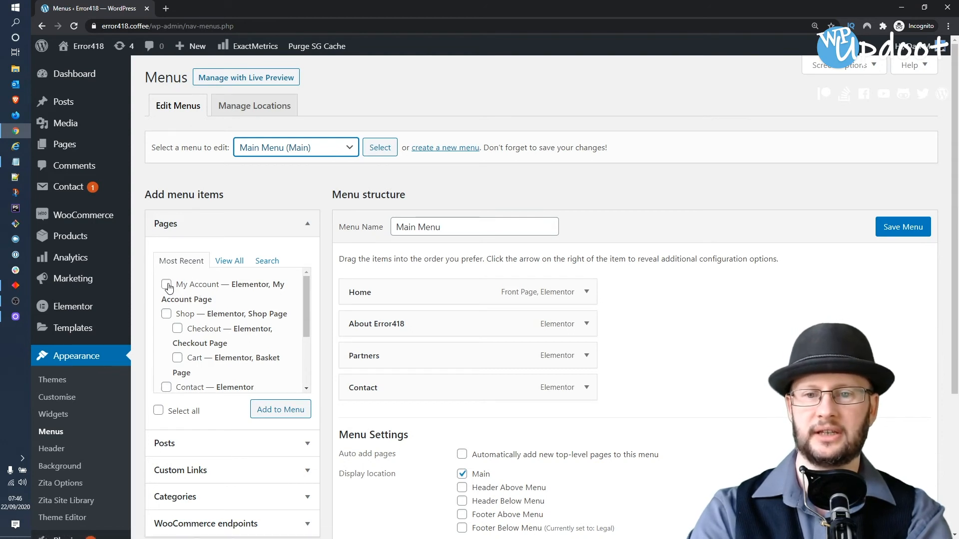
pyautogui.click(166, 285)
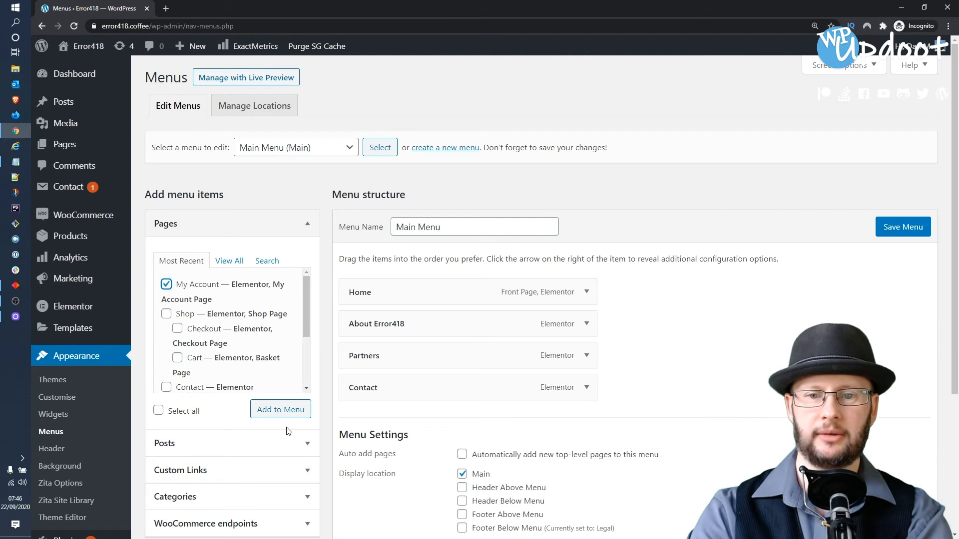
pyautogui.click(280, 410)
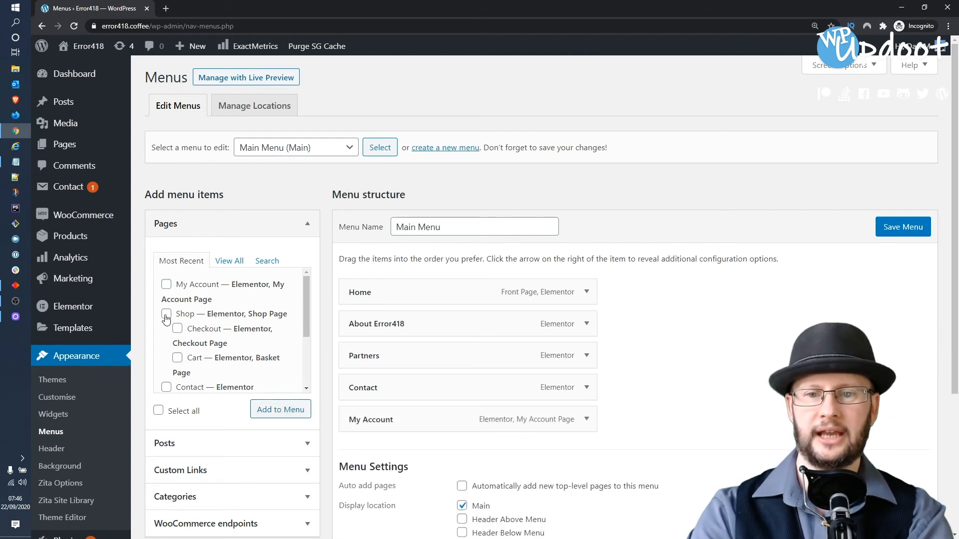
# - Add the Shop and Checkout pages to the Main Menu
pyautogui.click(166, 314)
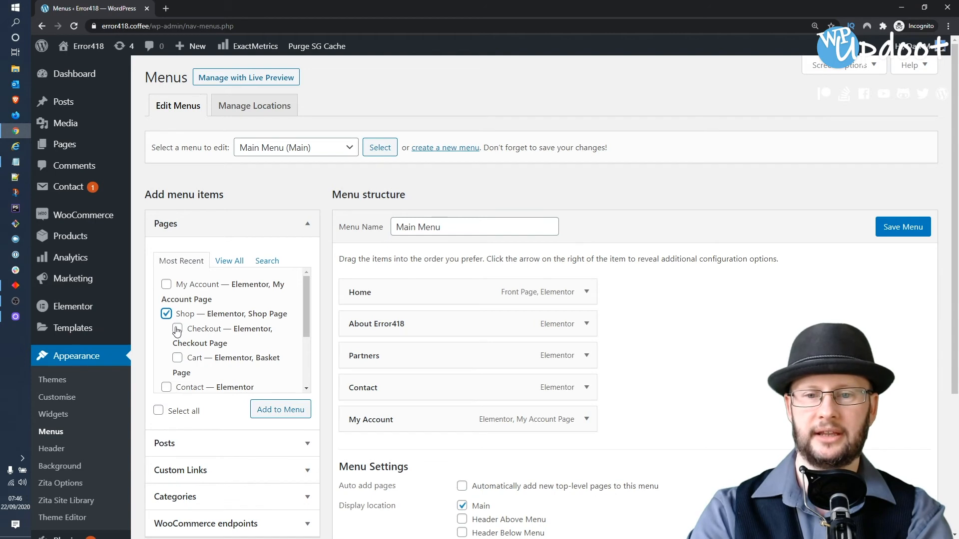
pyautogui.click(178, 358)
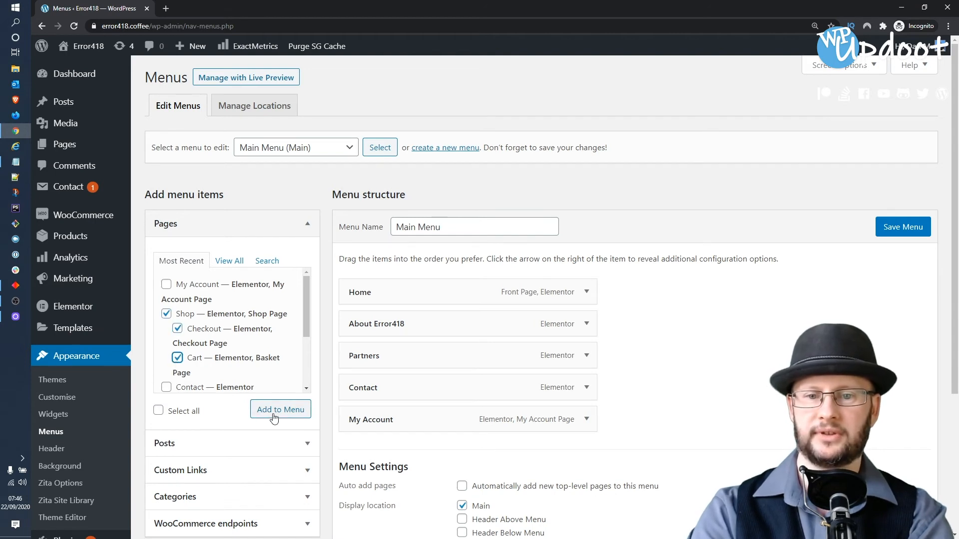
pyautogui.click(280, 410)
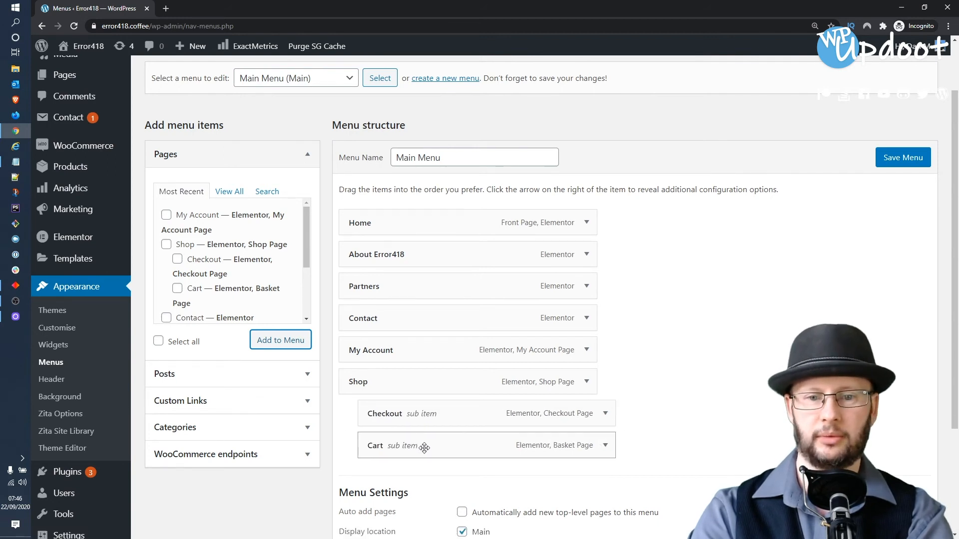
# - Reorder the menu: Cart above Checkout, Shop under Home, My Account above Contact
pyautogui.moveTo(425, 445); pyautogui.dragTo(426, 413)
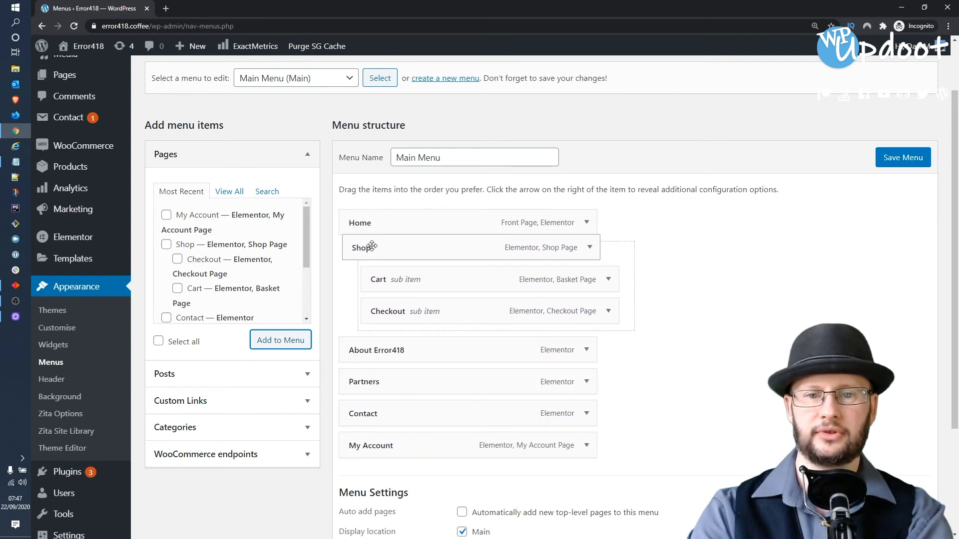
pyautogui.moveTo(363, 247); pyautogui.dragTo(364, 253)
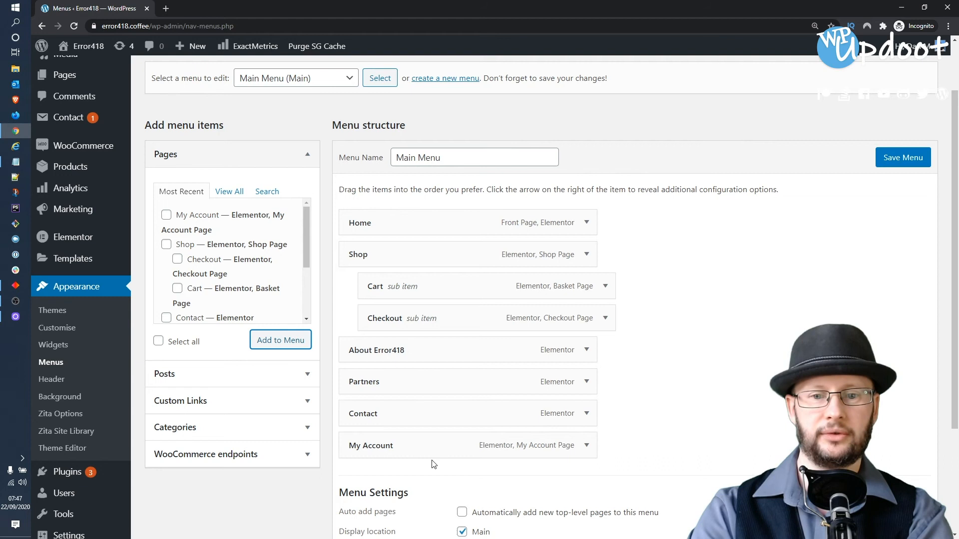
pyautogui.moveTo(439, 451)
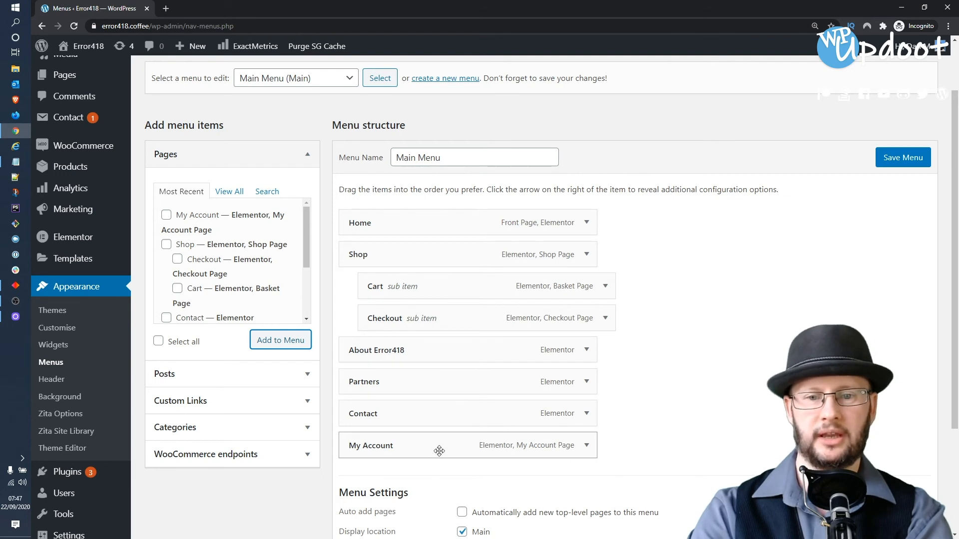
pyautogui.moveTo(440, 446); pyautogui.dragTo(438, 427)
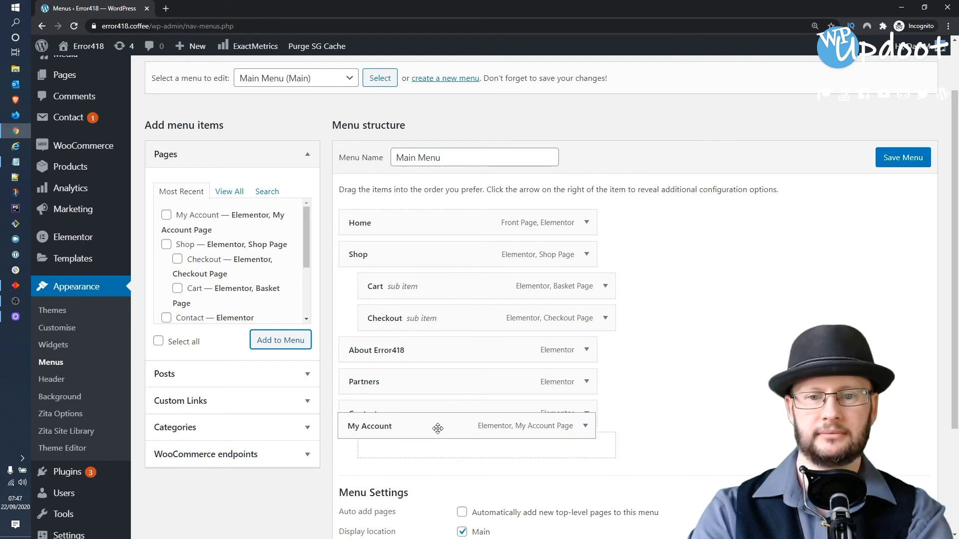
pyautogui.moveTo(437, 425); pyautogui.dragTo(402, 420)
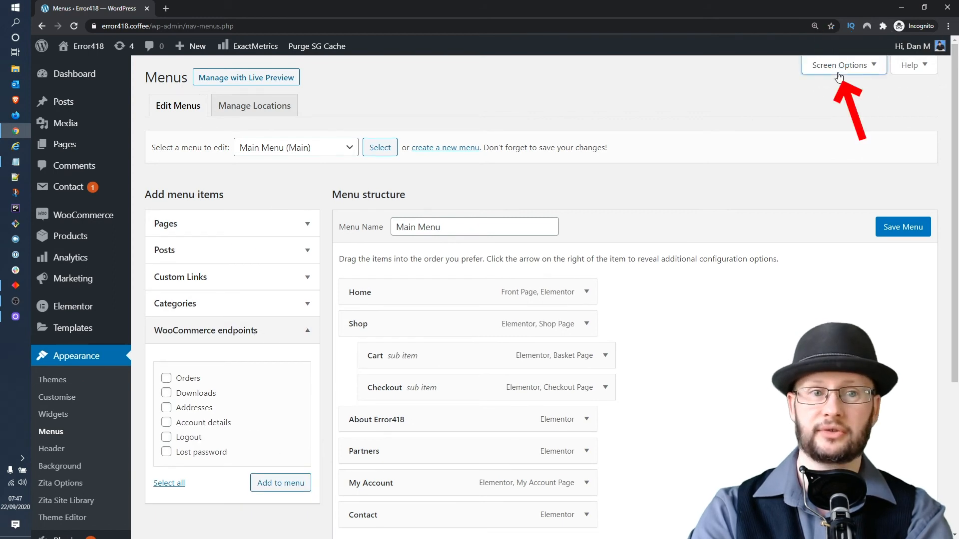
# - Add the Orders, Account details and Lost password WooCommerce endpoints to the menu
pyautogui.click(840, 65)
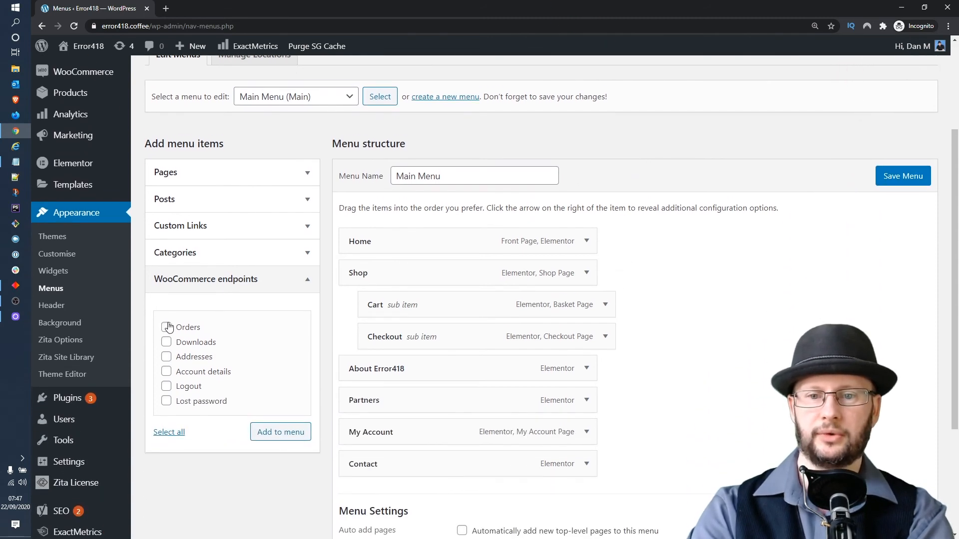
pyautogui.click(165, 328)
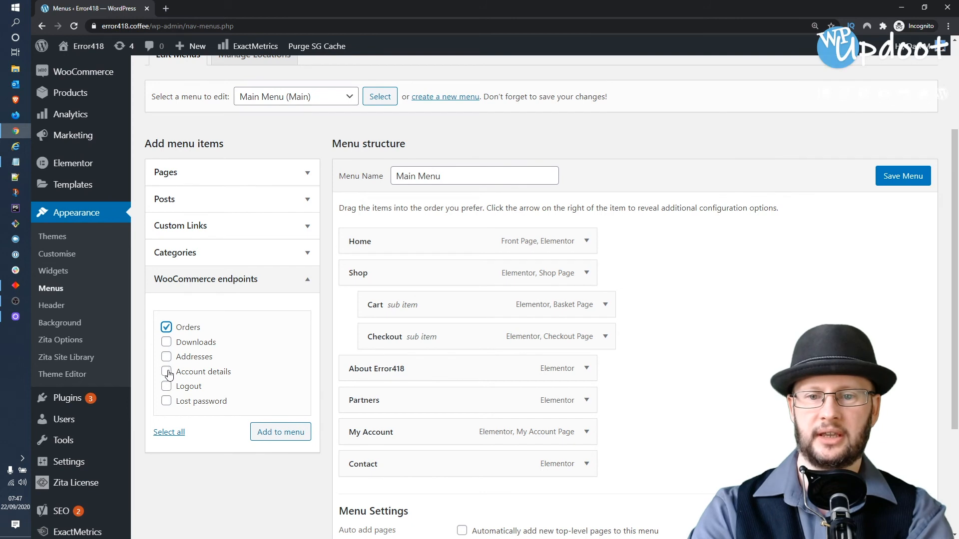
pyautogui.click(166, 371)
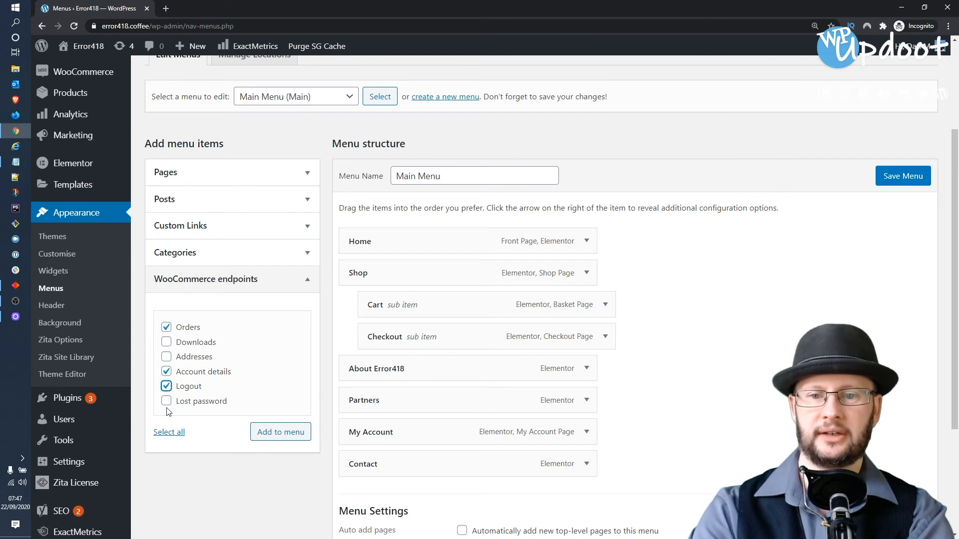
pyautogui.click(166, 401)
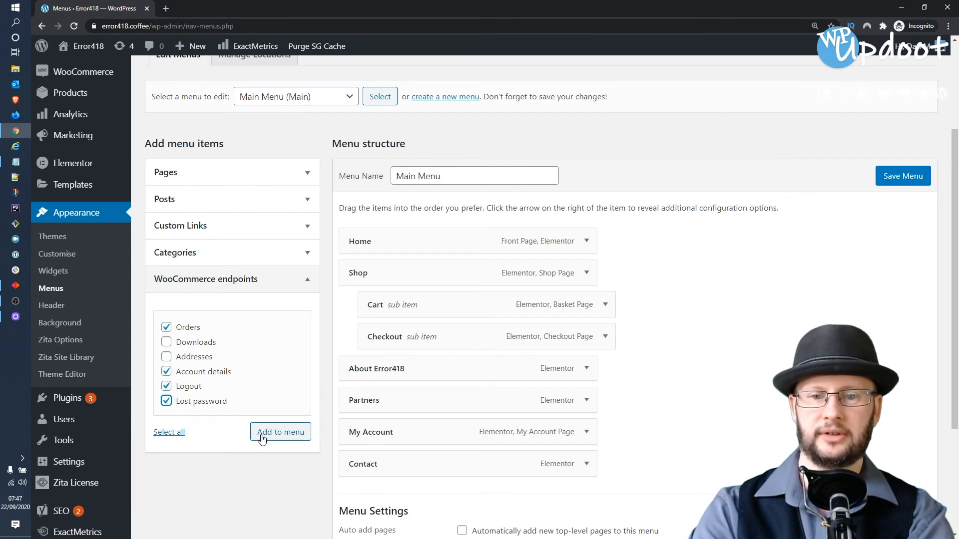
pyautogui.click(279, 431)
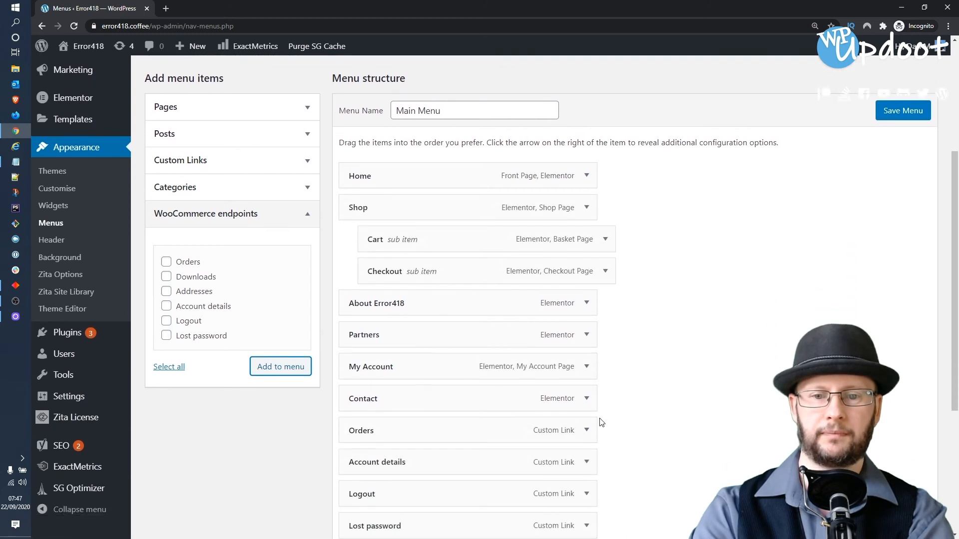
# - Nest the endpoints under My Account and save the Main Menu
pyautogui.scroll(-3)
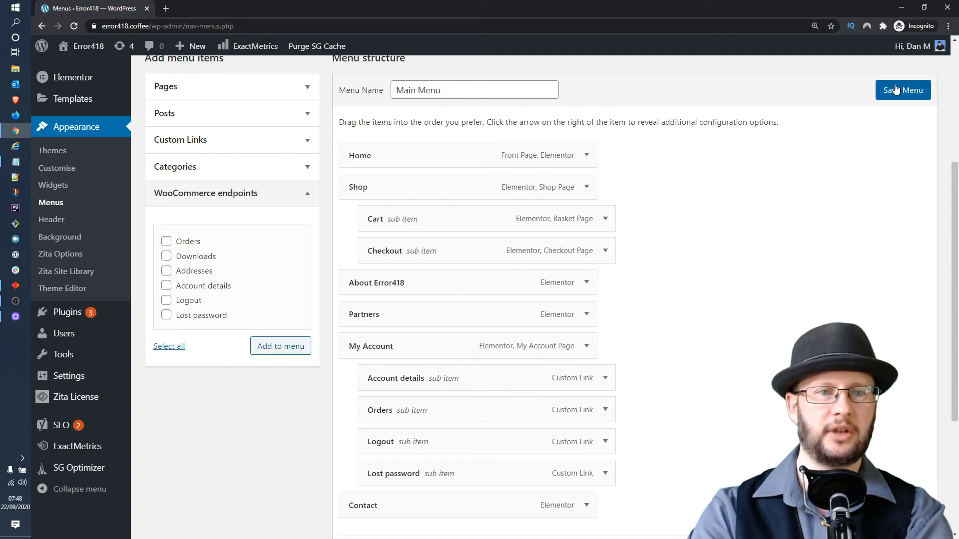
pyautogui.click(903, 90)
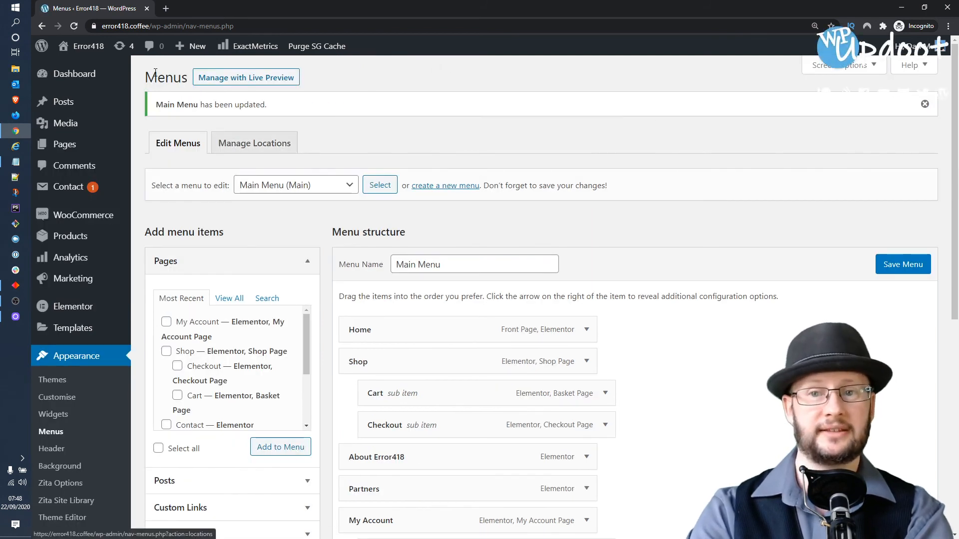
pyautogui.moveTo(88, 46)
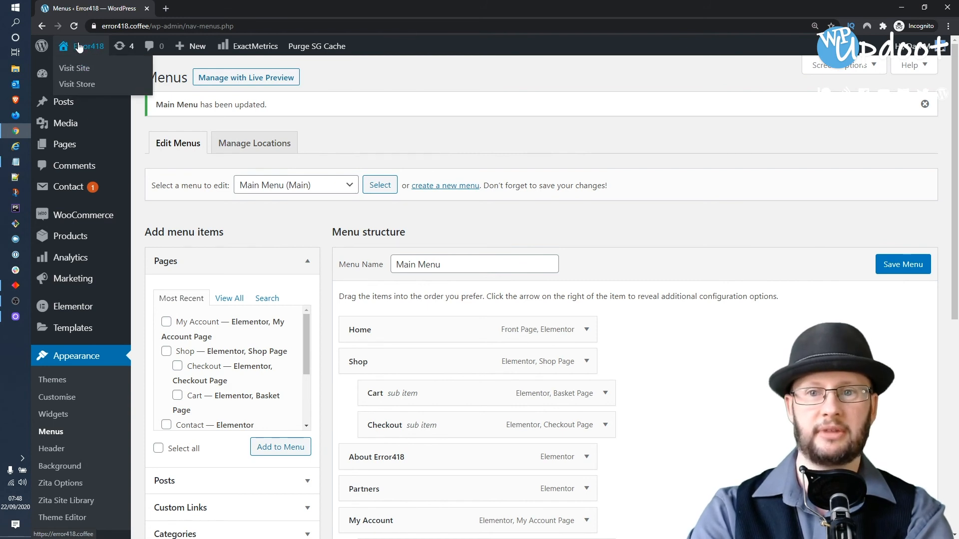
# - Visit the live site and check Cart and Checkout open from the Shop submenu
pyautogui.click(74, 68)
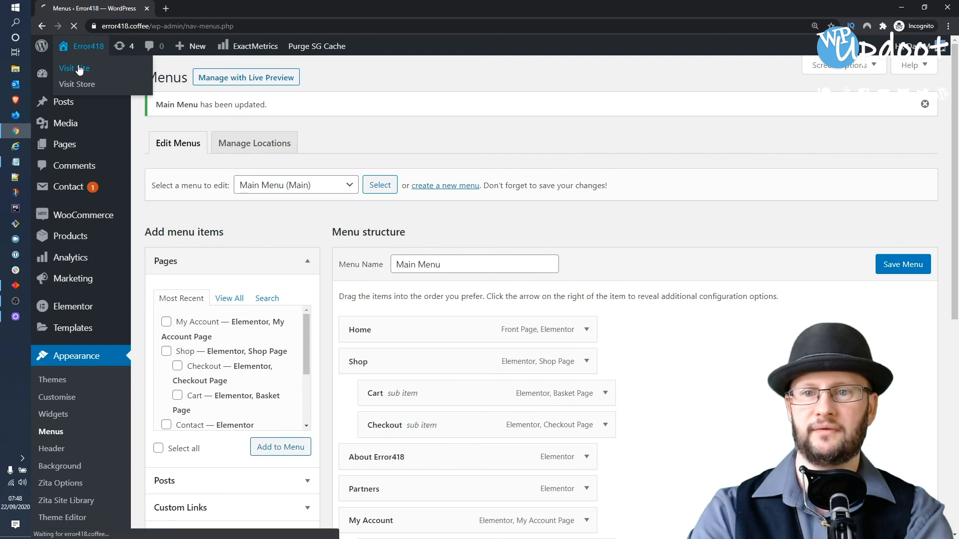
pyautogui.click(73, 68)
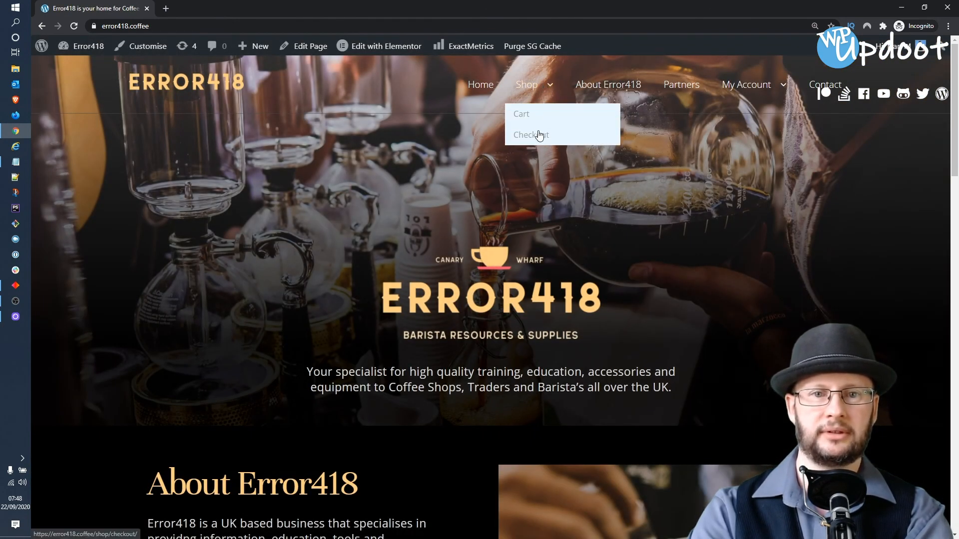
pyautogui.click(526, 84)
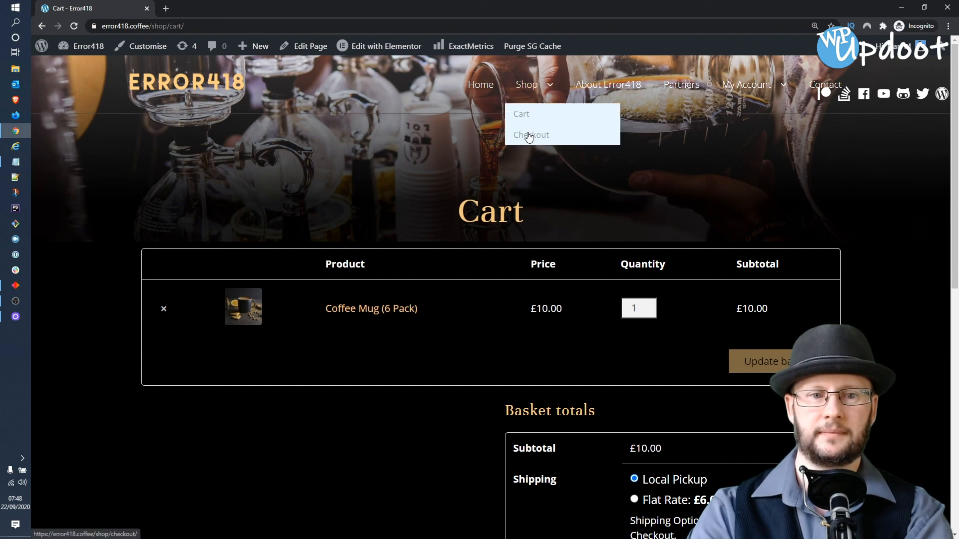
pyautogui.click(530, 135)
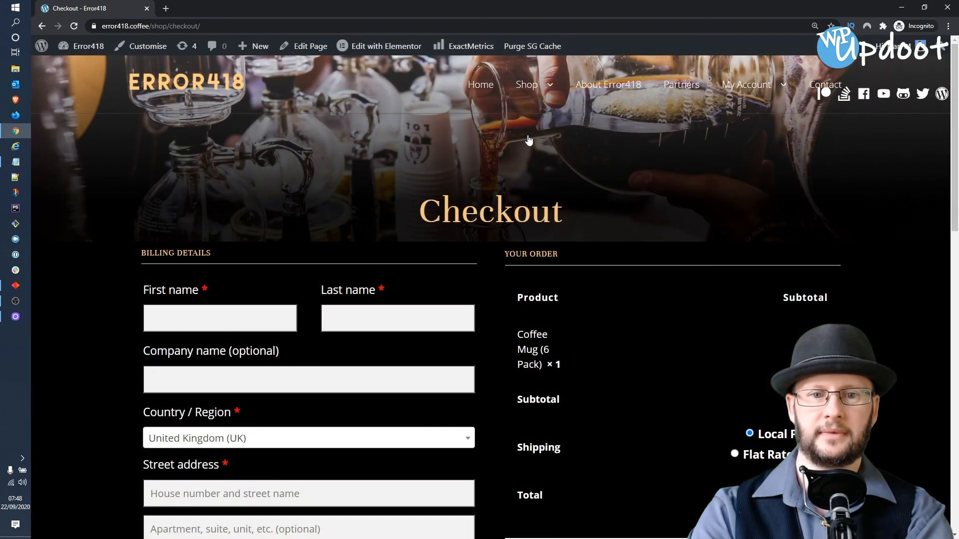
pyautogui.moveTo(526, 84)
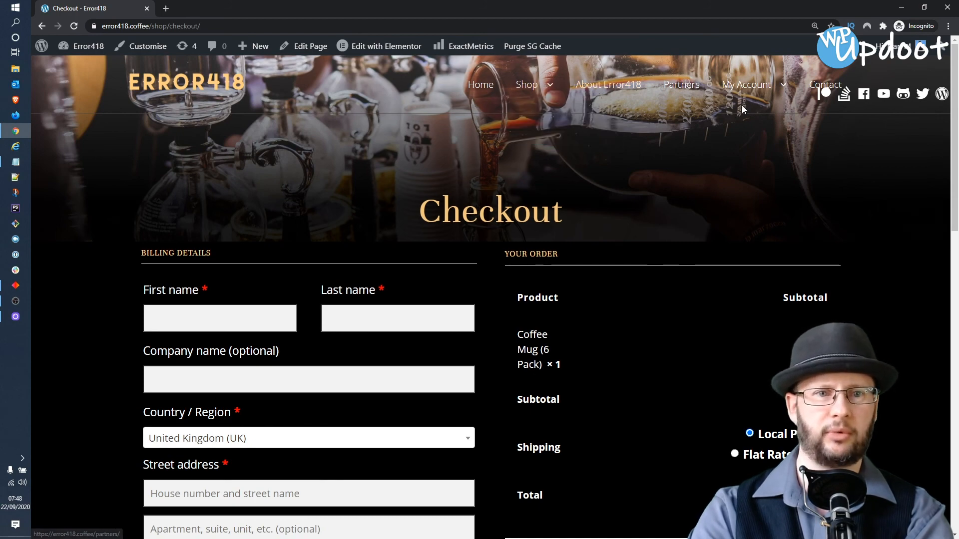
# - Check Account details and Orders open from the My Account dropdown
pyautogui.click(745, 84)
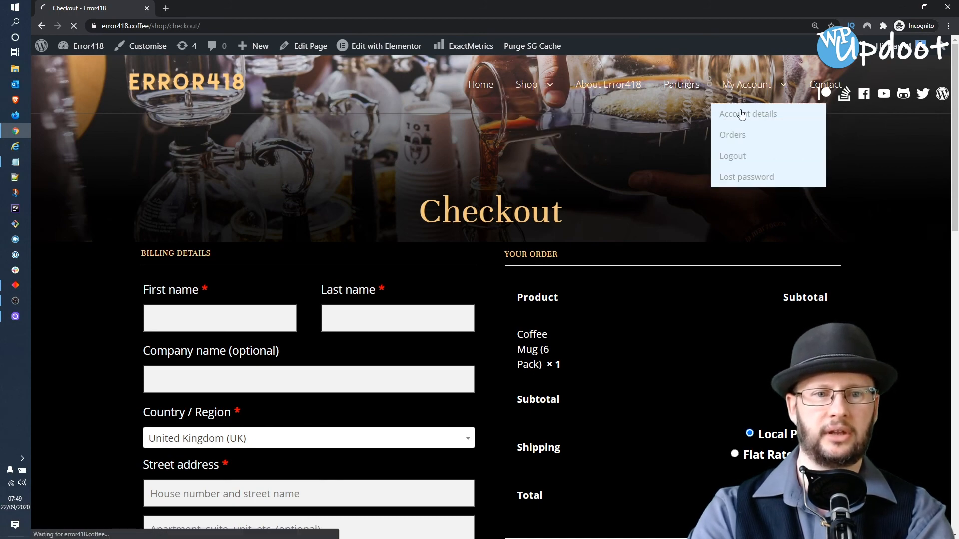
pyautogui.click(747, 113)
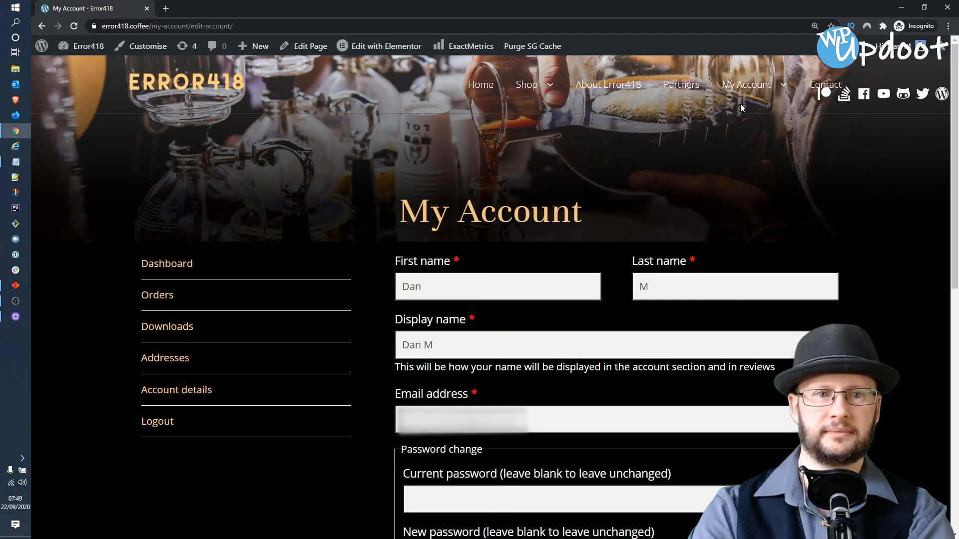
pyautogui.click(747, 84)
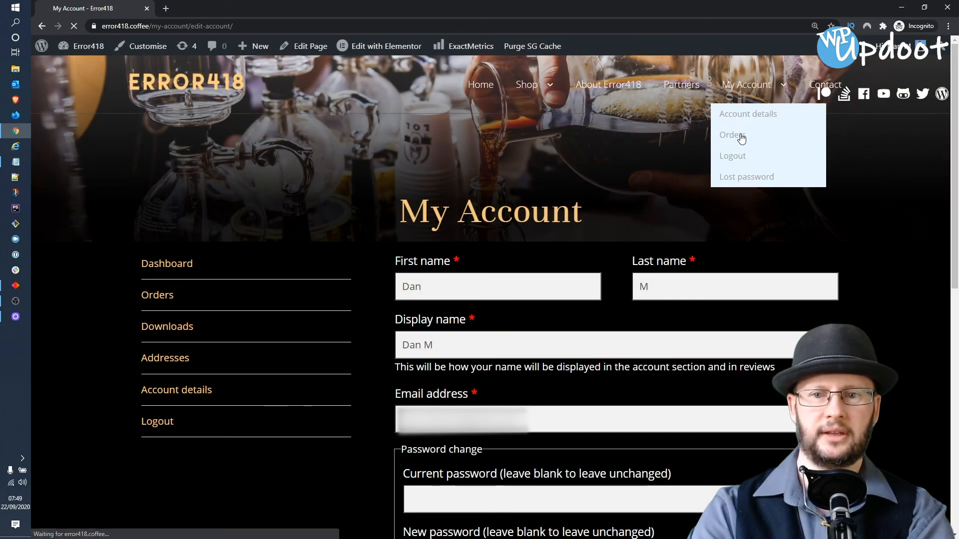
pyautogui.click(731, 135)
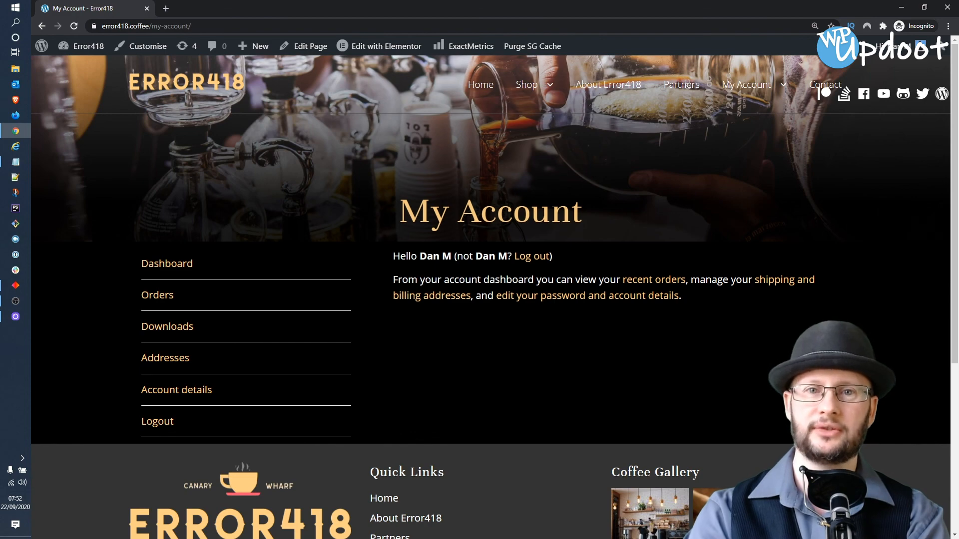
pyautogui.click(525, 84)
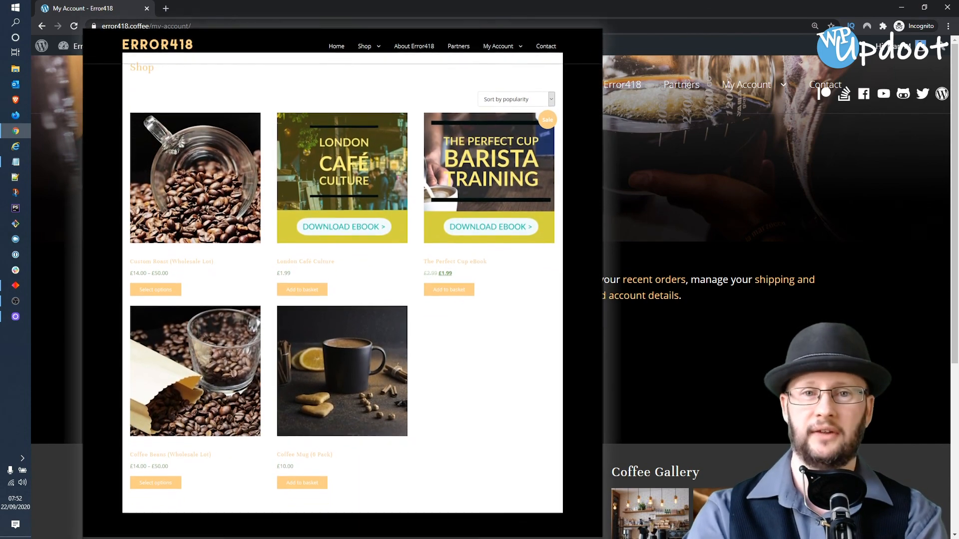
pyautogui.scroll(-3)
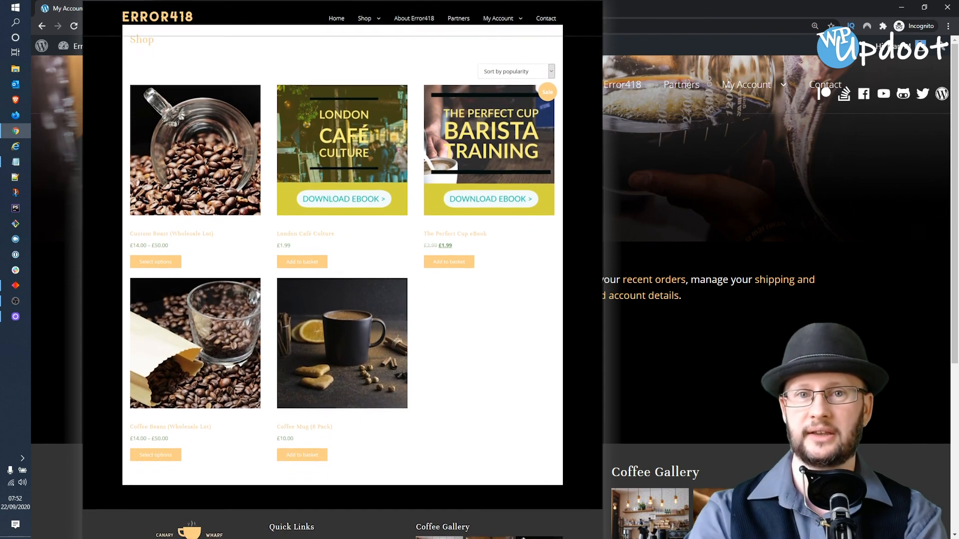
pyautogui.scroll(-3)
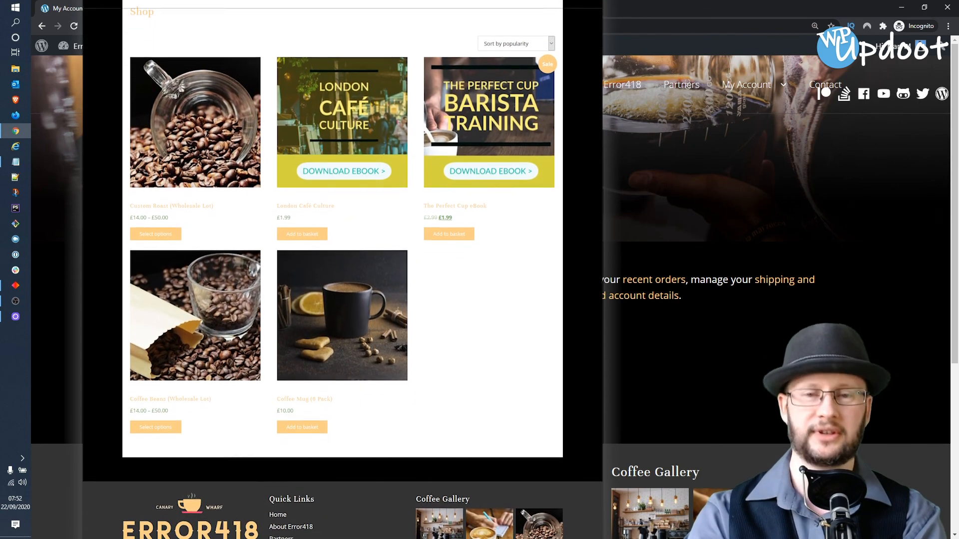